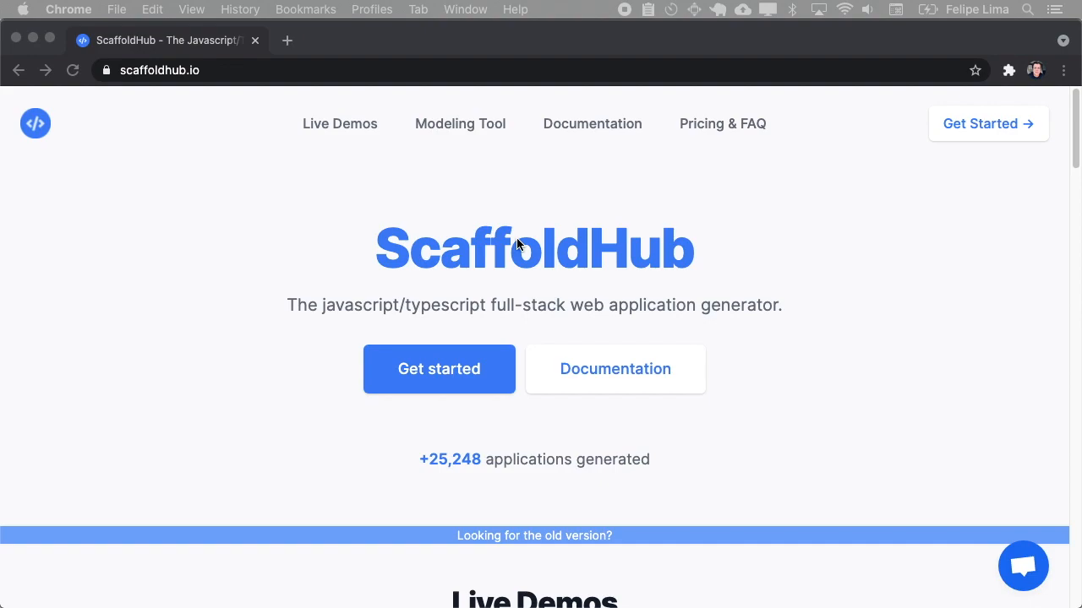
- Scroll the ScaffoldHub home page down to the Live Demos gallery of framework templates
{"action": "scroll", "scroll_direction": "down", "scroll_amount": 3}
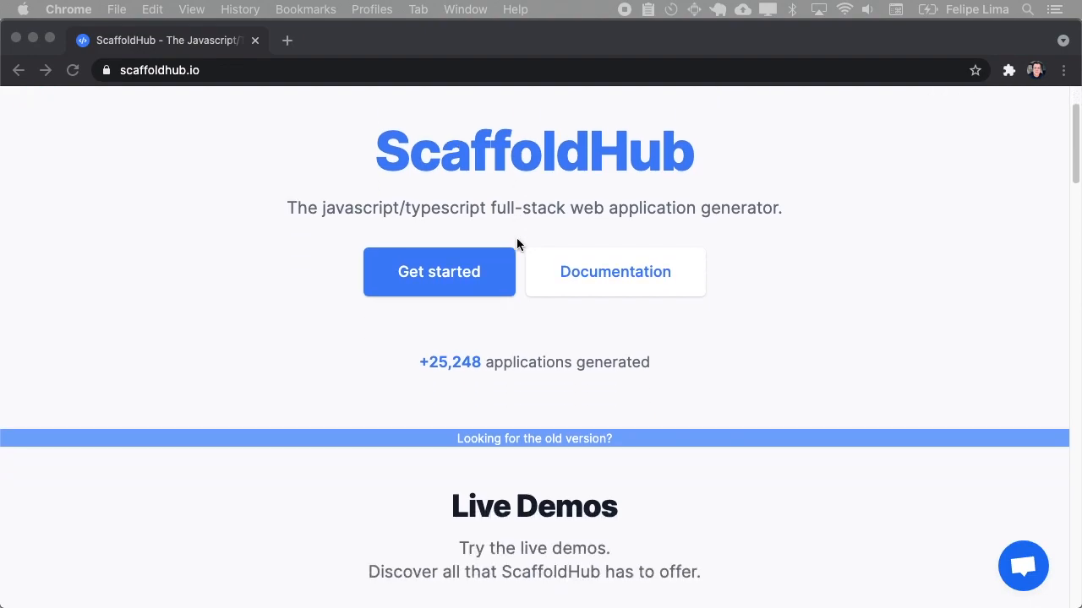
{"action": "scroll", "scroll_direction": "down", "scroll_amount": 3}
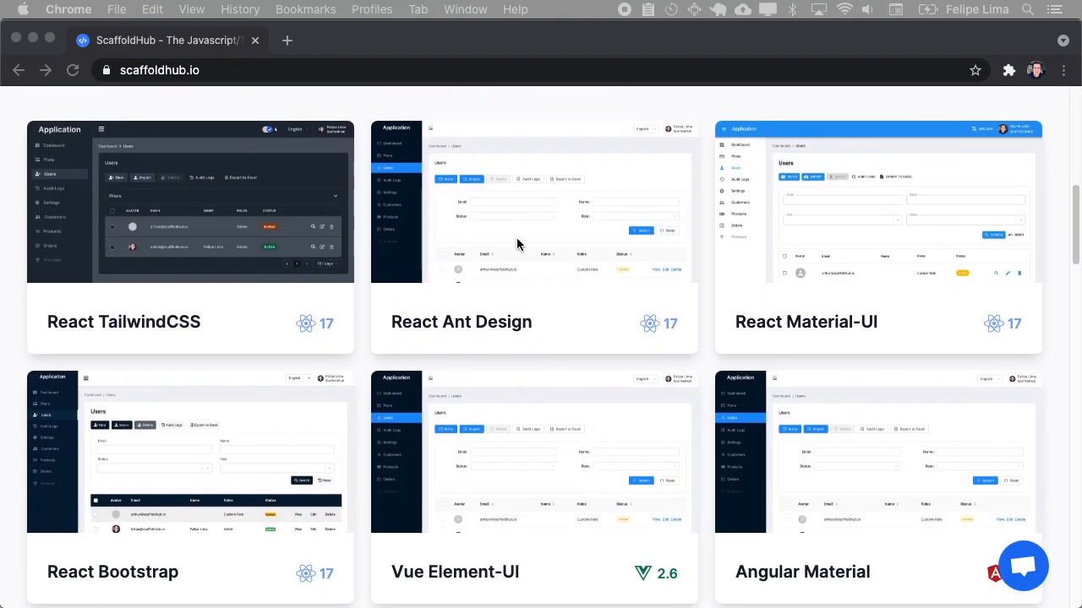
{"action": "scroll", "scroll_direction": "down", "scroll_amount": 3}
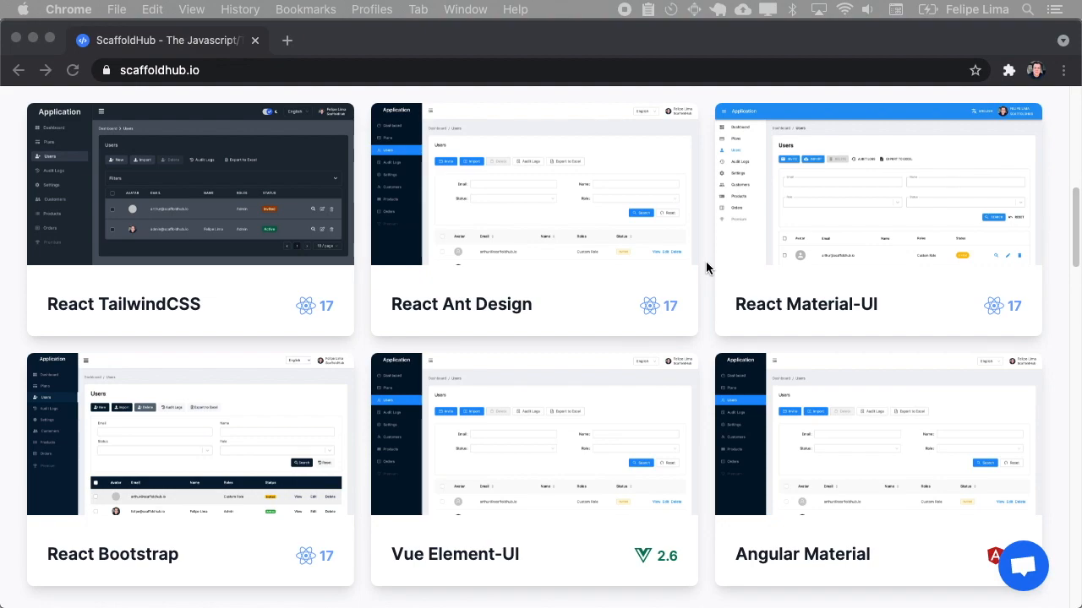
{"action": "mouse_move", "coordinate": [178, 241]}
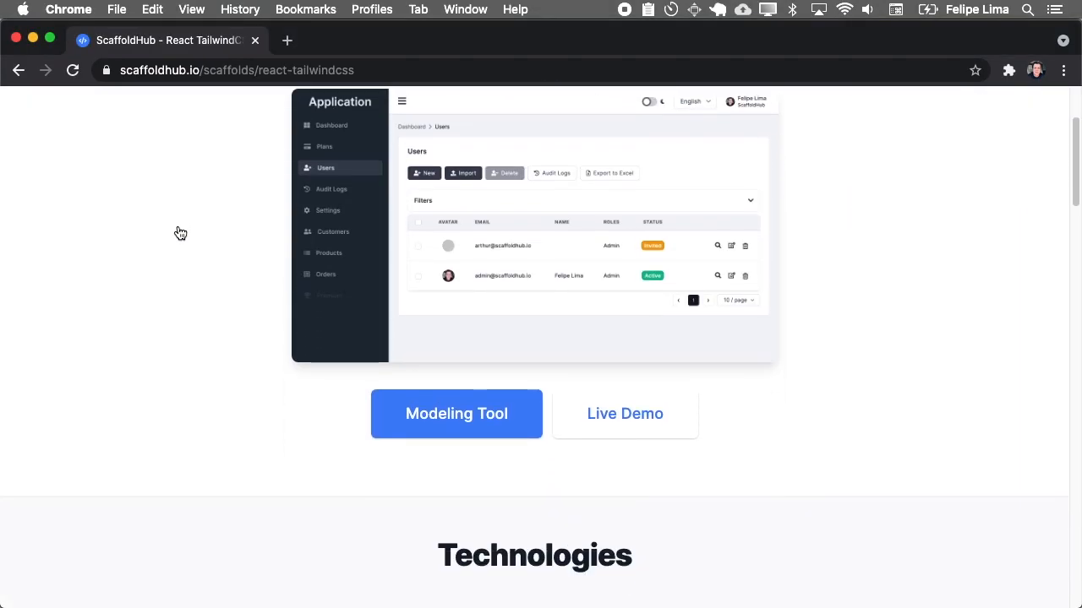
{"action": "scroll", "scroll_direction": "down", "scroll_amount": 3}
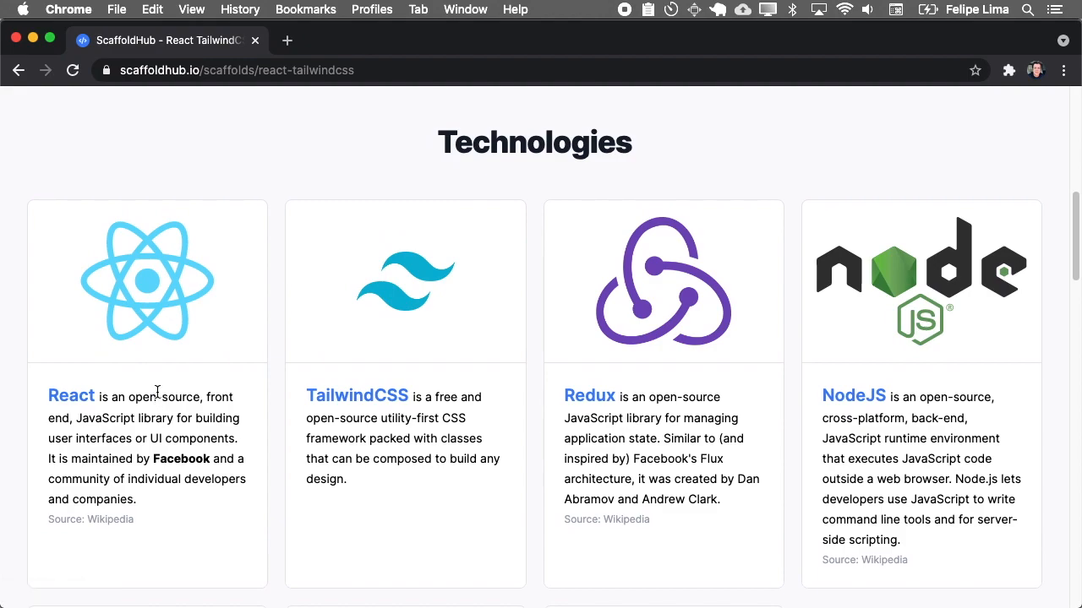
{"action": "mouse_move", "coordinate": [164, 304]}
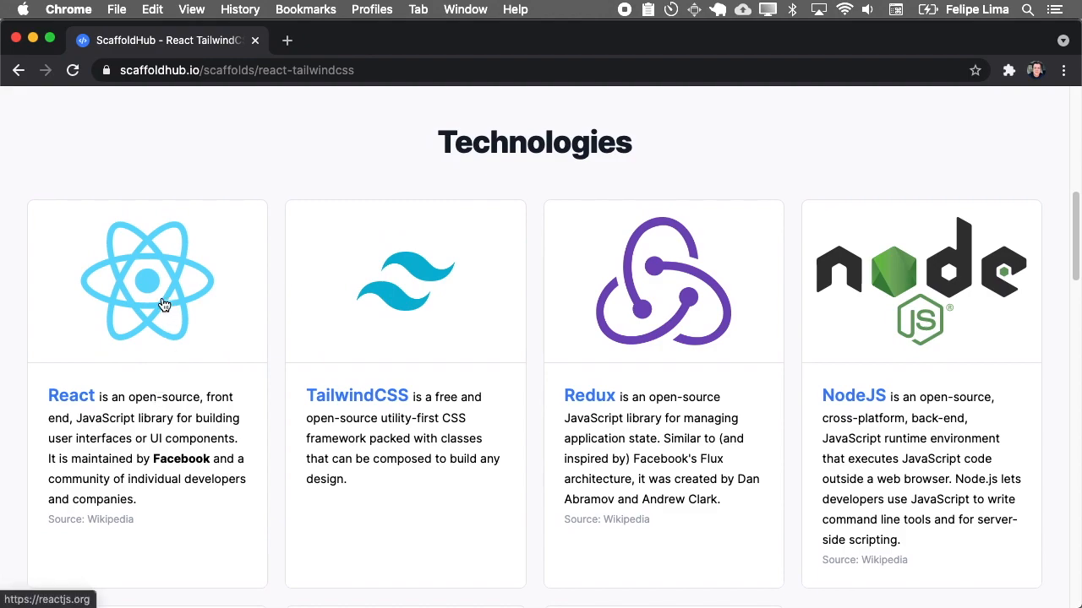
{"action": "mouse_move", "coordinate": [481, 303]}
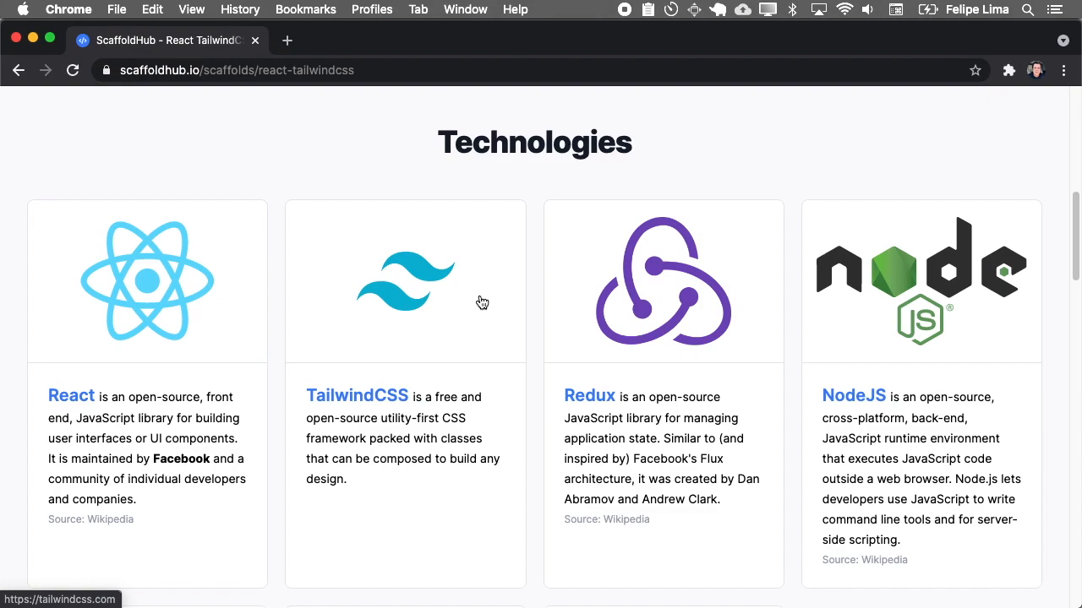
{"action": "mouse_move", "coordinate": [674, 302]}
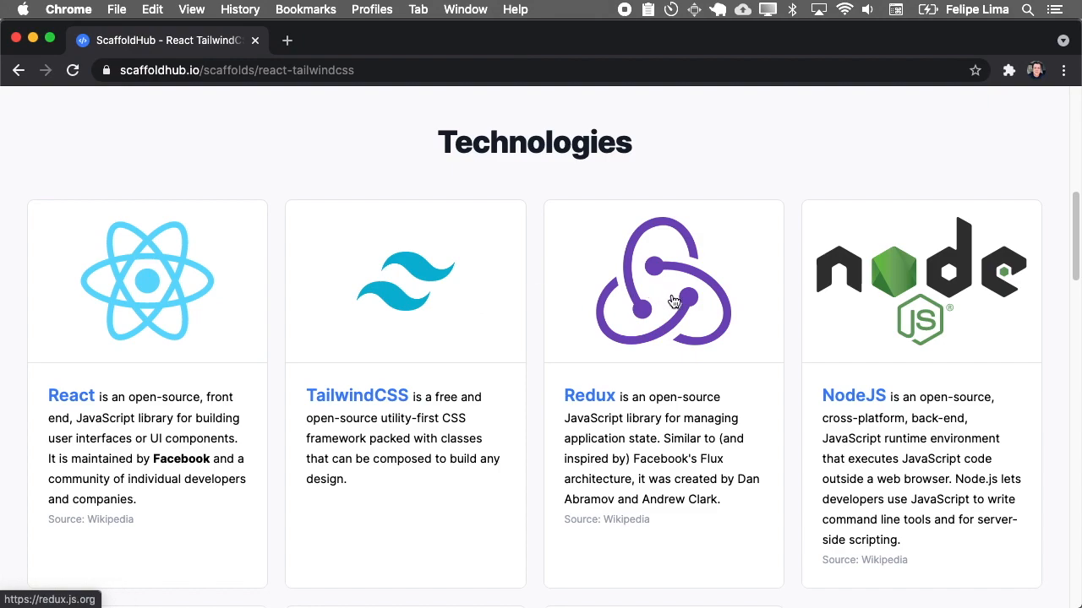
{"action": "mouse_move", "coordinate": [865, 271]}
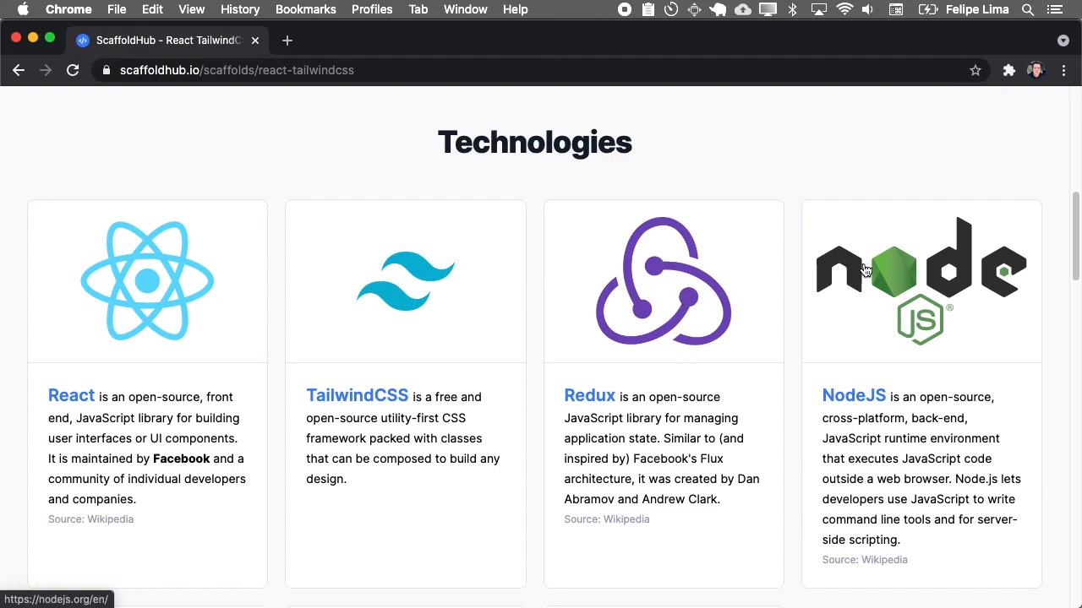
{"action": "mouse_move", "coordinate": [938, 291]}
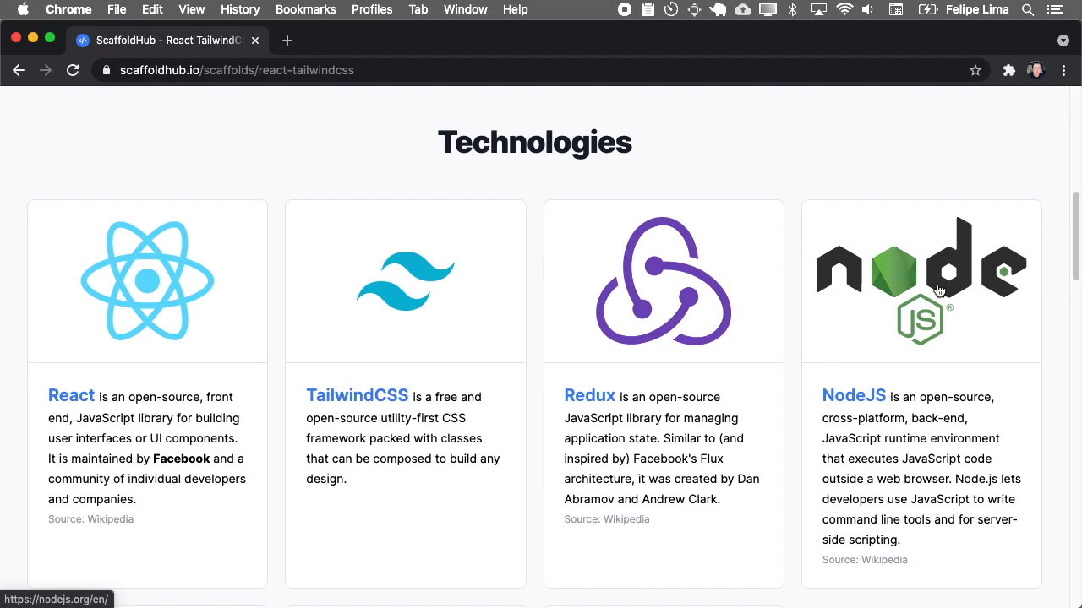
{"action": "scroll", "scroll_direction": "down", "scroll_amount": 3}
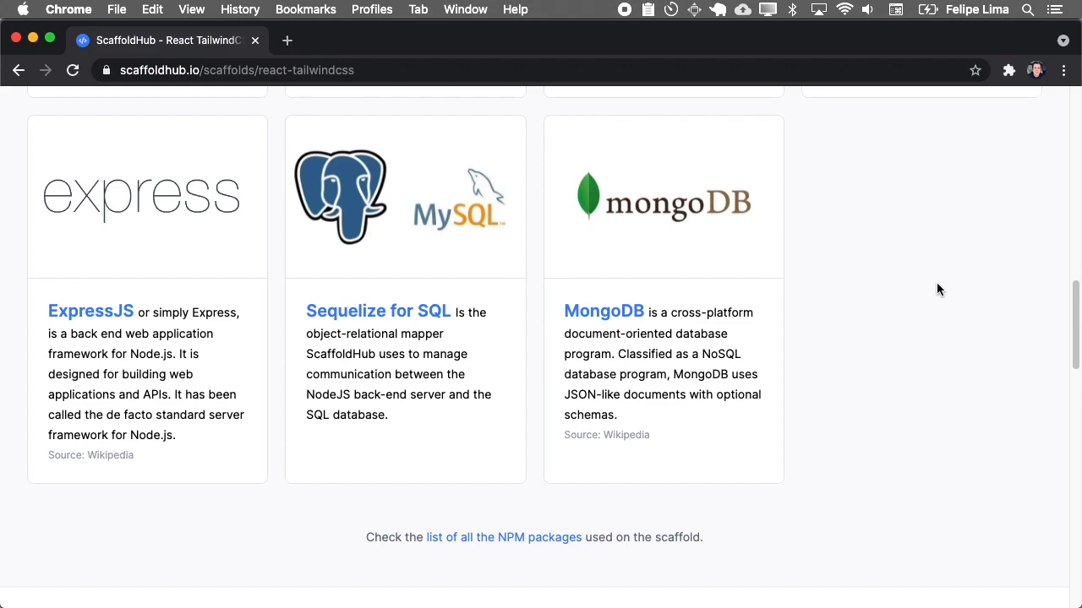
{"action": "mouse_move", "coordinate": [719, 252]}
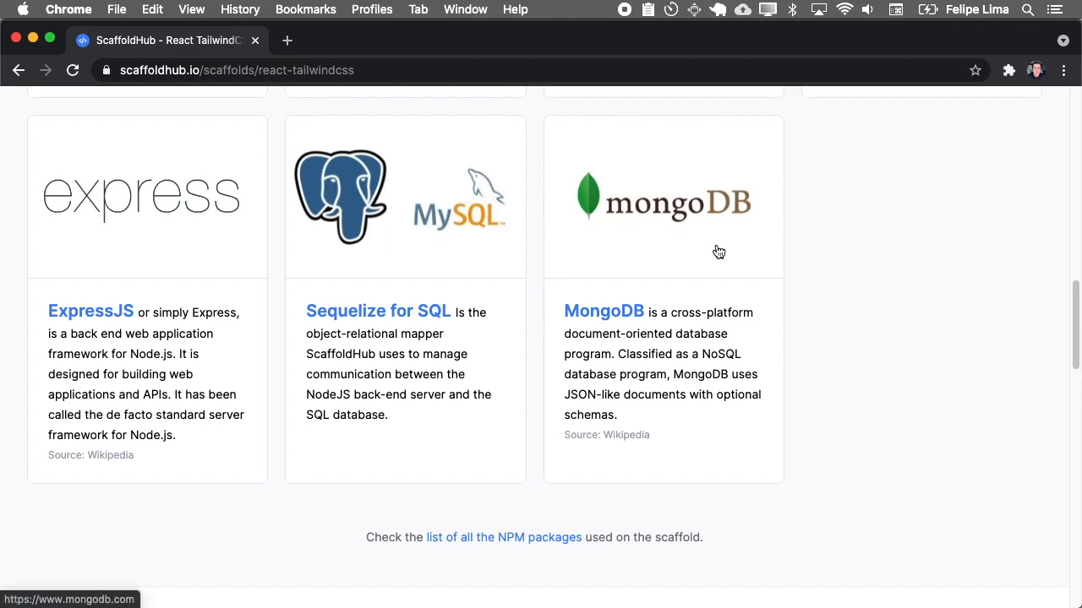
{"action": "mouse_move", "coordinate": [345, 191]}
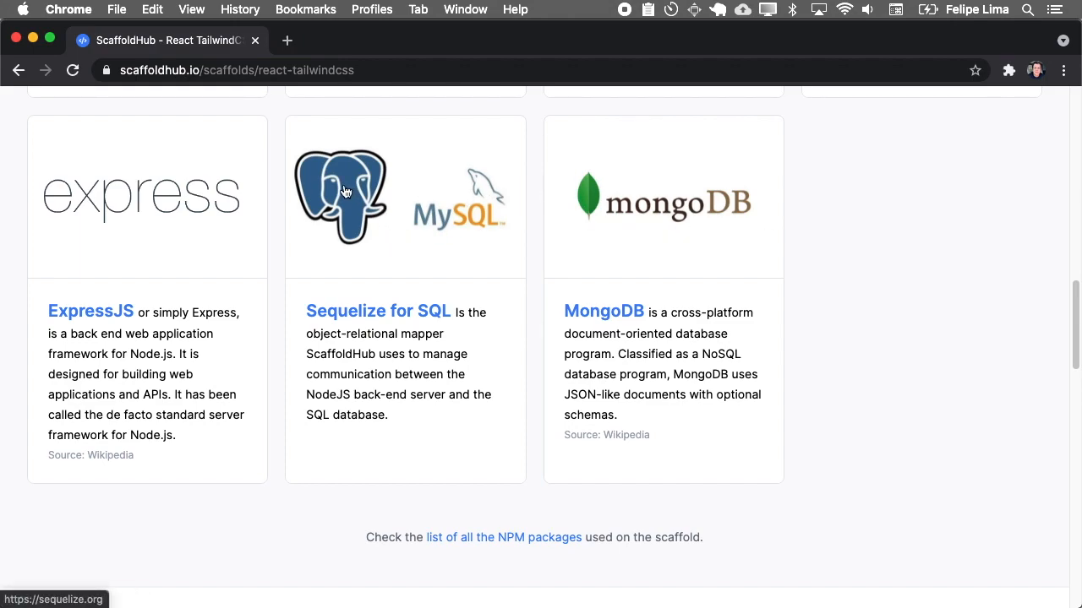
{"action": "mouse_move", "coordinate": [459, 221]}
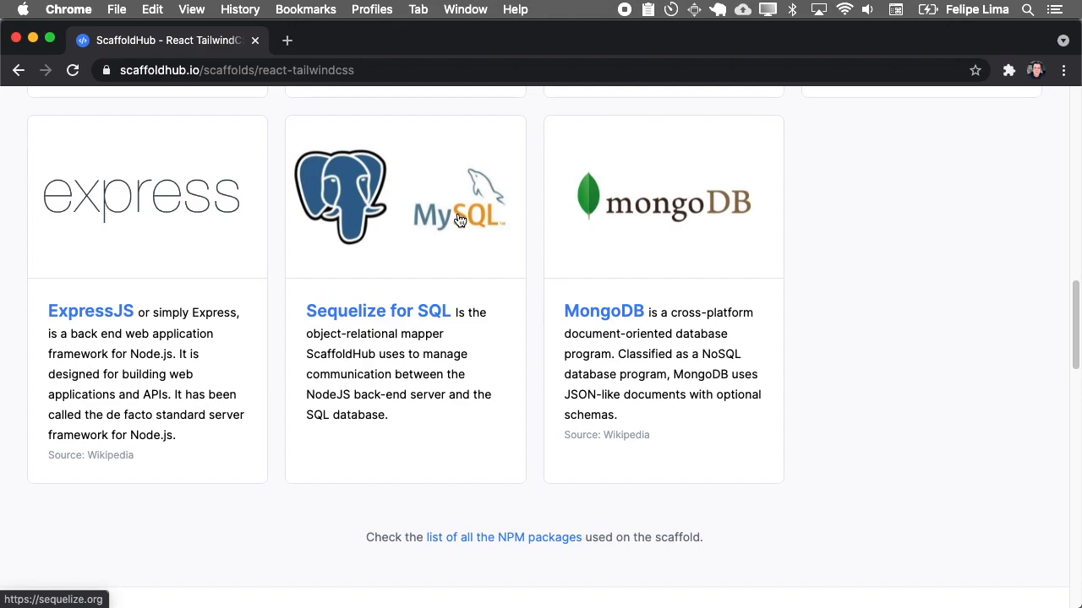
{"action": "scroll", "scroll_direction": "up", "scroll_amount": 3}
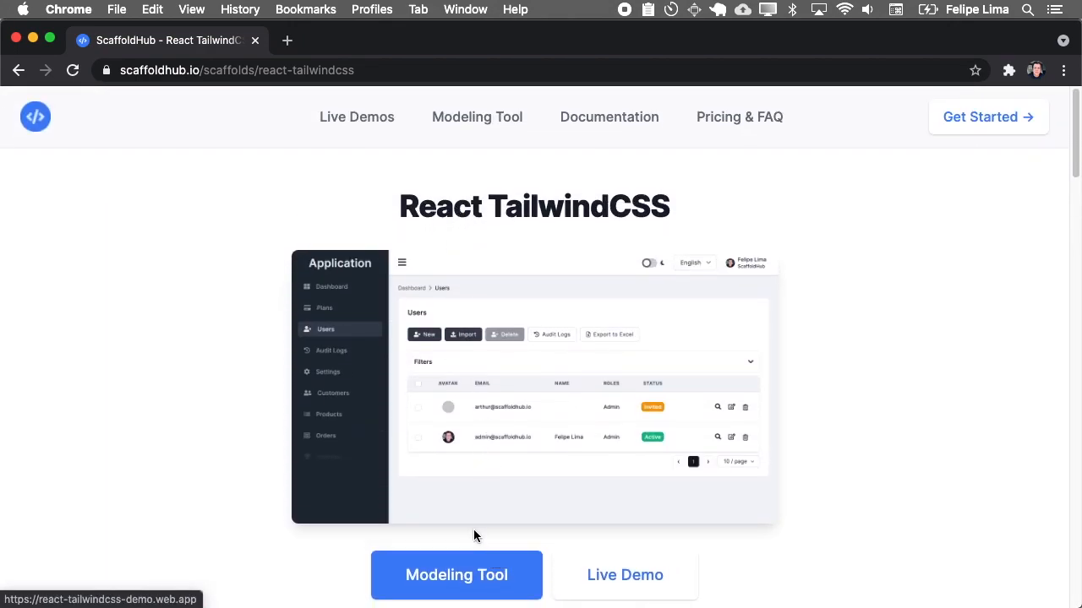
- Open the React TailwindCSS modeling tool and browse its properties and customer, product, order entities
{"action": "left_click", "coordinate": [456, 575]}
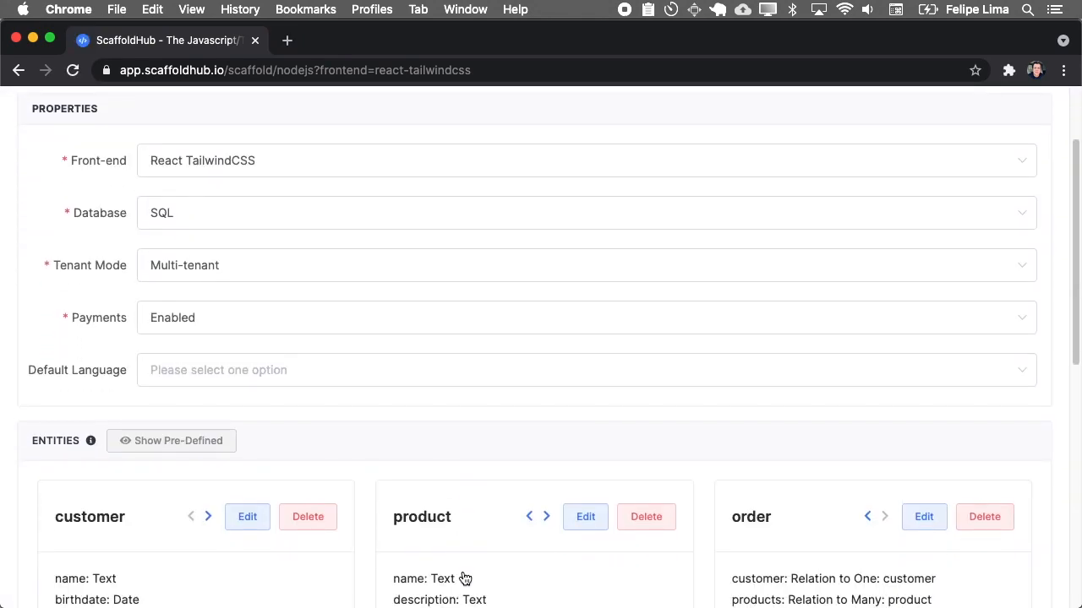
{"action": "scroll", "scroll_direction": "down", "scroll_amount": 3}
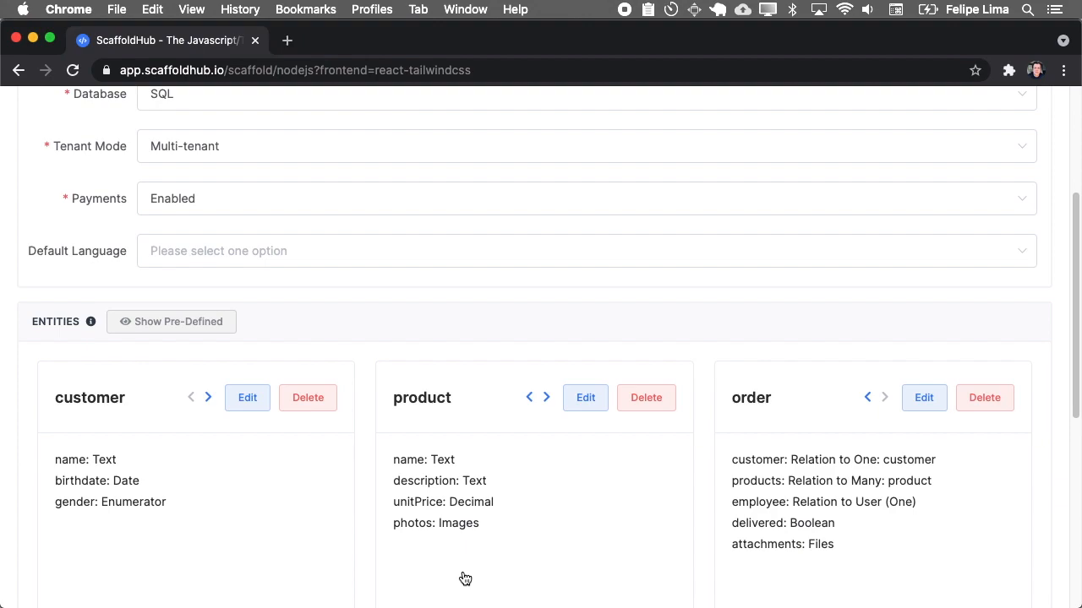
{"action": "scroll", "scroll_direction": "down", "scroll_amount": 3}
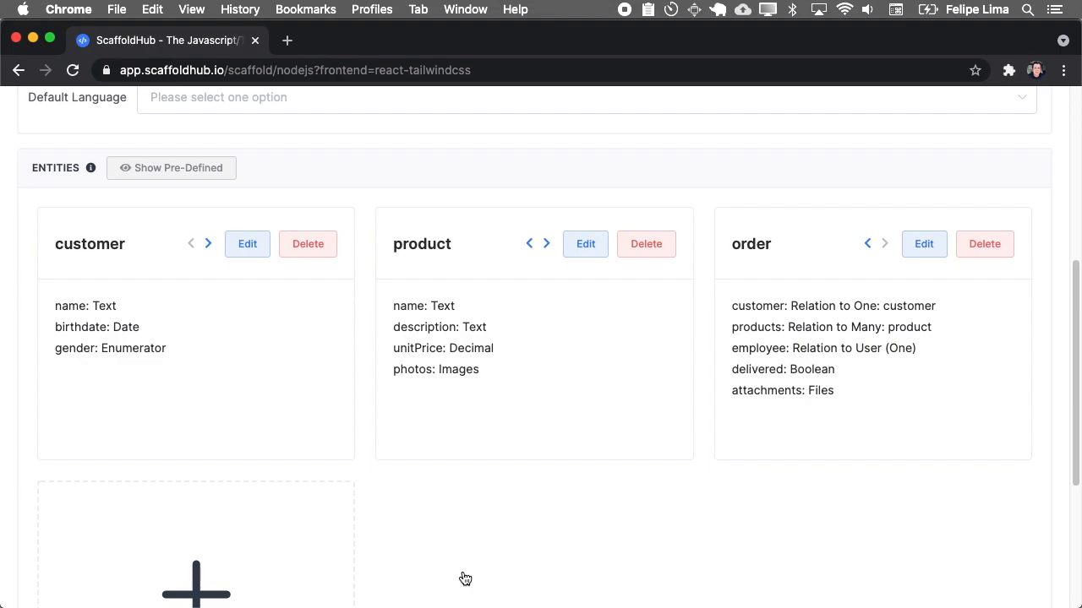
{"action": "scroll", "scroll_direction": "up", "scroll_amount": 3}
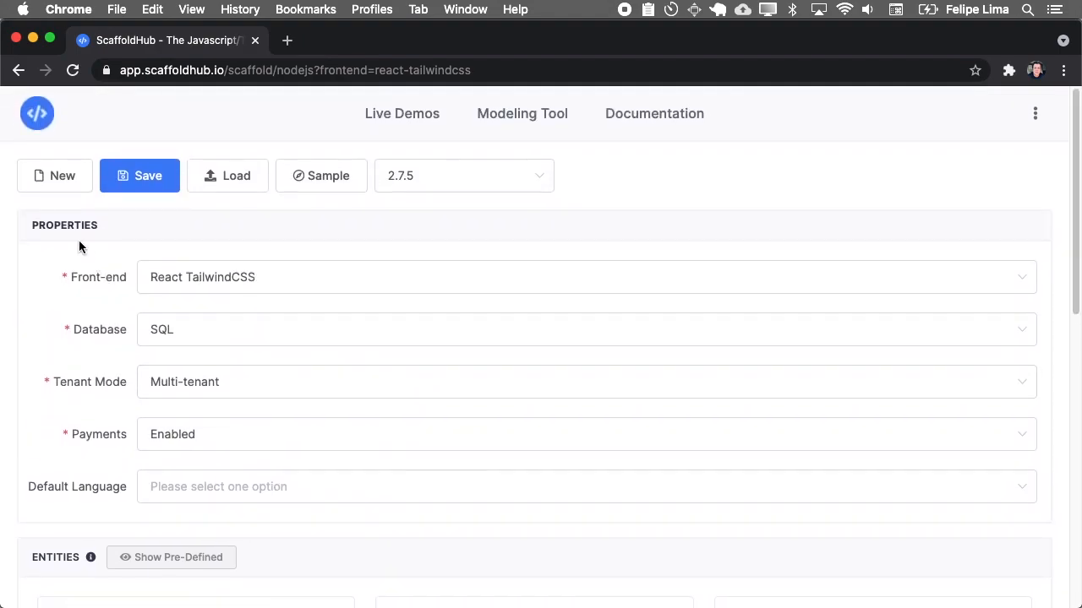
- Start a new blank project and review its property options
{"action": "left_click", "coordinate": [54, 176]}
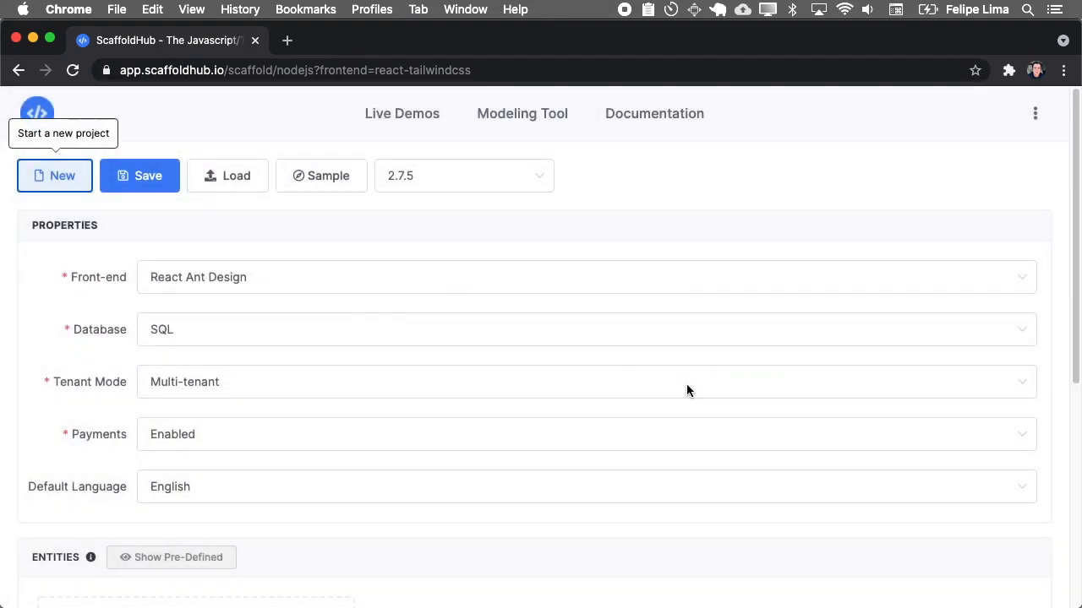
{"action": "scroll", "scroll_direction": "down", "scroll_amount": 3}
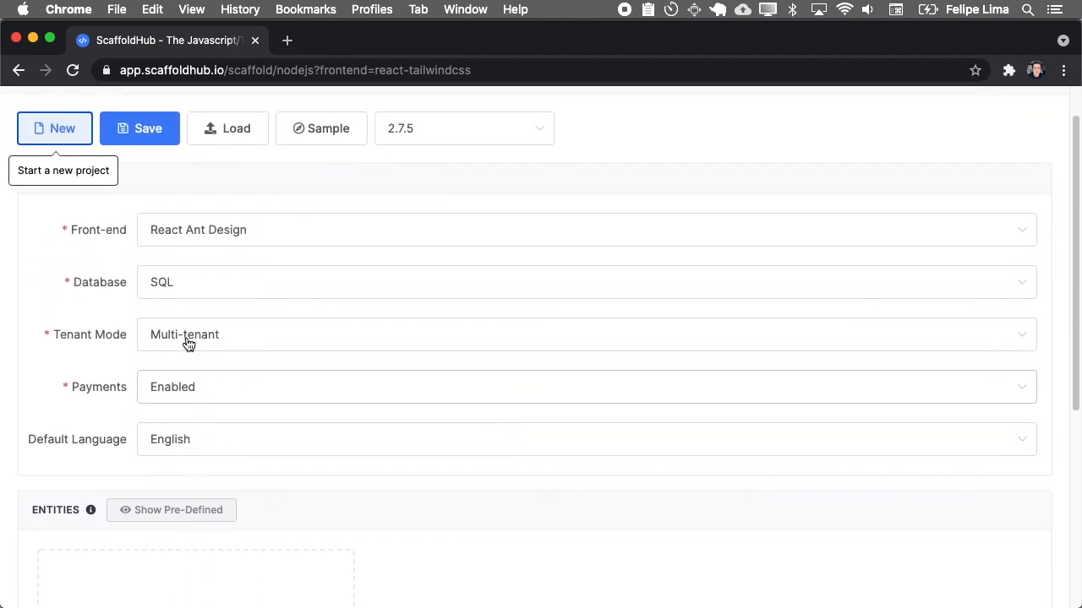
{"action": "scroll", "scroll_direction": "up", "scroll_amount": 3}
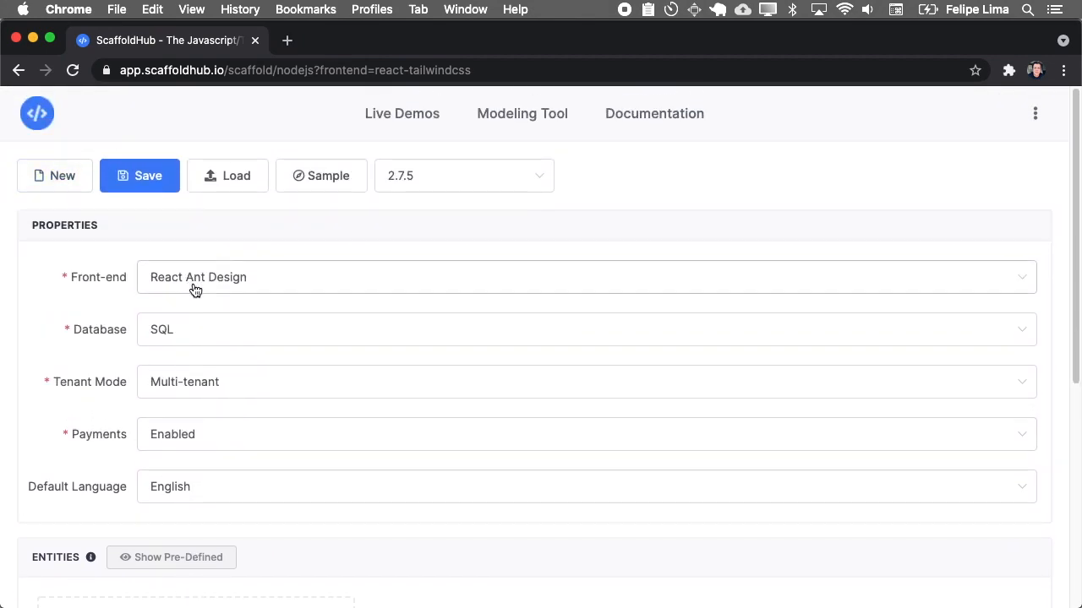
- Keep SQL as the database, payments enabled, and English as the default language
{"action": "left_click", "coordinate": [586, 278]}
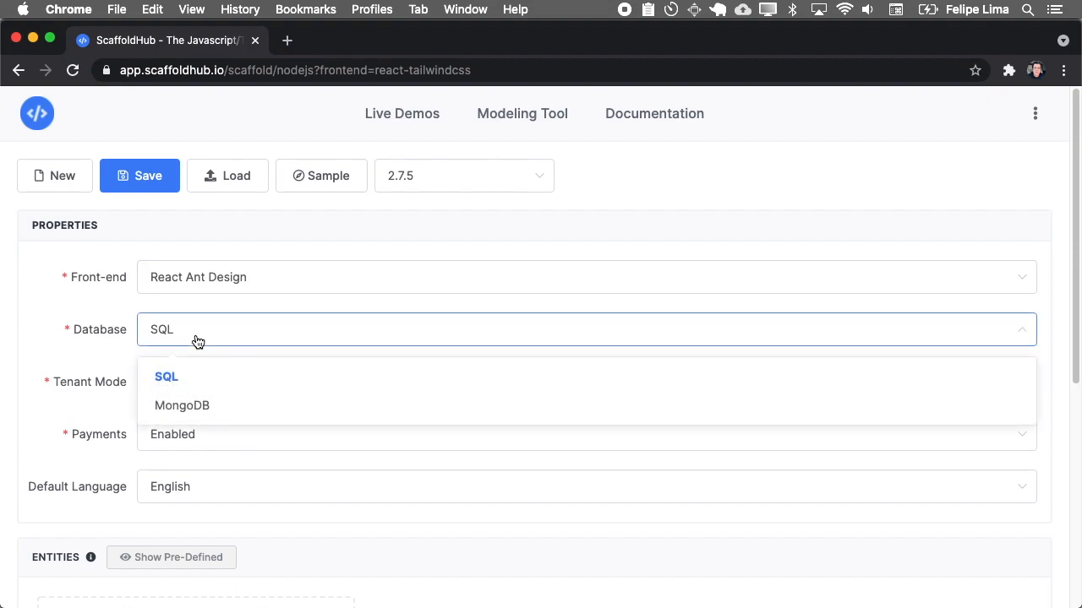
{"action": "left_click", "coordinate": [587, 382]}
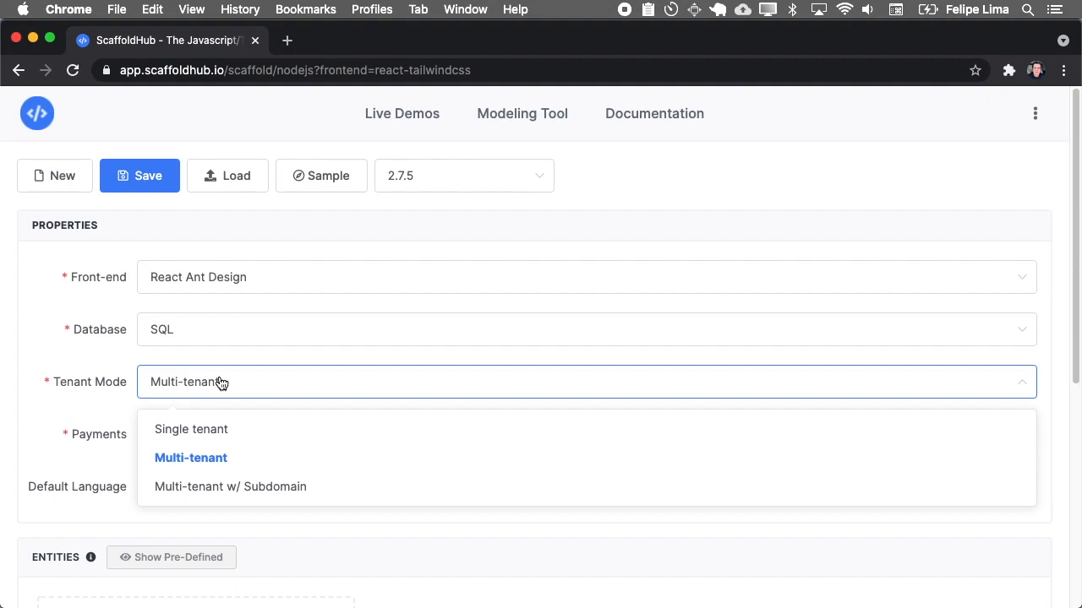
{"action": "mouse_move", "coordinate": [221, 429]}
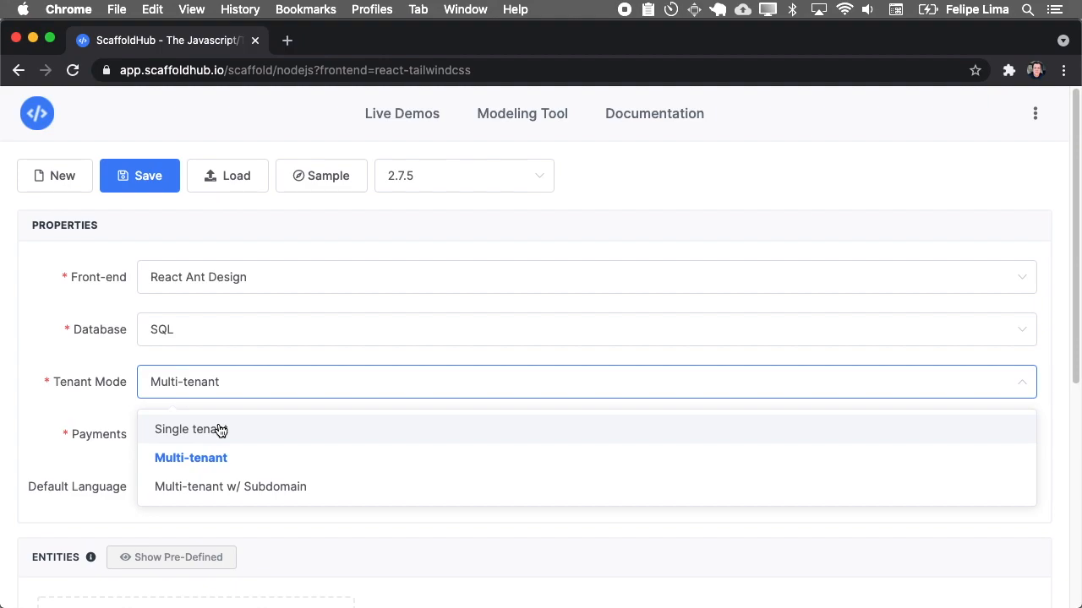
{"action": "mouse_move", "coordinate": [219, 453]}
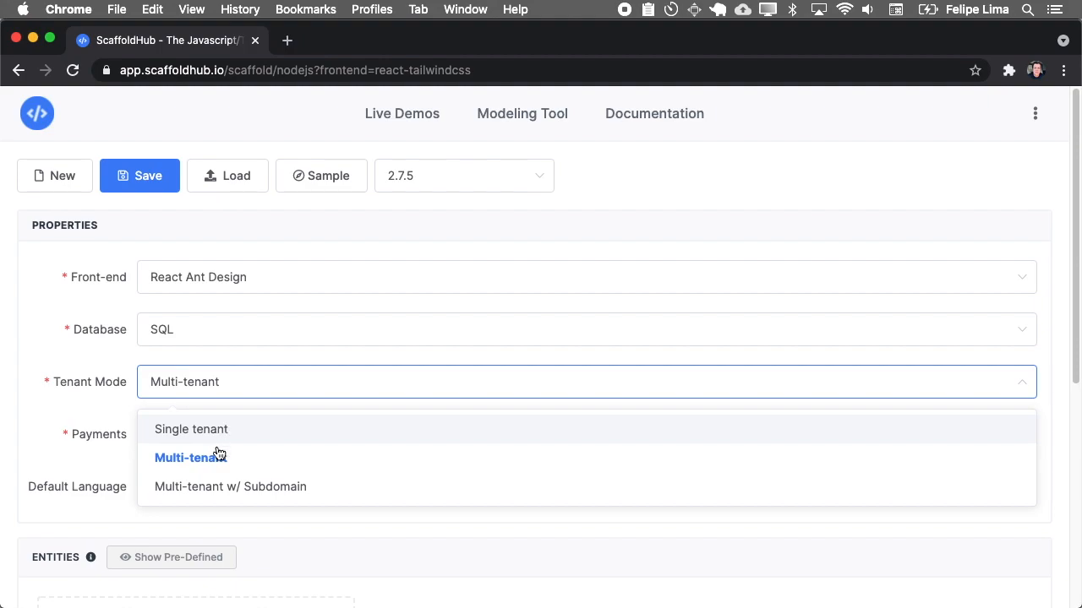
{"action": "mouse_move", "coordinate": [120, 424]}
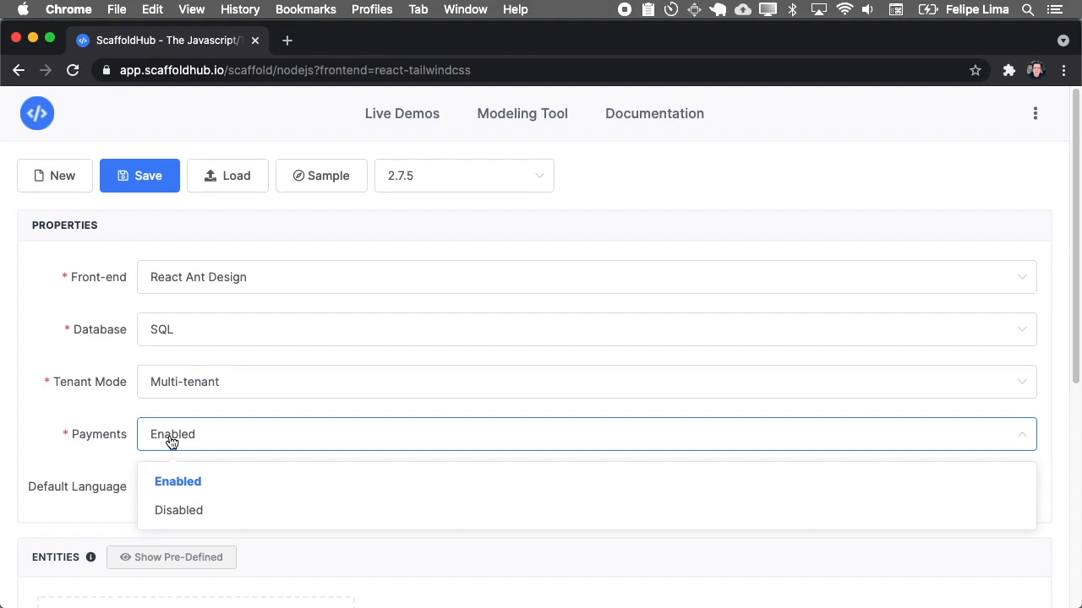
{"action": "left_click", "coordinate": [177, 481]}
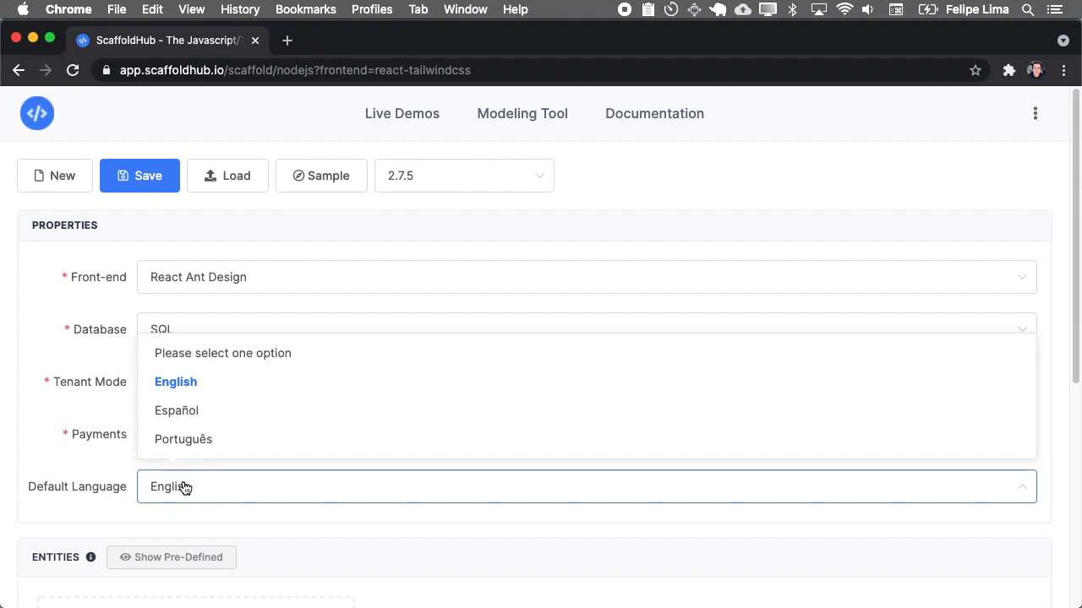
{"action": "left_click", "coordinate": [176, 381]}
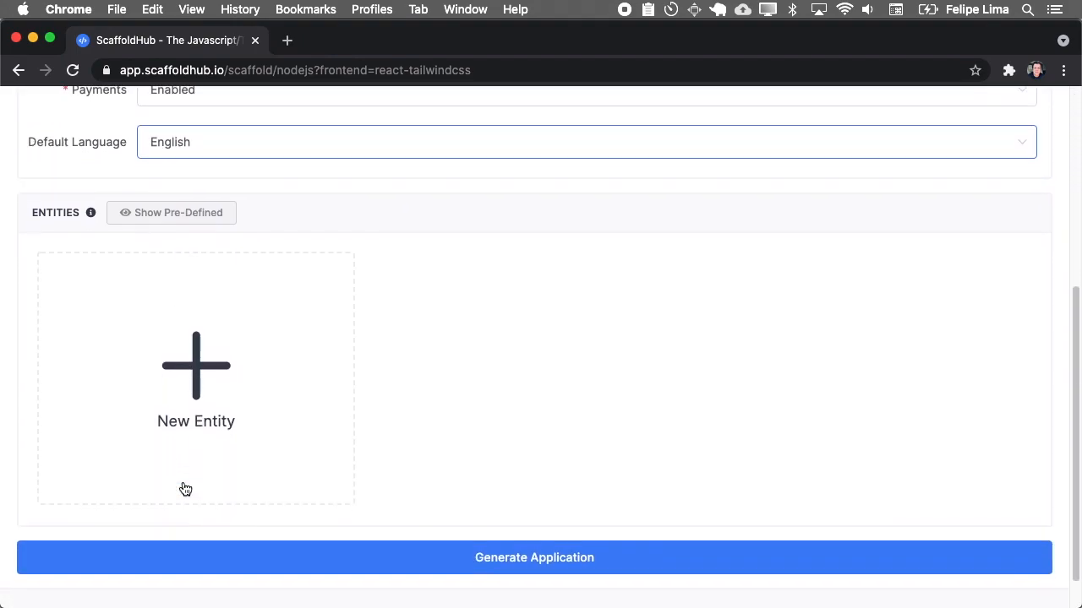
- Create a new entity named customer, auto-labelled Customer and Customers
{"action": "left_click", "coordinate": [196, 376]}
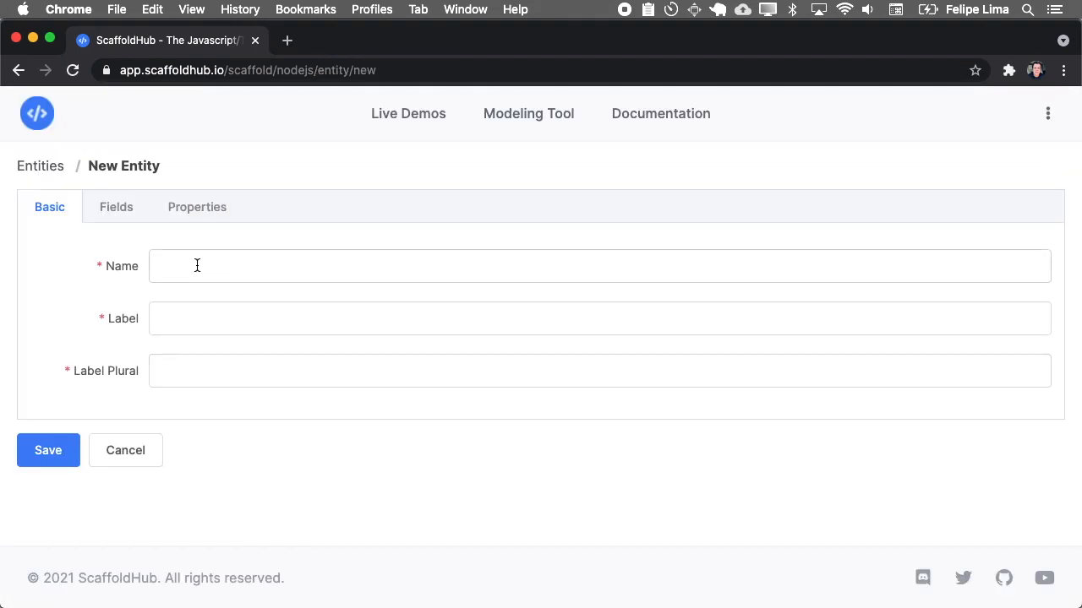
{"action": "left_click", "coordinate": [600, 266]}
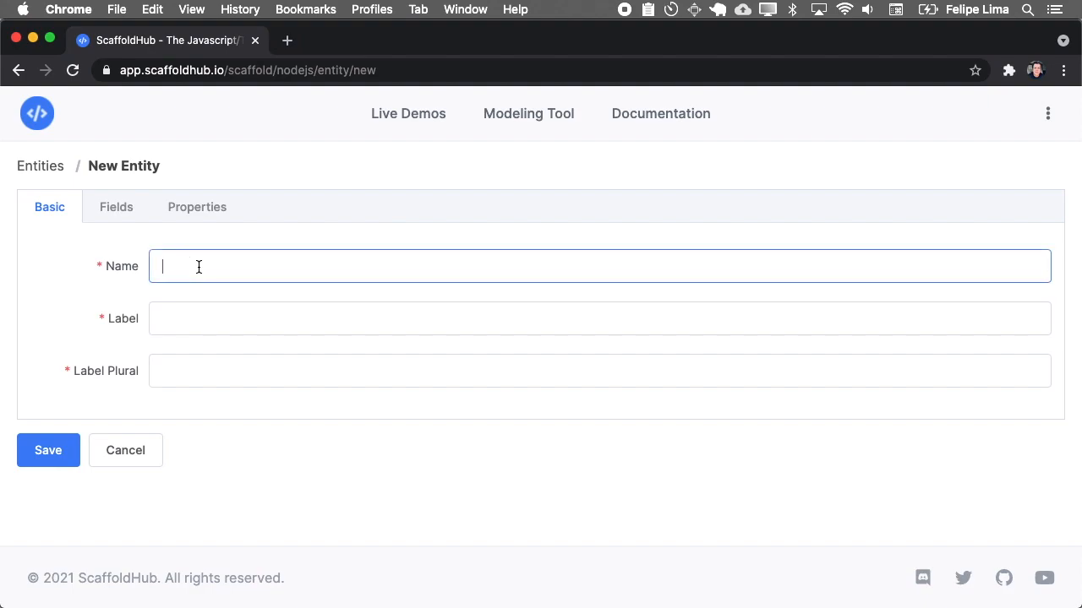
{"action": "type", "text": "custoe"}
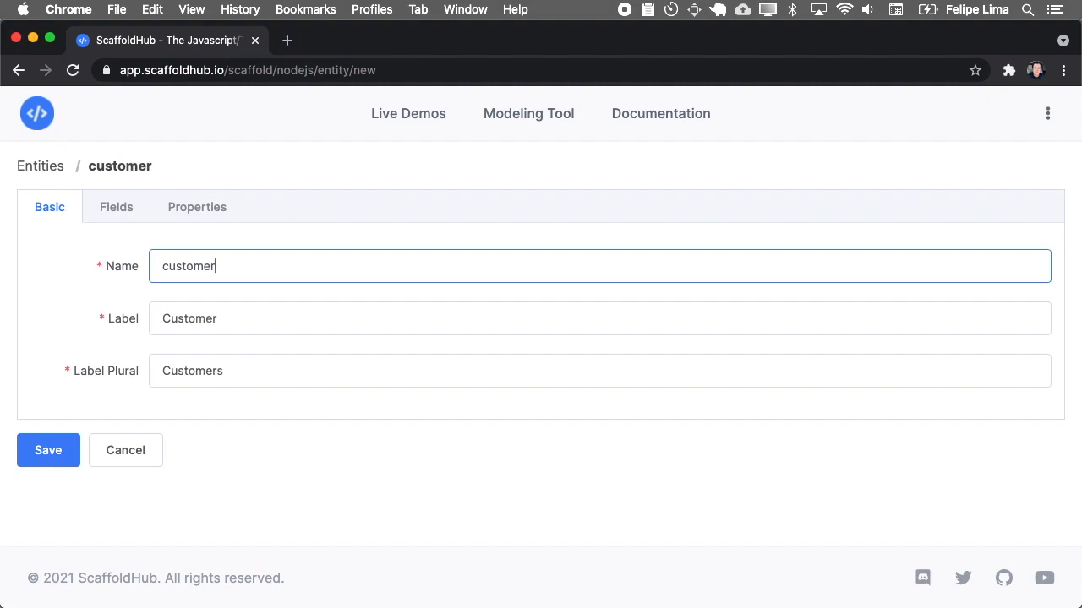
{"action": "mouse_move", "coordinate": [224, 269]}
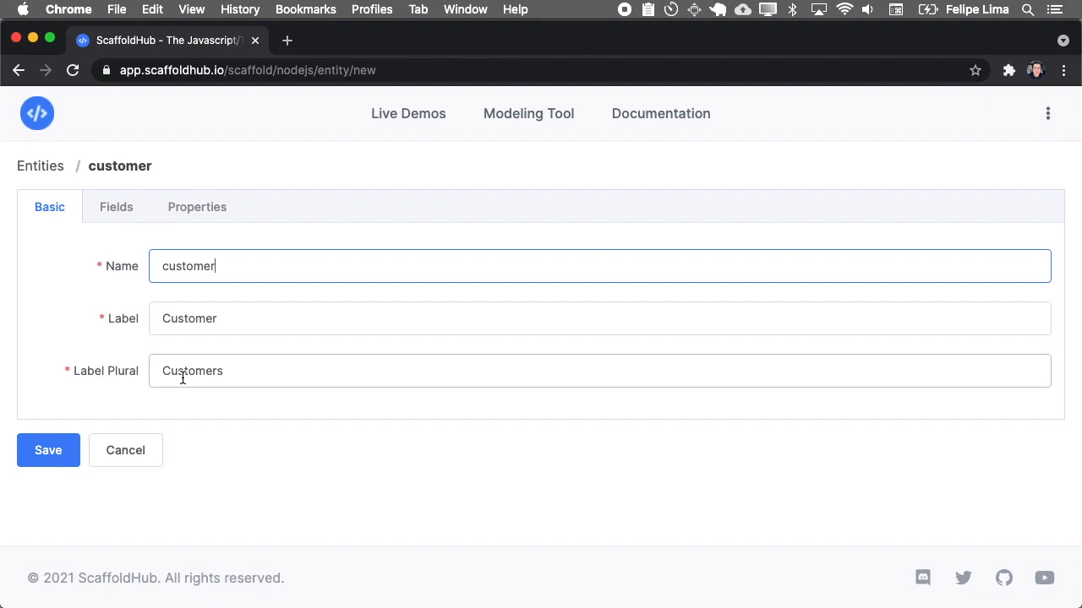
{"action": "mouse_move", "coordinate": [194, 328]}
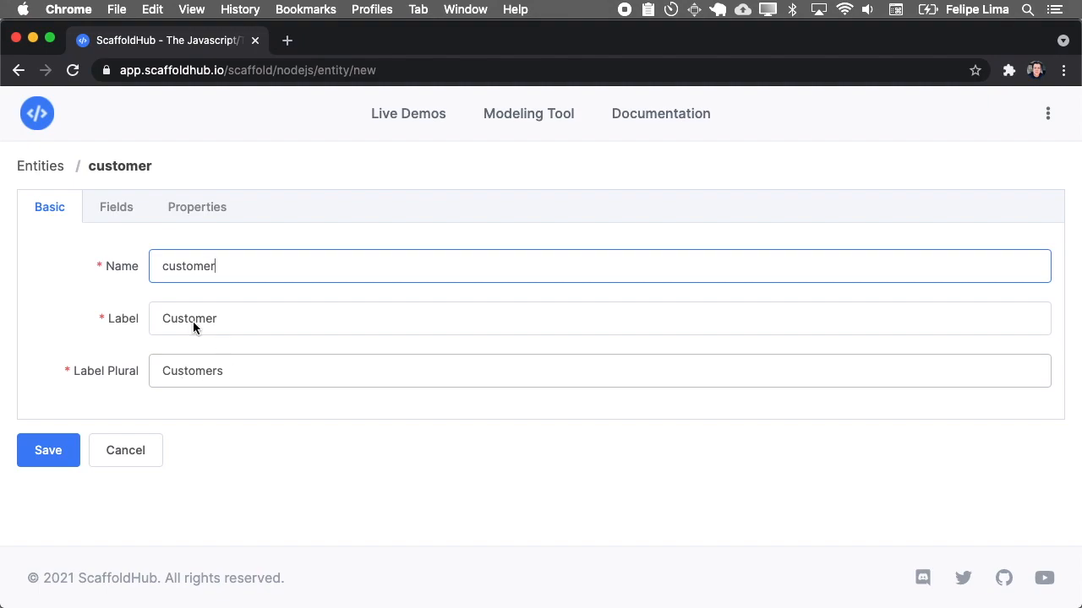
- View the customer entity's default id, tenant and created/updated fields
{"action": "left_click", "coordinate": [115, 207]}
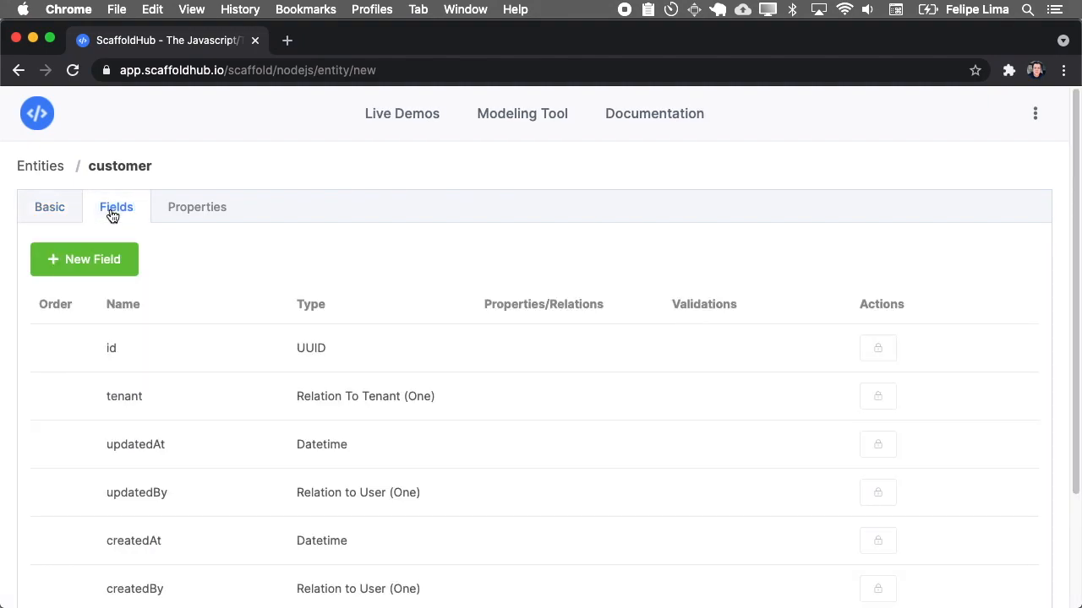
{"action": "scroll", "scroll_direction": "down", "scroll_amount": 3}
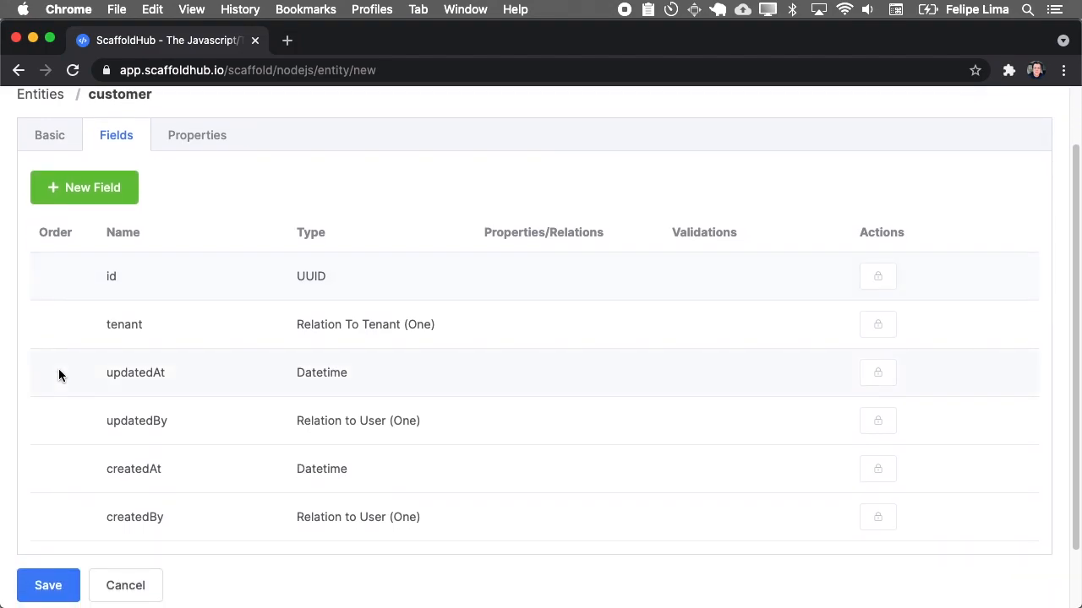
{"action": "mouse_move", "coordinate": [317, 504]}
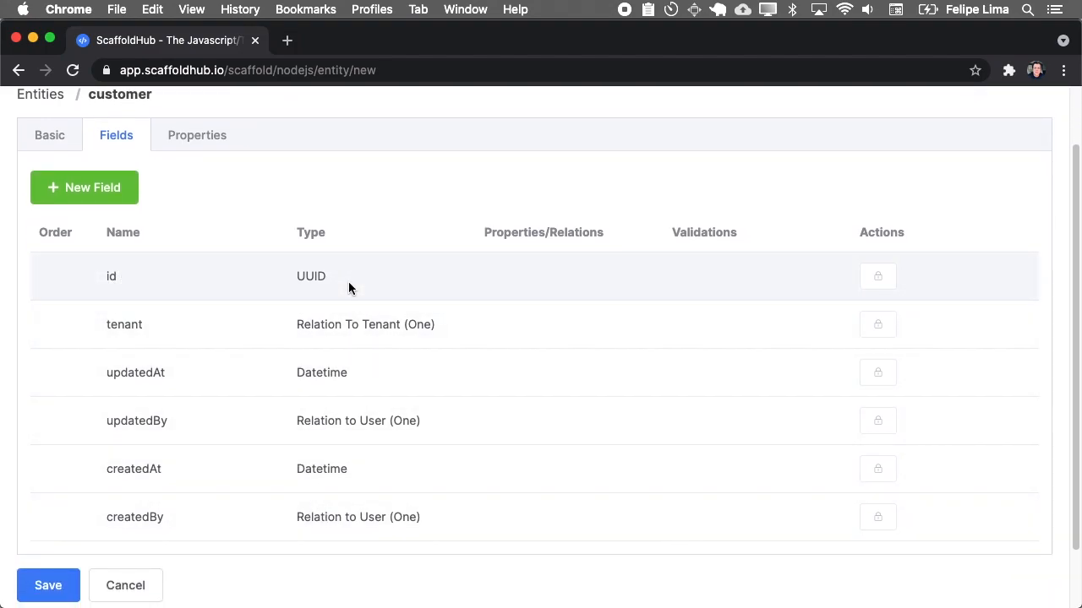
{"action": "mouse_move", "coordinate": [84, 187]}
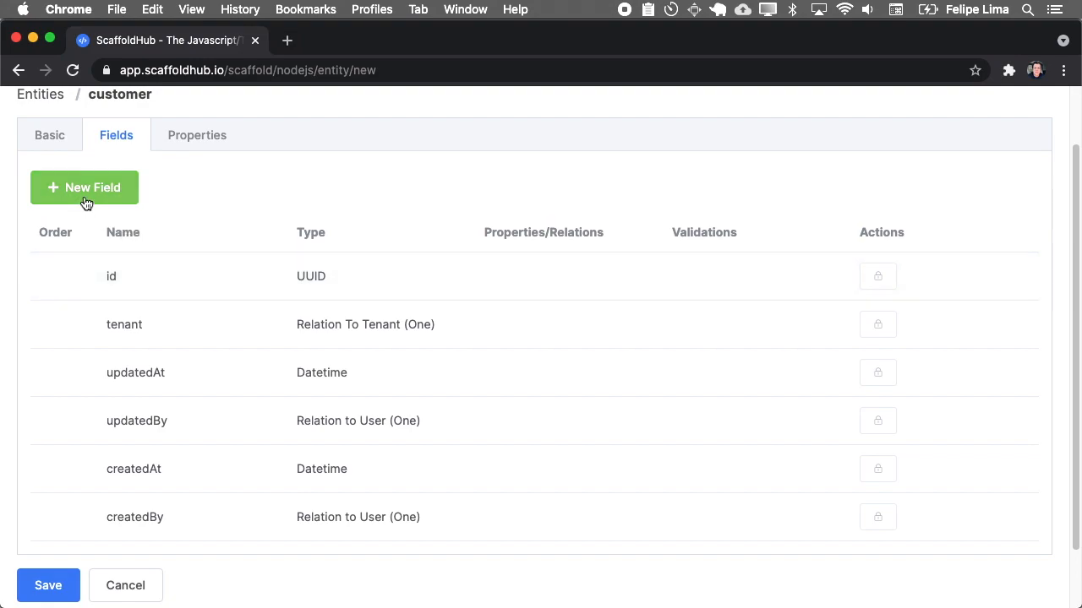
- Add a customer field named 'name' and browse the field type options
{"action": "left_click", "coordinate": [83, 187]}
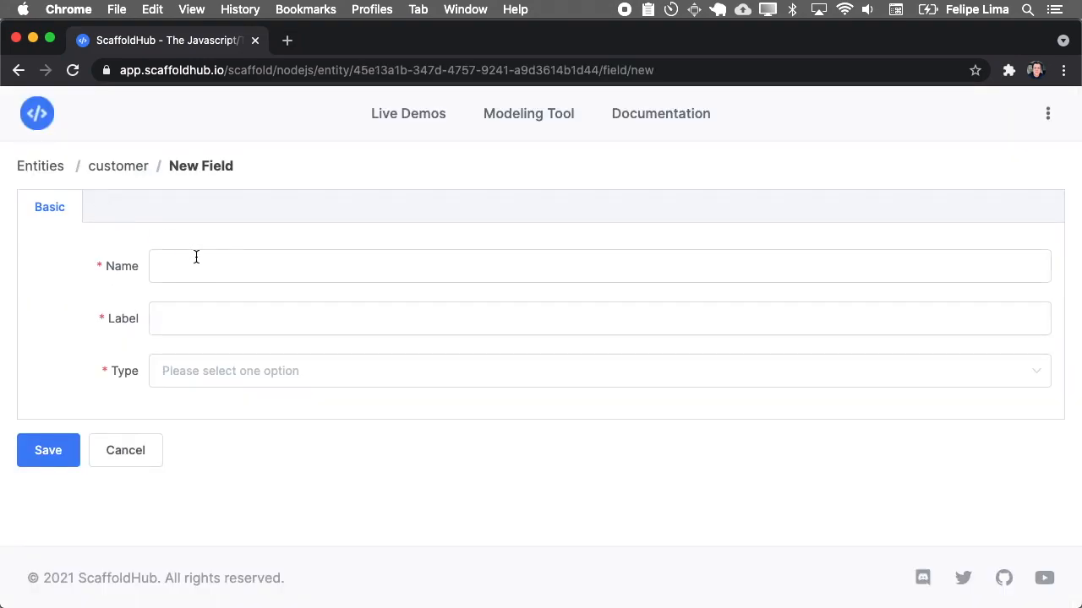
{"action": "type", "text": "name"}
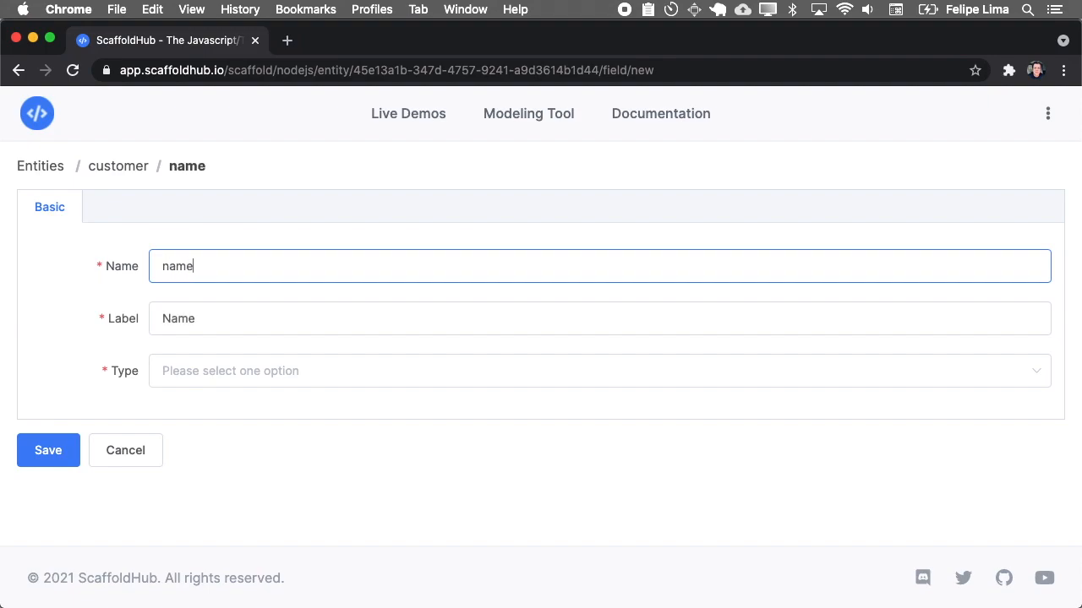
{"action": "left_click", "coordinate": [598, 371]}
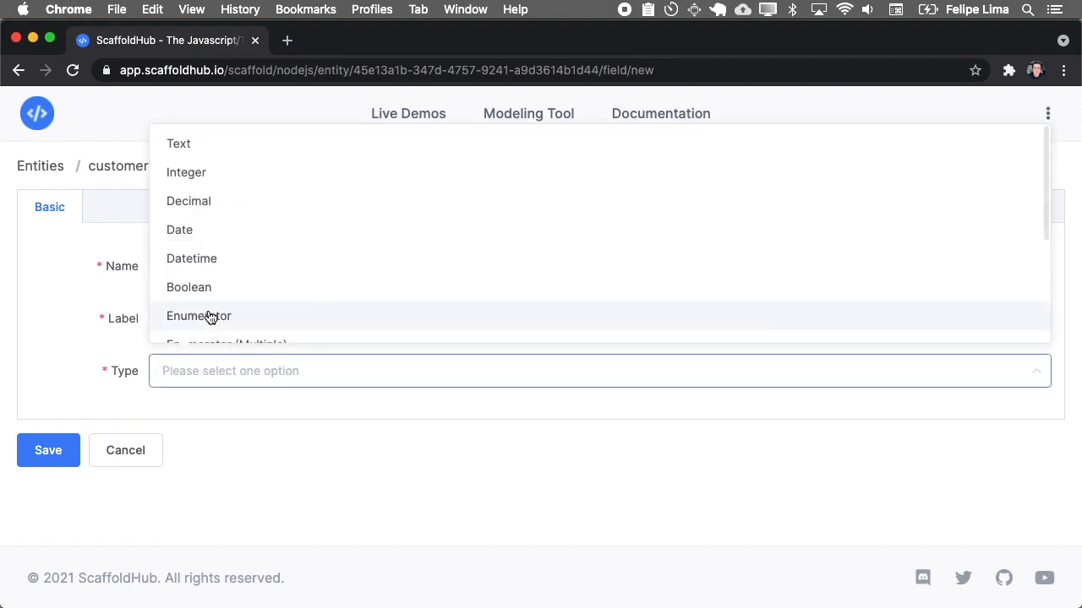
{"action": "scroll", "scroll_direction": "down", "scroll_amount": 3}
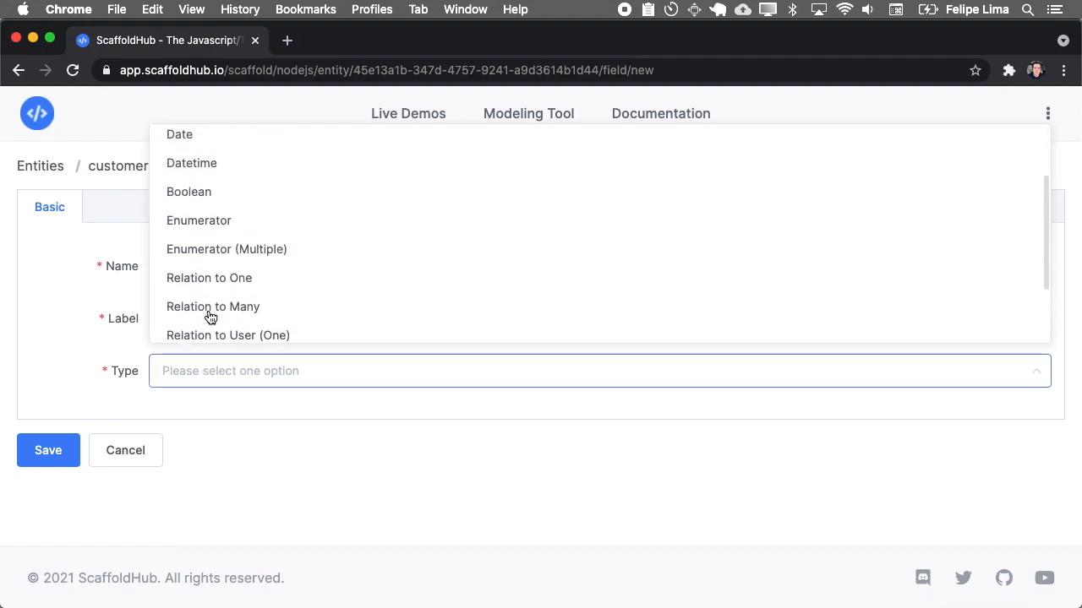
{"action": "scroll", "scroll_direction": "up", "scroll_amount": 3}
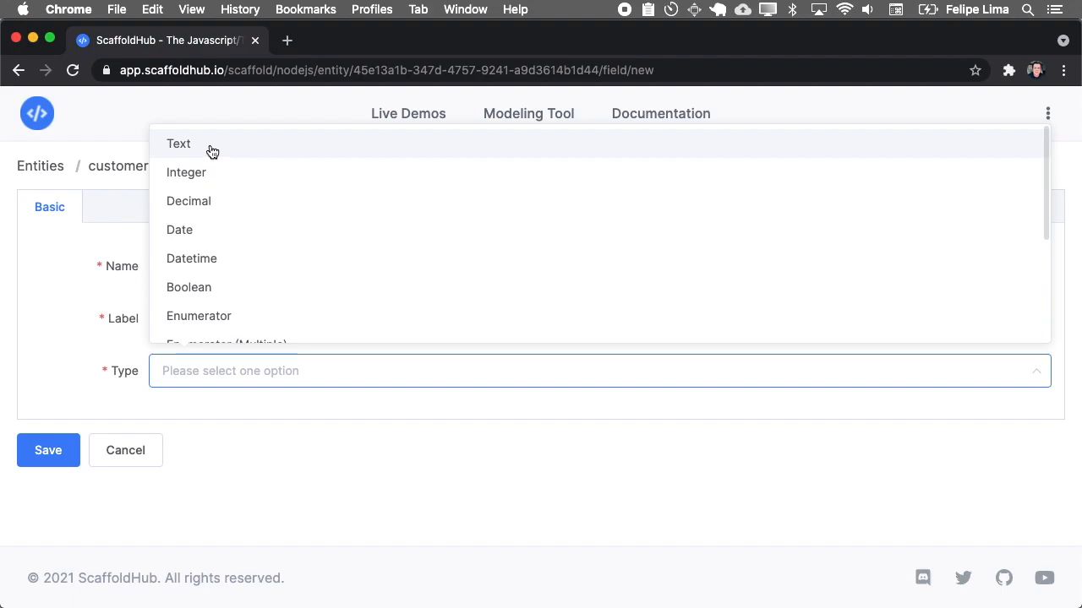
{"action": "scroll", "scroll_direction": "down", "scroll_amount": 3}
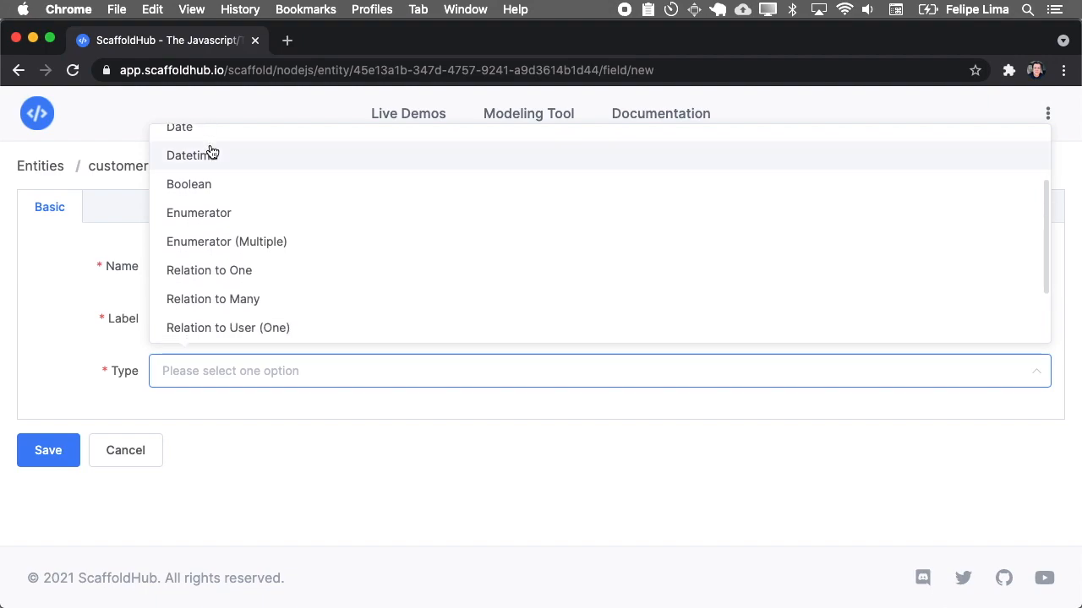
{"action": "scroll", "scroll_direction": "down", "scroll_amount": 3}
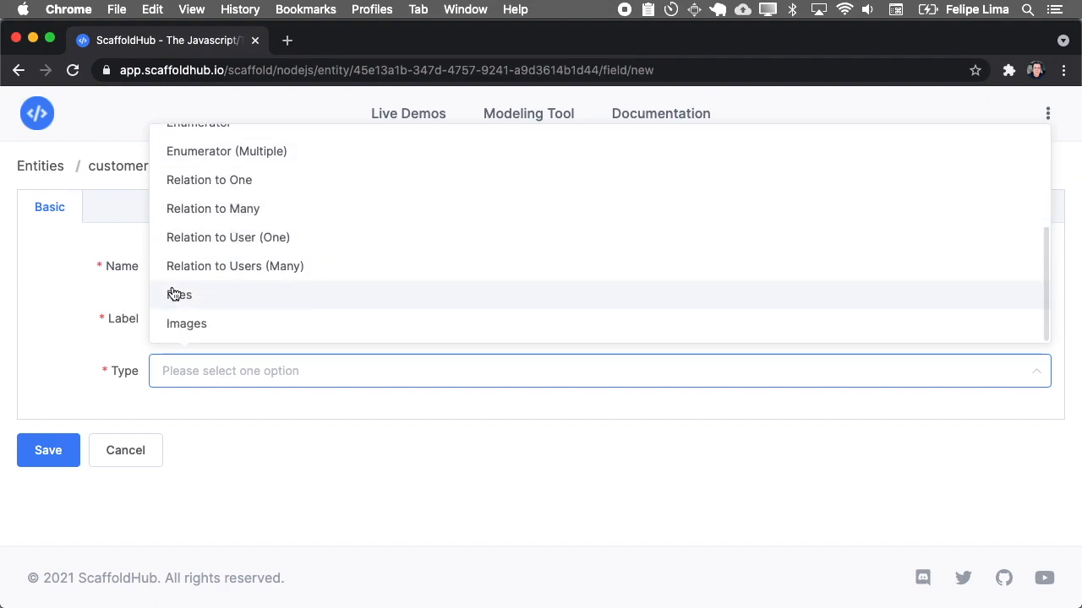
{"action": "mouse_move", "coordinate": [215, 326]}
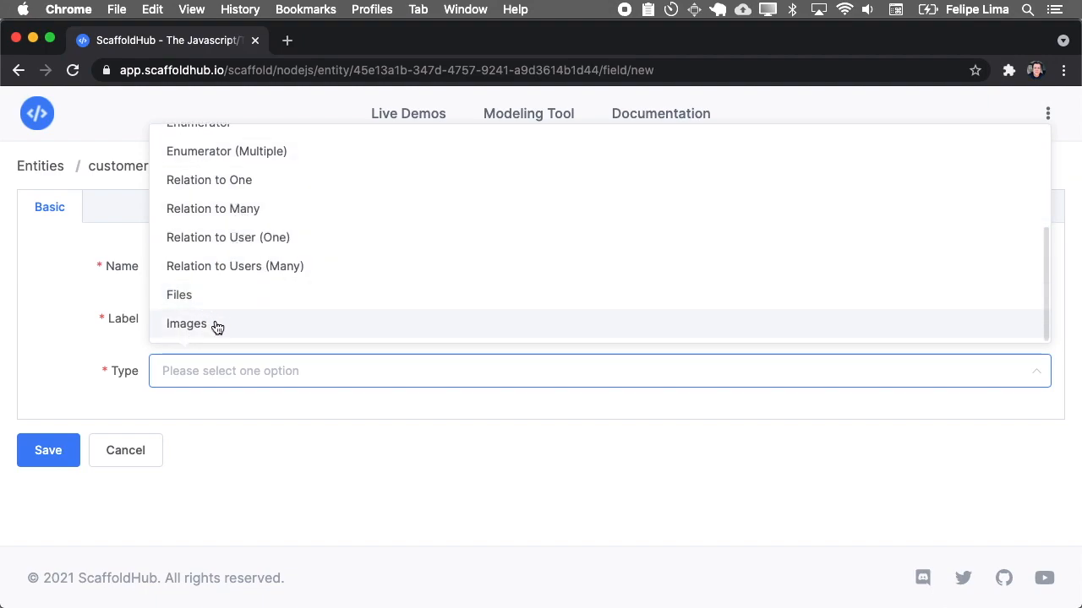
{"action": "mouse_move", "coordinate": [203, 251]}
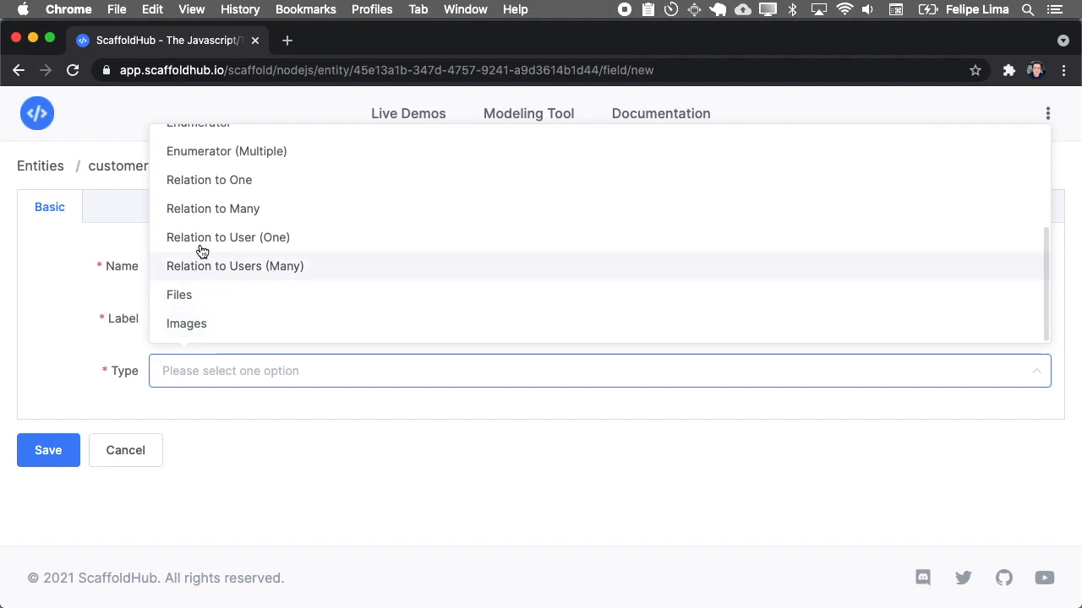
{"action": "mouse_move", "coordinate": [244, 185]}
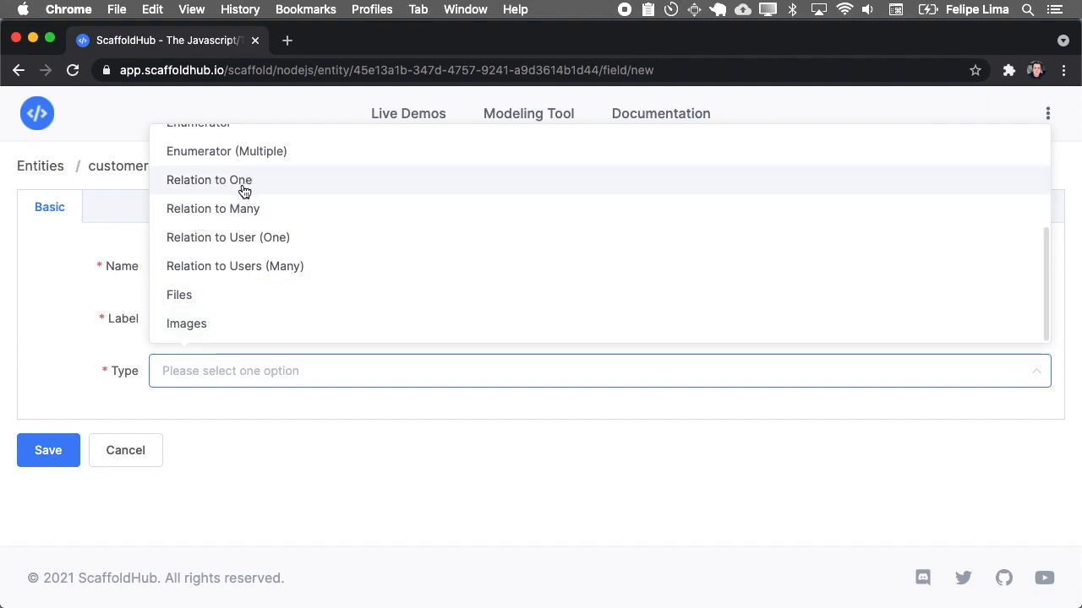
{"action": "mouse_move", "coordinate": [240, 236]}
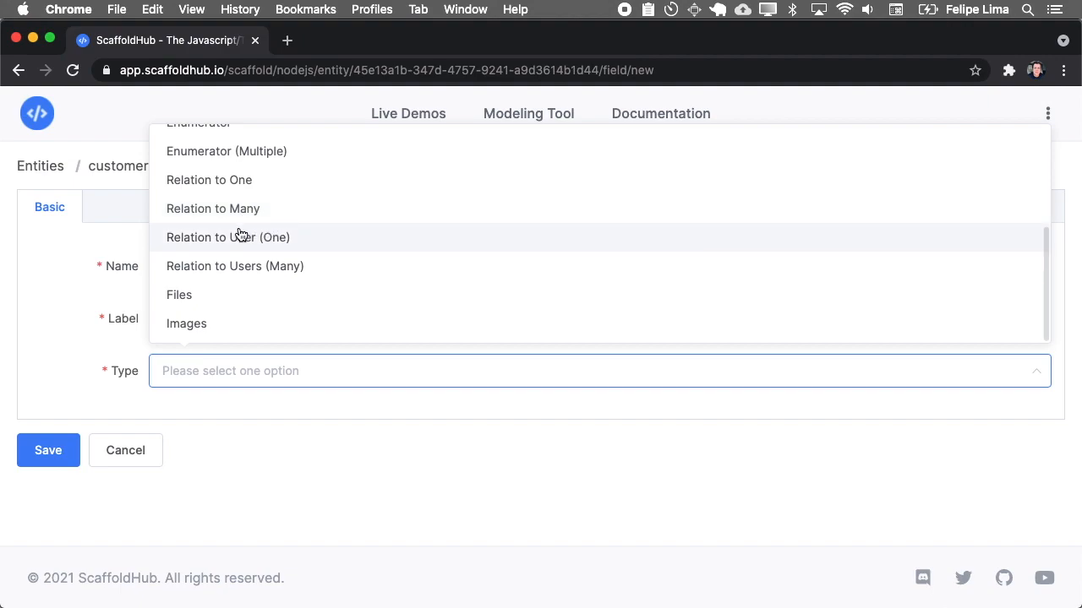
{"action": "mouse_move", "coordinate": [247, 241]}
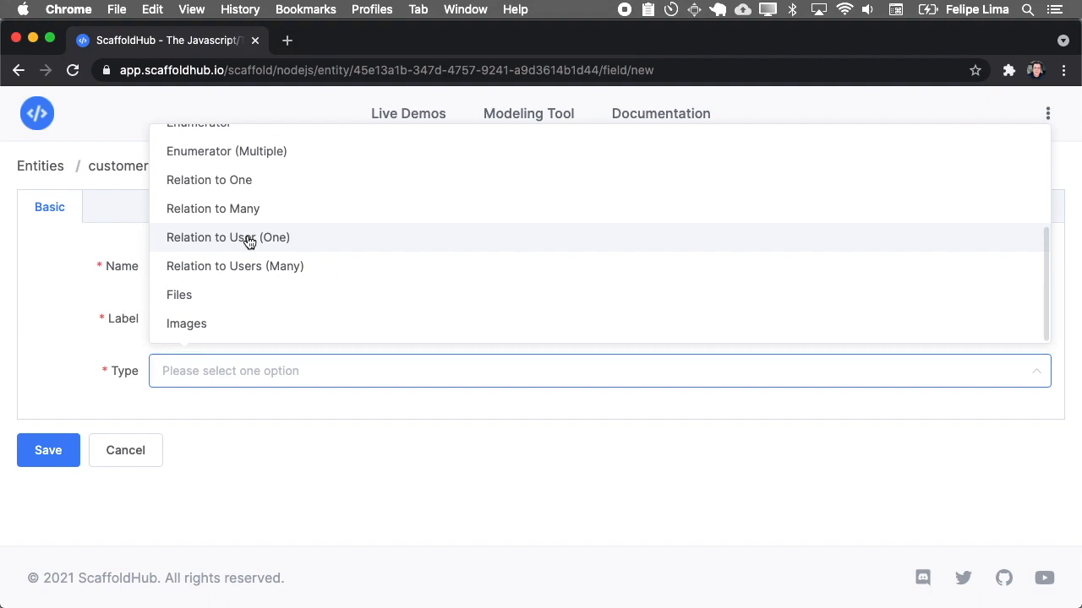
{"action": "mouse_move", "coordinate": [209, 258]}
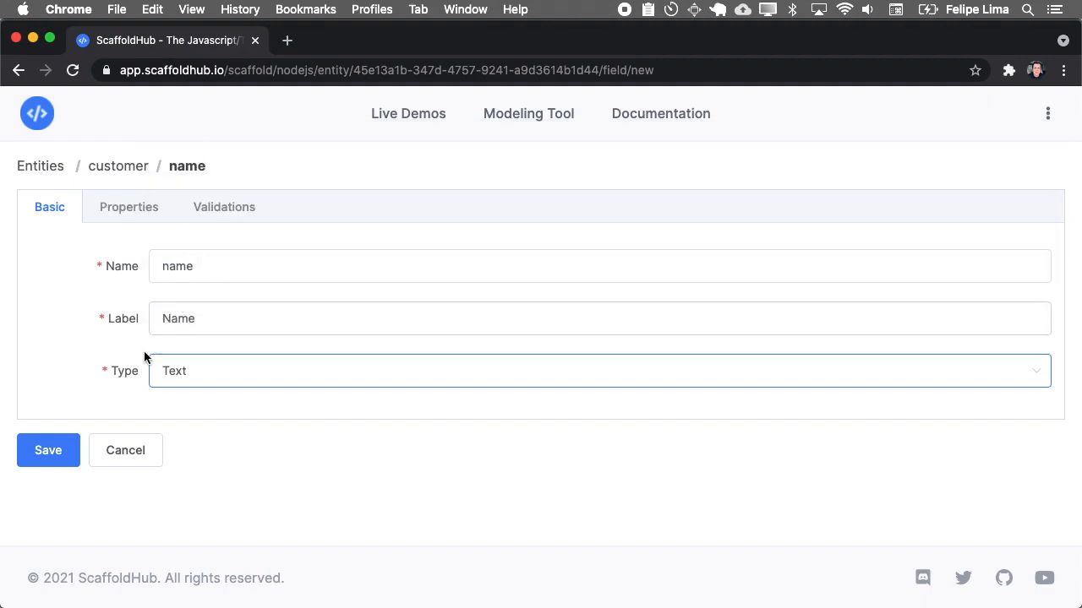
- Keep the name field's HTML type as Text and view its empty validation list
{"action": "left_click", "coordinate": [128, 207]}
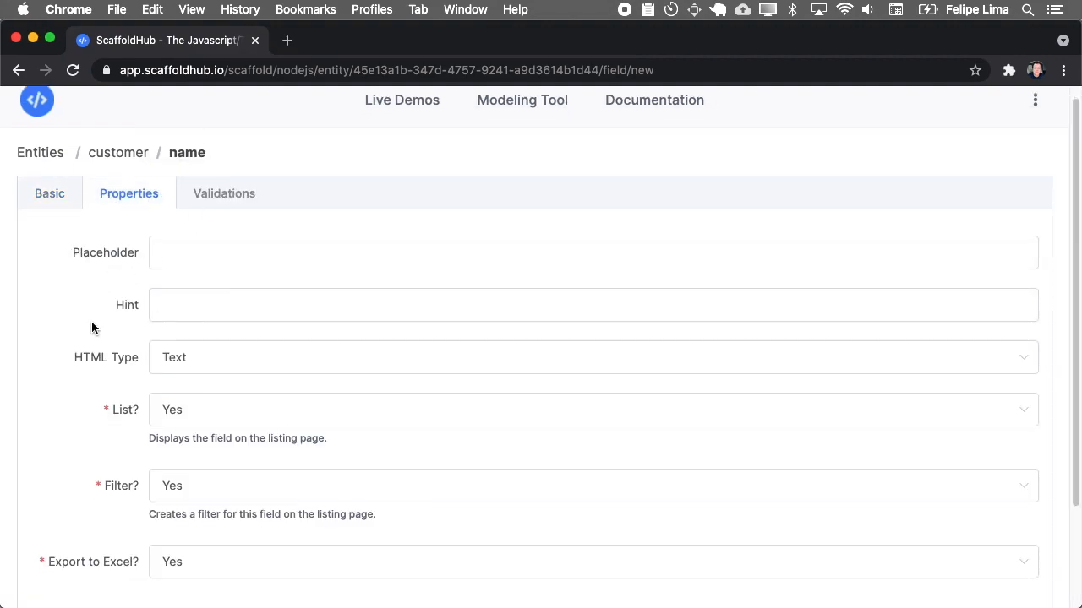
{"action": "scroll", "scroll_direction": "down", "scroll_amount": 3}
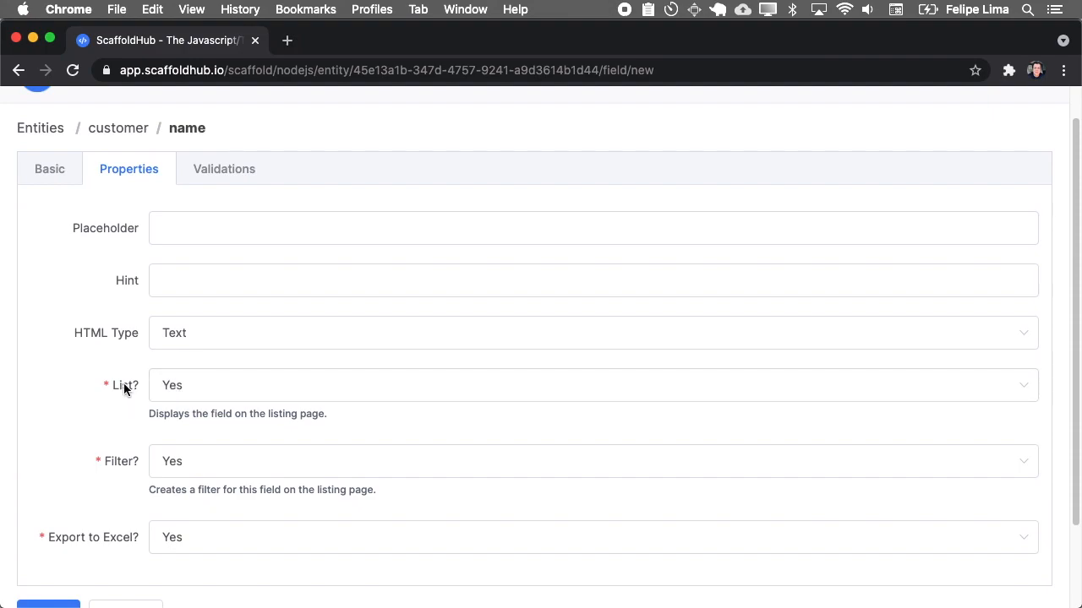
{"action": "mouse_move", "coordinate": [132, 467]}
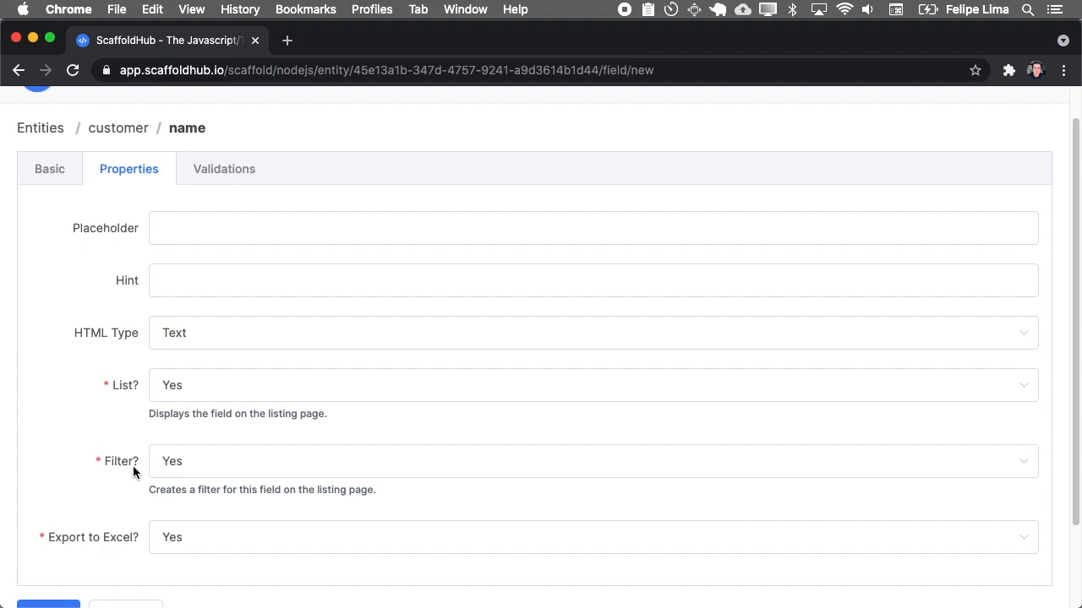
{"action": "mouse_move", "coordinate": [129, 518]}
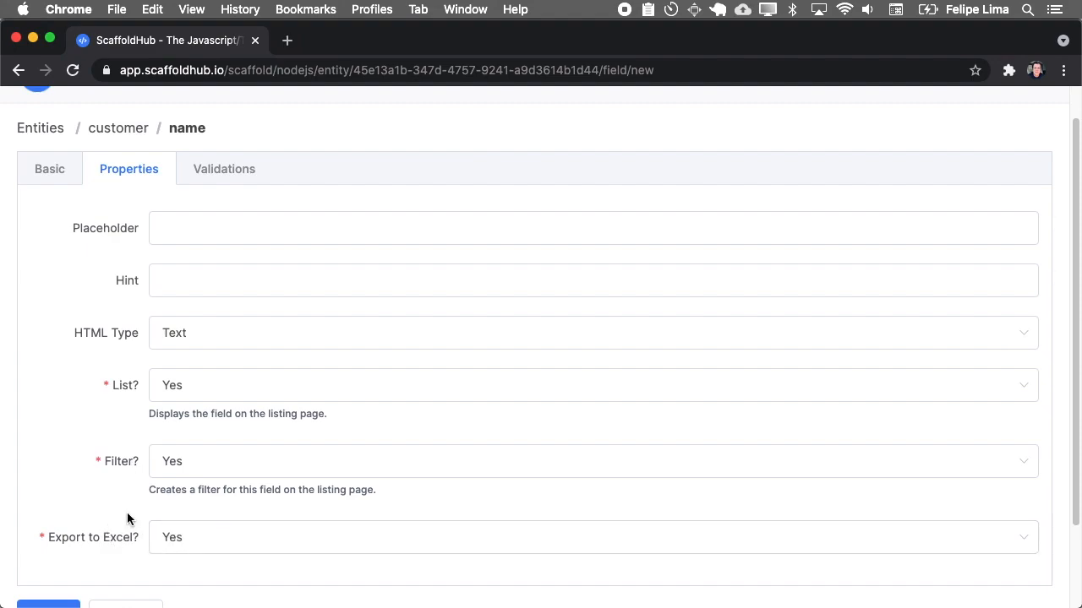
{"action": "mouse_move", "coordinate": [142, 446]}
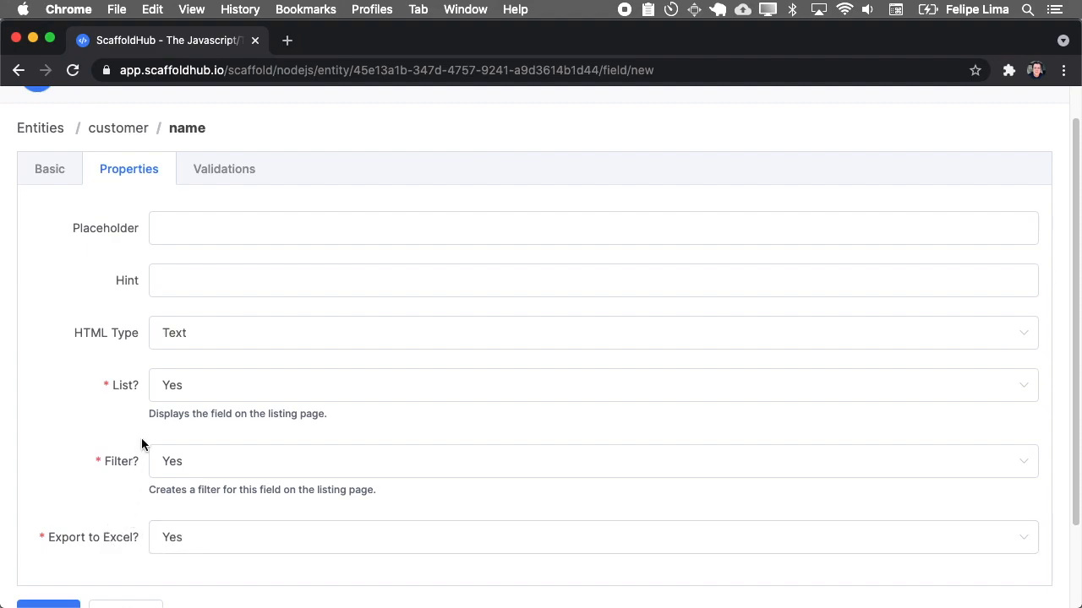
{"action": "left_click", "coordinate": [592, 332]}
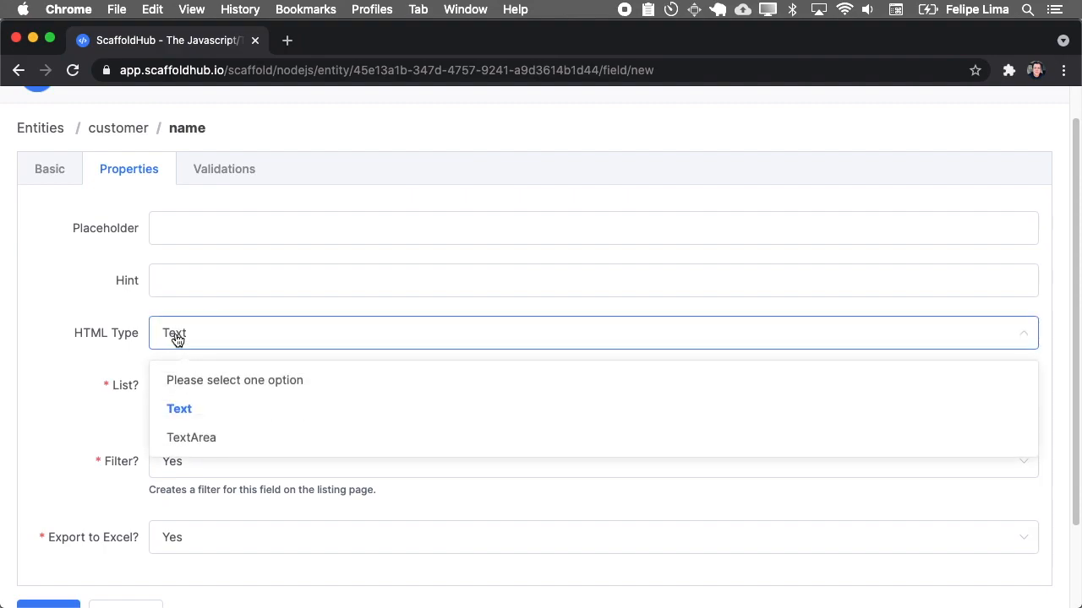
{"action": "mouse_move", "coordinate": [179, 409]}
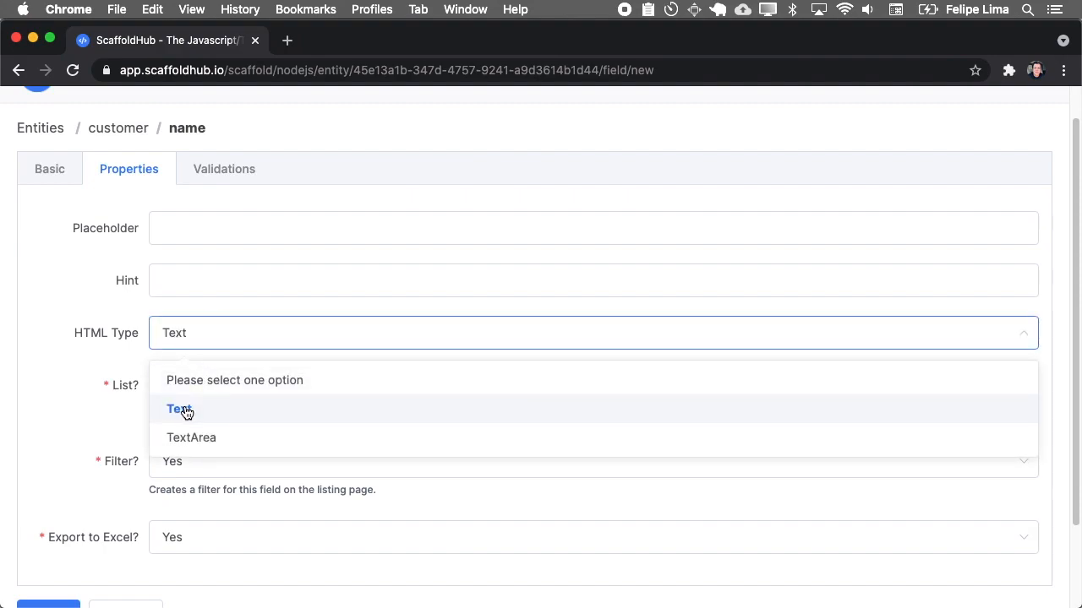
{"action": "mouse_move", "coordinate": [212, 442]}
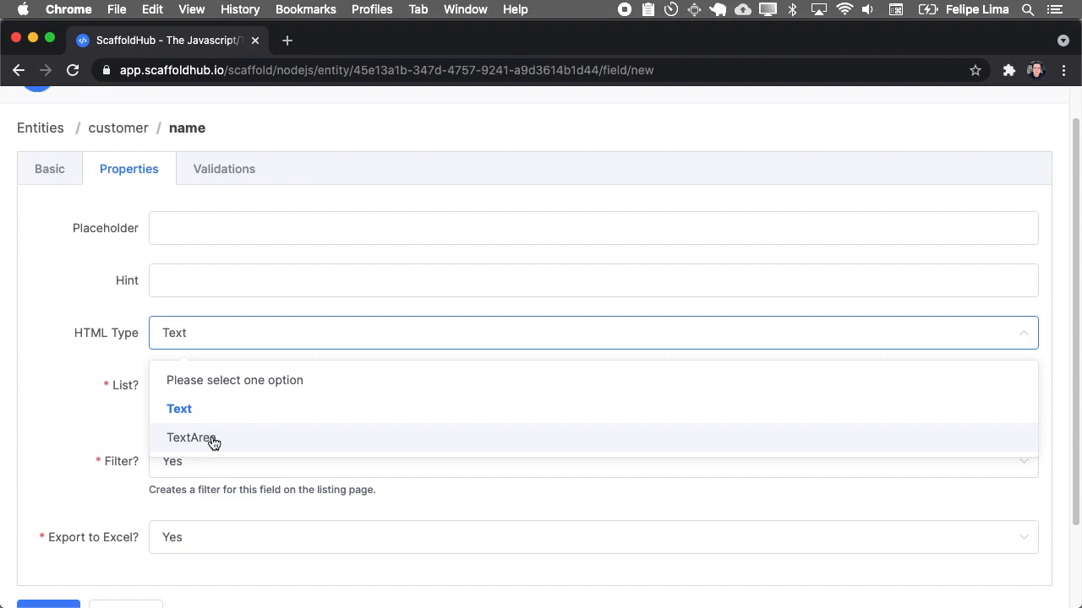
{"action": "mouse_move", "coordinate": [199, 344]}
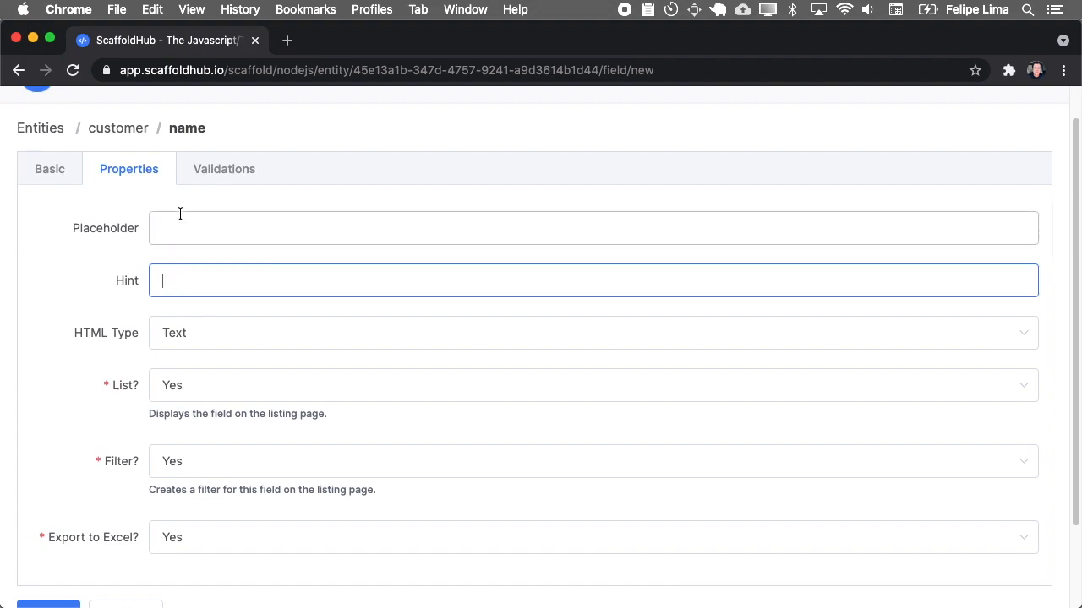
{"action": "left_click", "coordinate": [224, 169]}
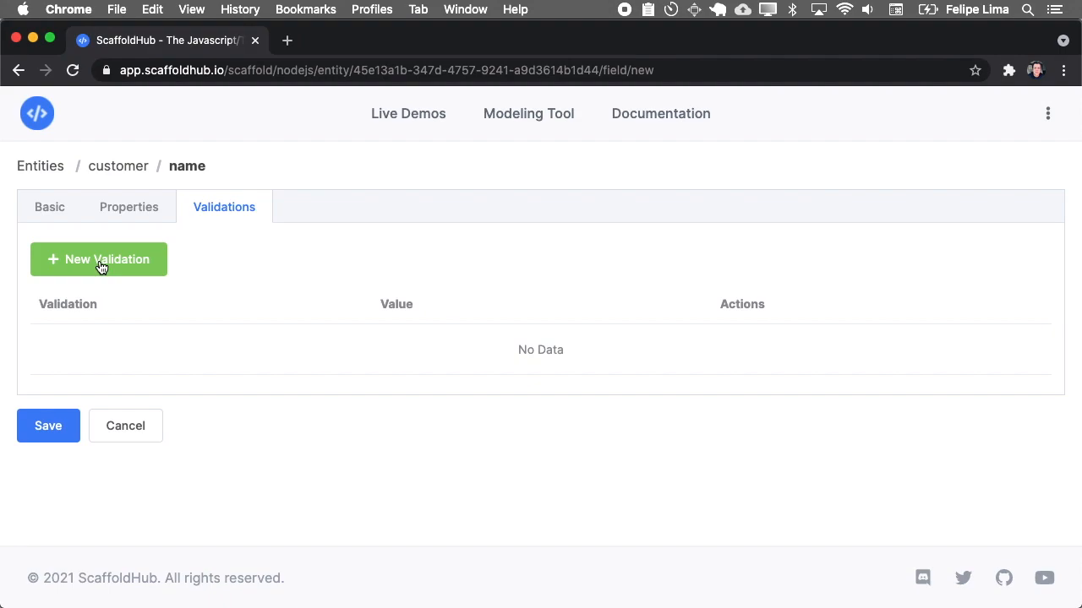
- Give the name field Required, Max Length 255 and Min Length 2 validations
{"action": "left_click", "coordinate": [98, 259]}
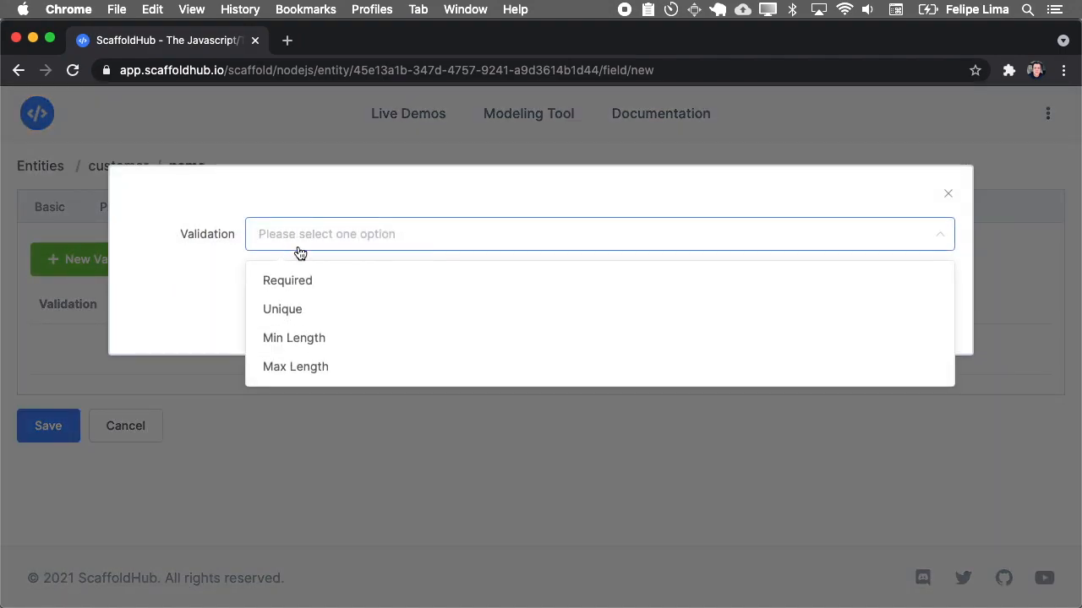
{"action": "left_click", "coordinate": [287, 280]}
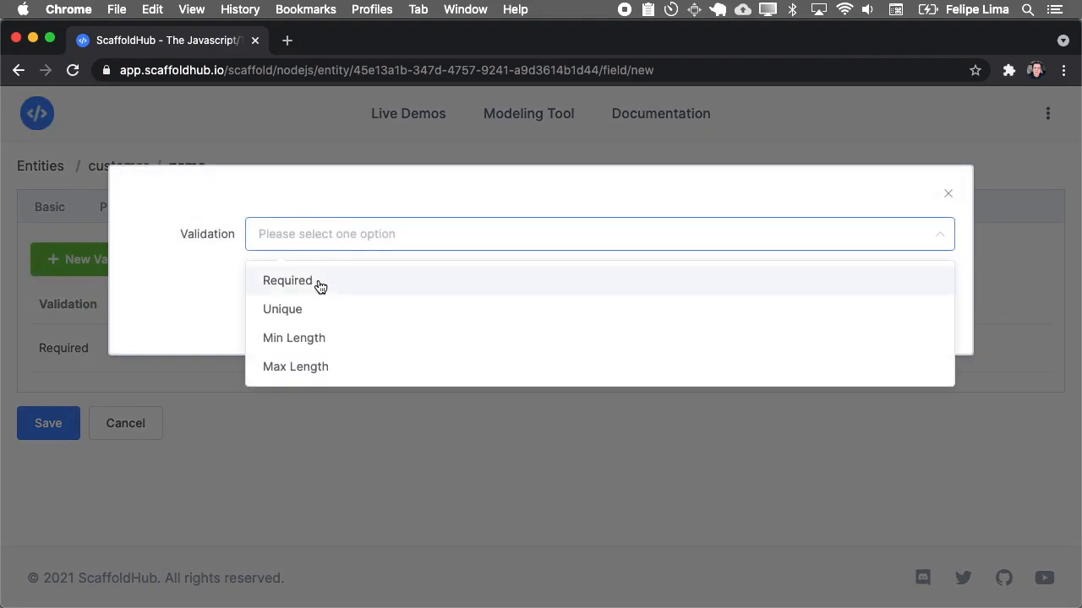
{"action": "mouse_move", "coordinate": [327, 309]}
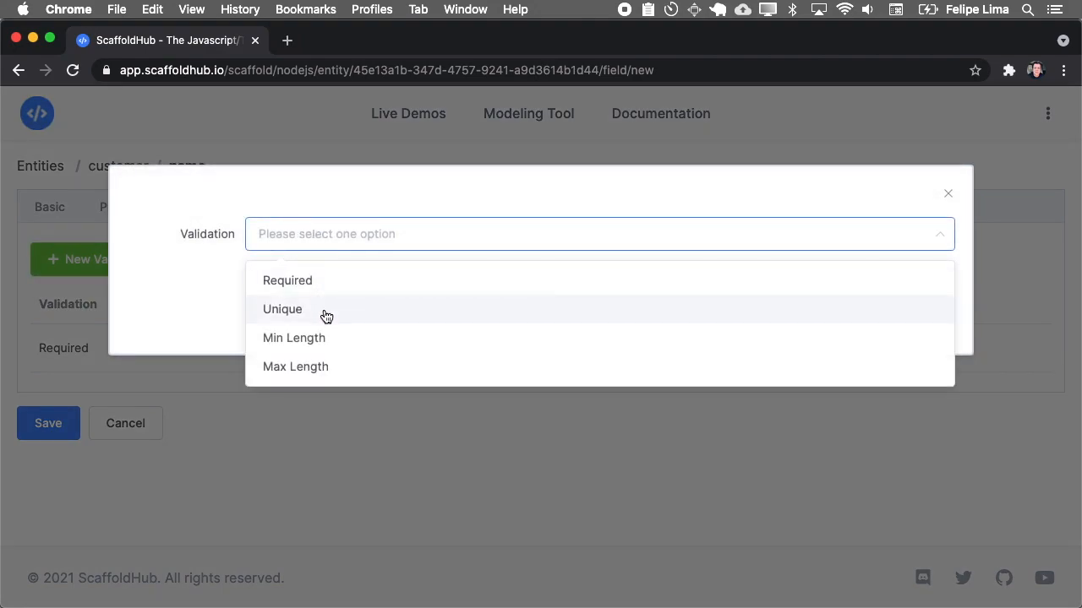
{"action": "mouse_move", "coordinate": [341, 342]}
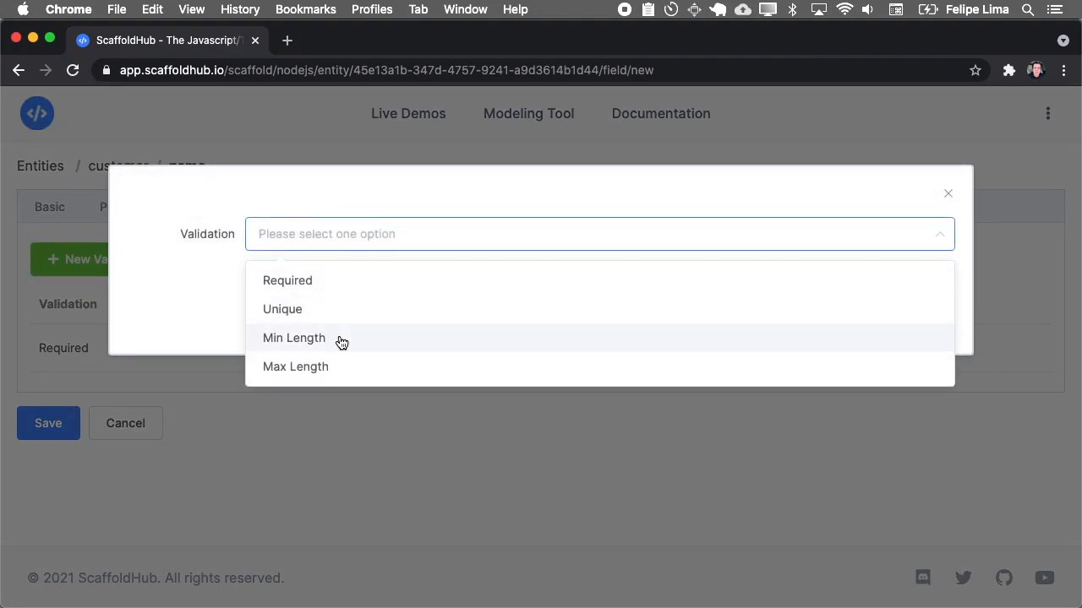
{"action": "left_click", "coordinate": [296, 366]}
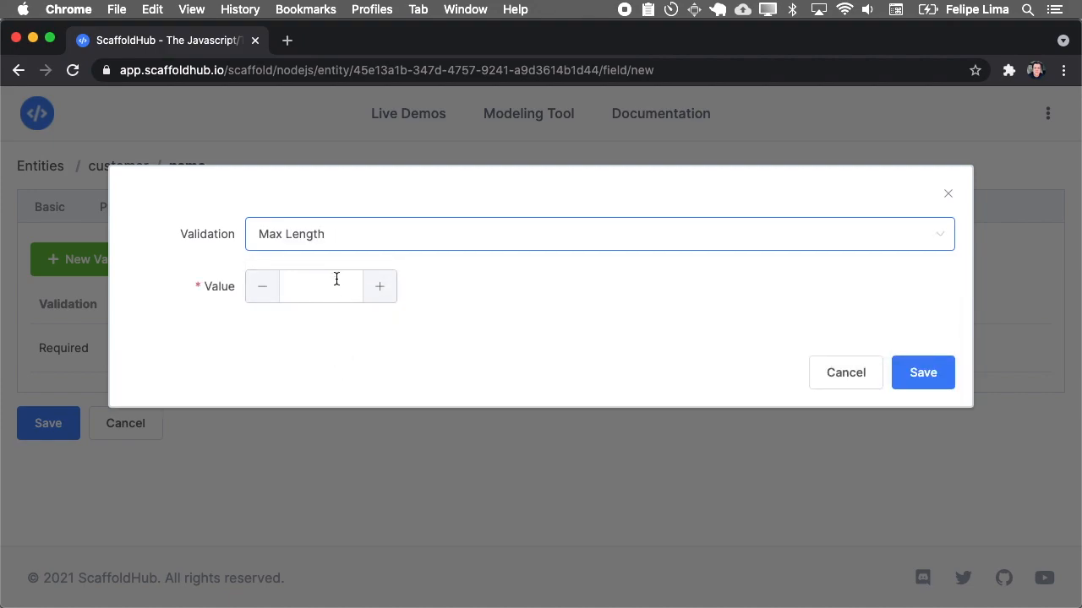
{"action": "type", "text": "255"}
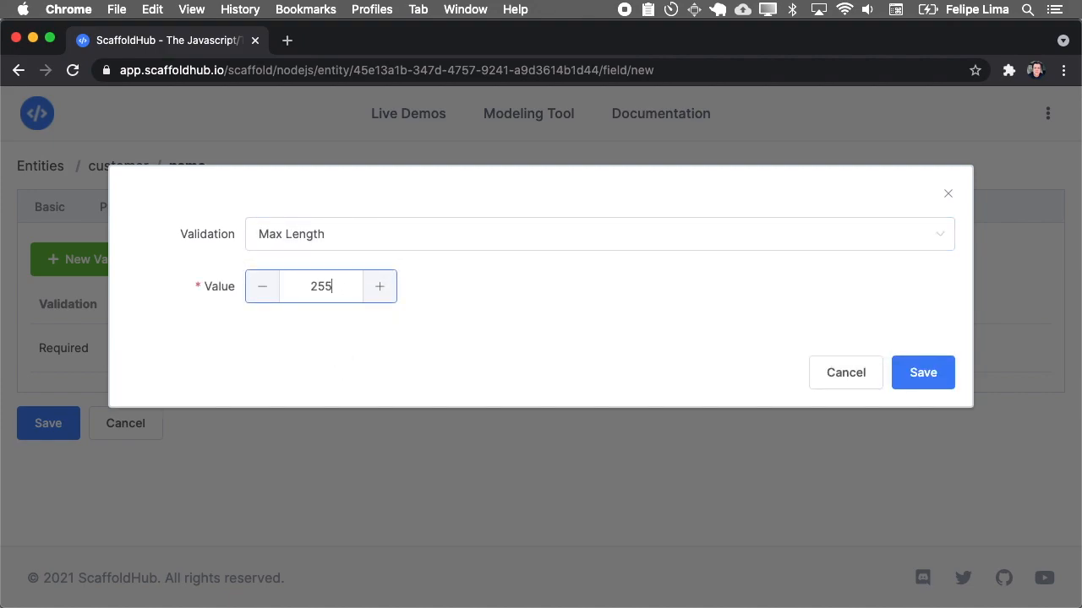
{"action": "left_click", "coordinate": [922, 372]}
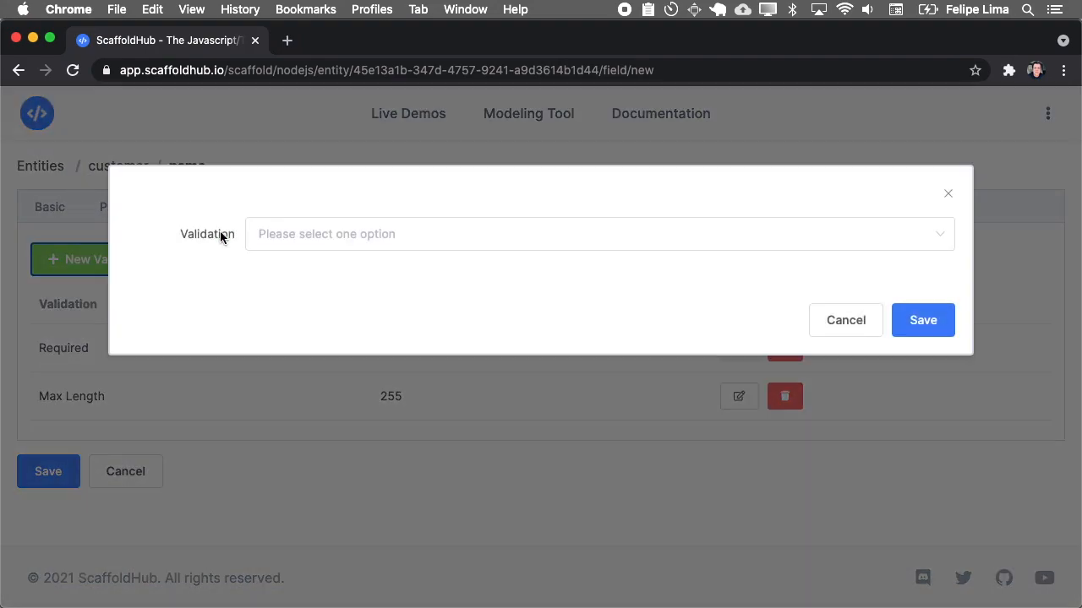
{"action": "left_click", "coordinate": [600, 234]}
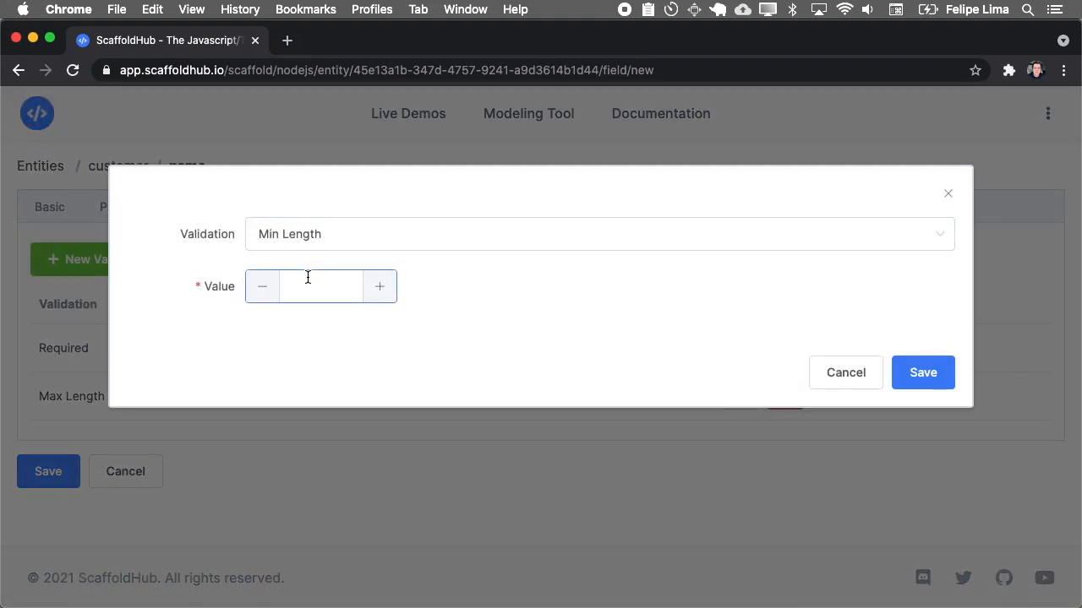
{"action": "left_click", "coordinate": [923, 373]}
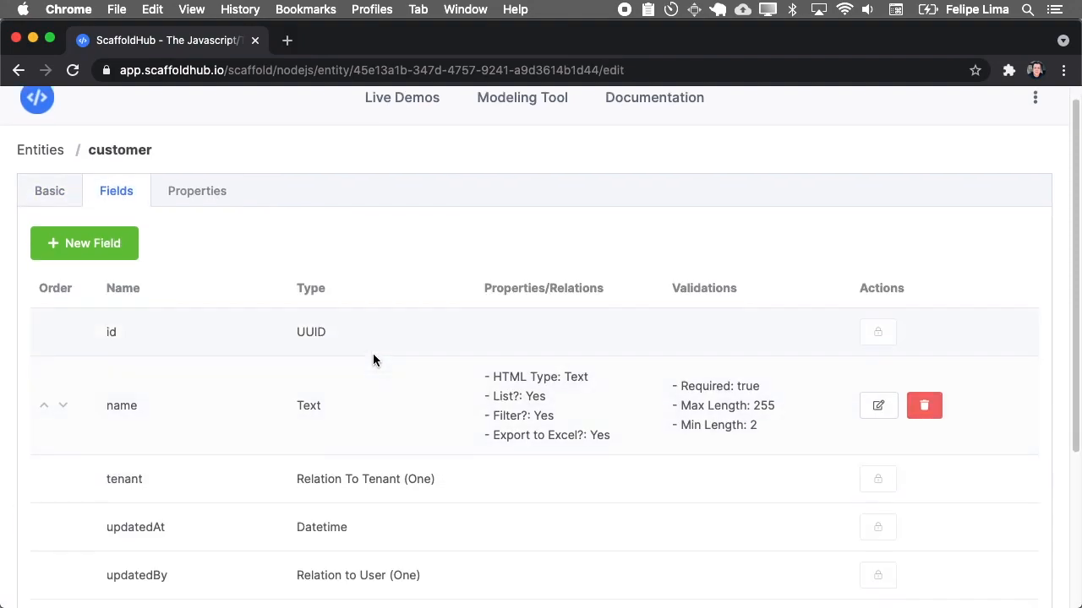
- Use name as the customer entity's autocomplete label and save the entity
{"action": "left_click", "coordinate": [197, 190]}
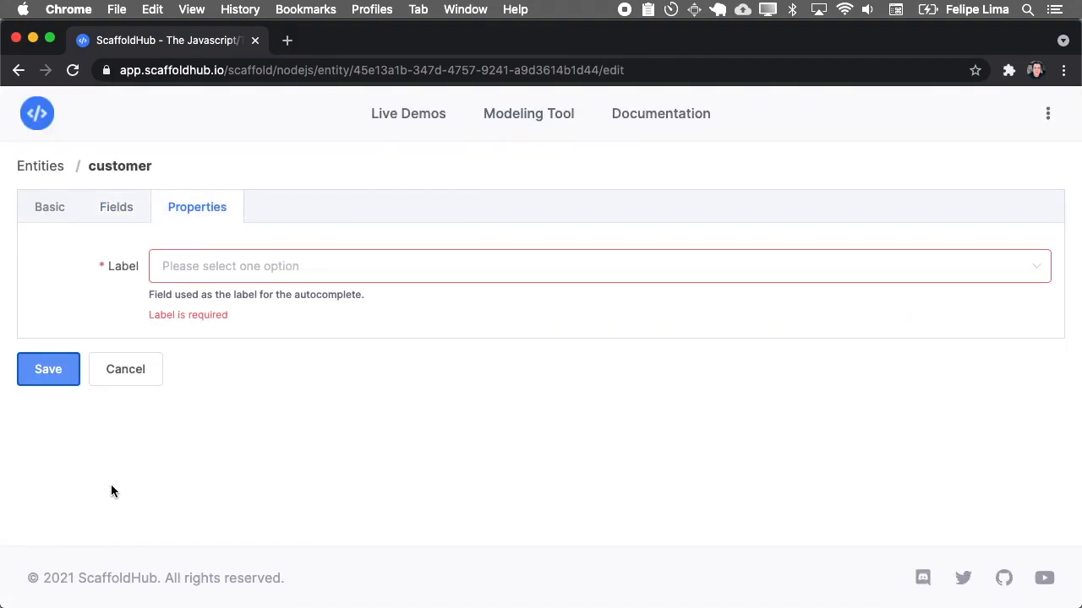
{"action": "mouse_move", "coordinate": [184, 272]}
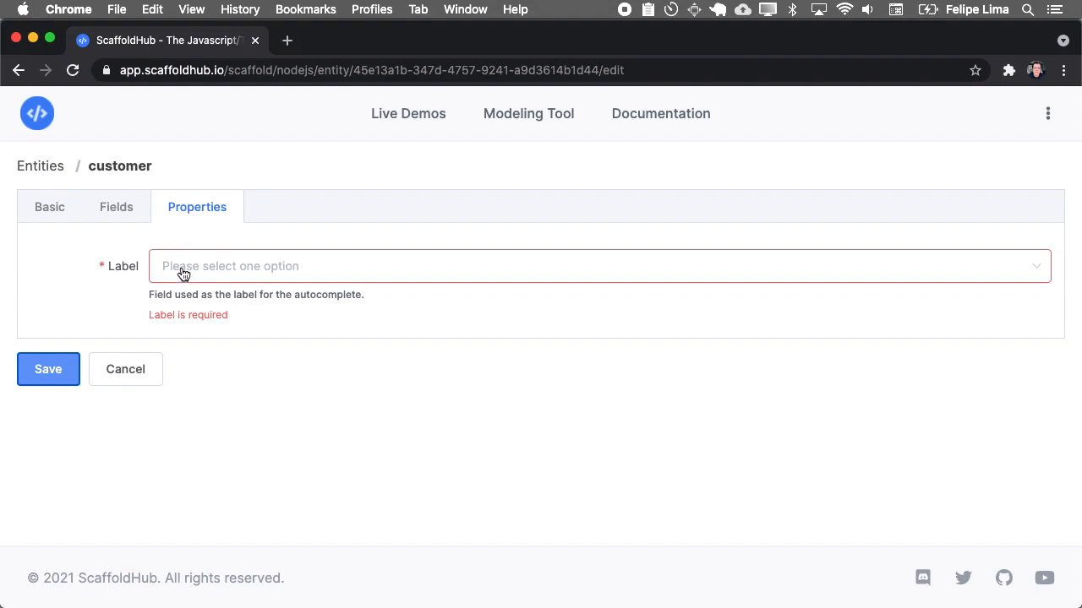
{"action": "left_click", "coordinate": [600, 265]}
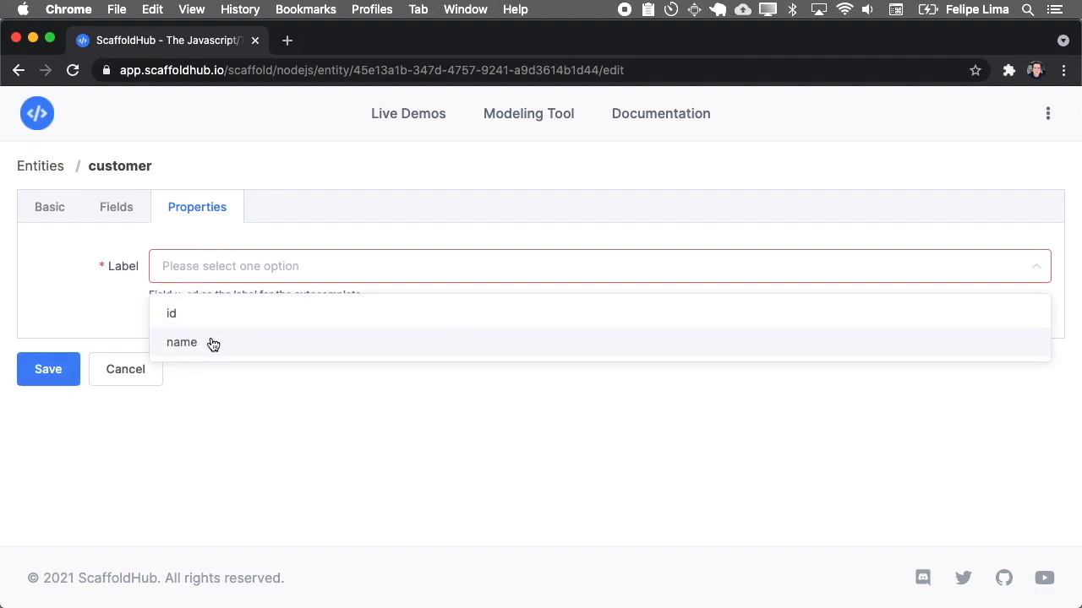
{"action": "left_click", "coordinate": [182, 342]}
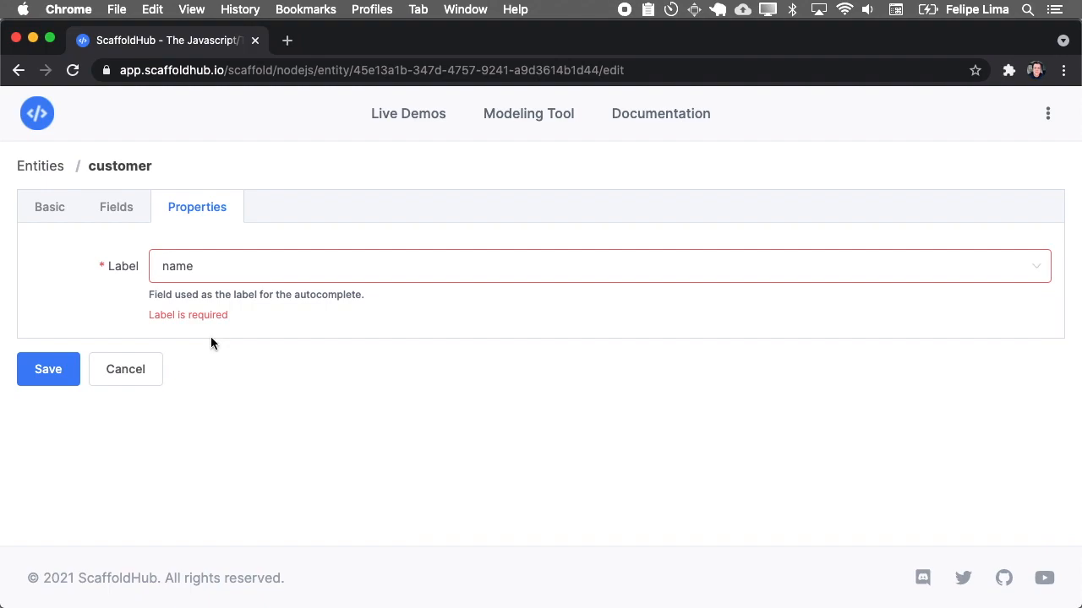
{"action": "left_click", "coordinate": [48, 369]}
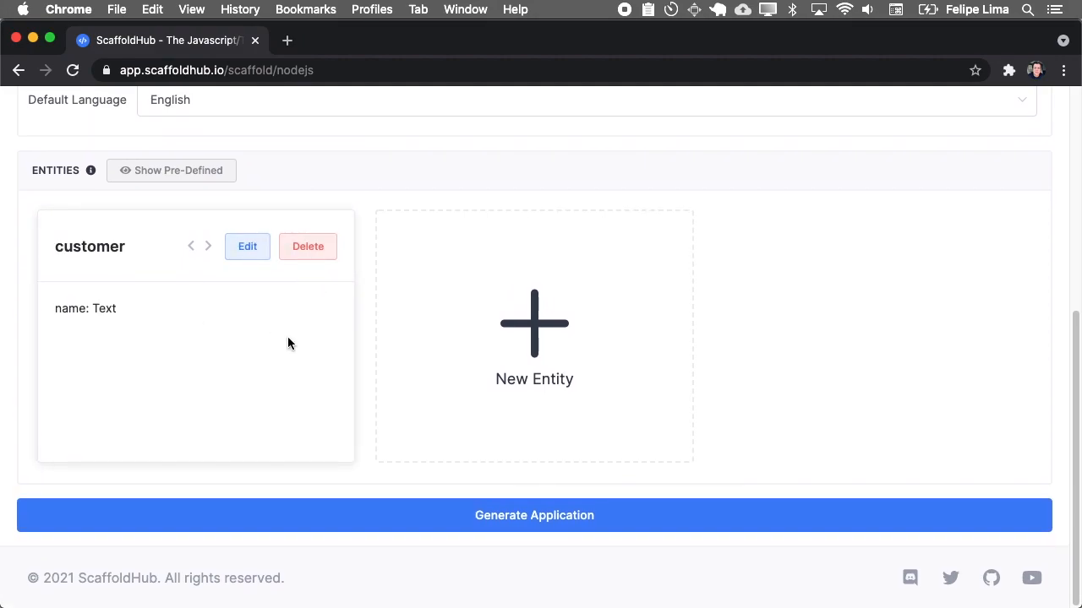
{"action": "mouse_move", "coordinate": [309, 352]}
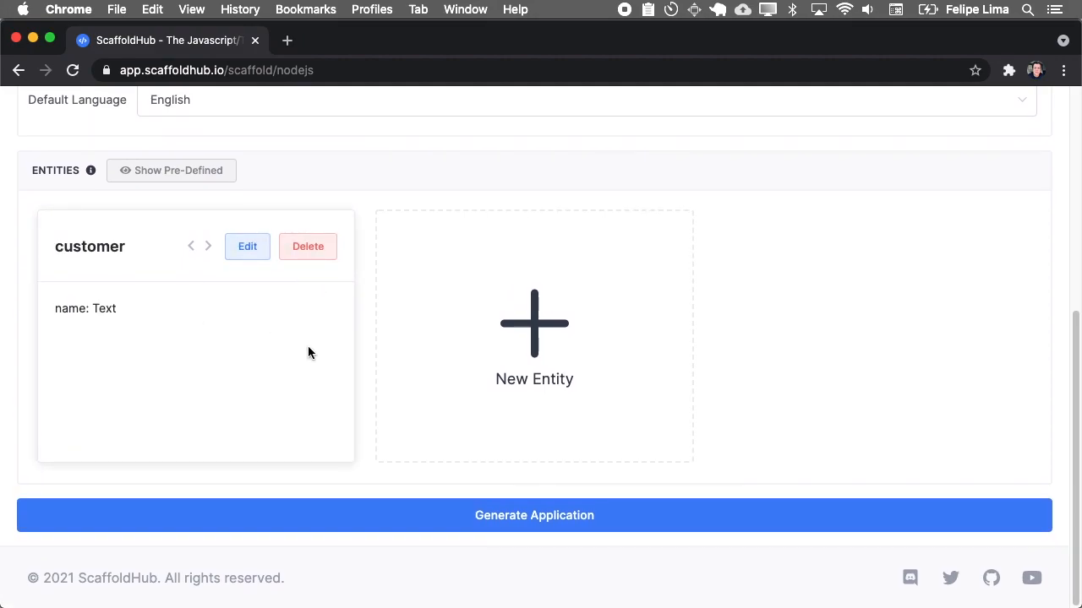
- Load the sample project, discarding the current one
{"action": "scroll", "scroll_direction": "up", "scroll_amount": 3}
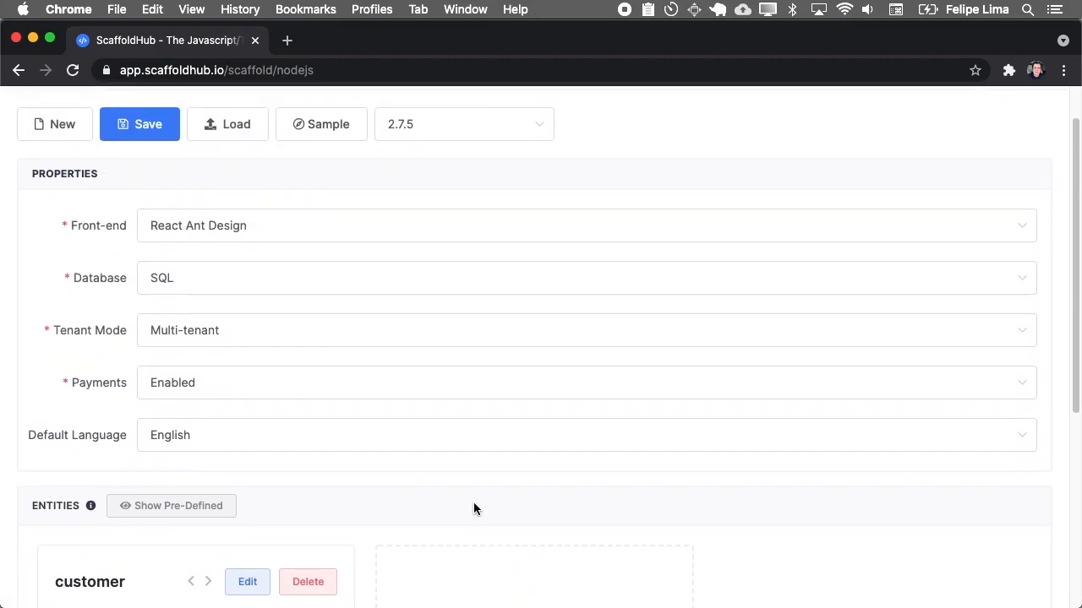
{"action": "left_click", "coordinate": [54, 124]}
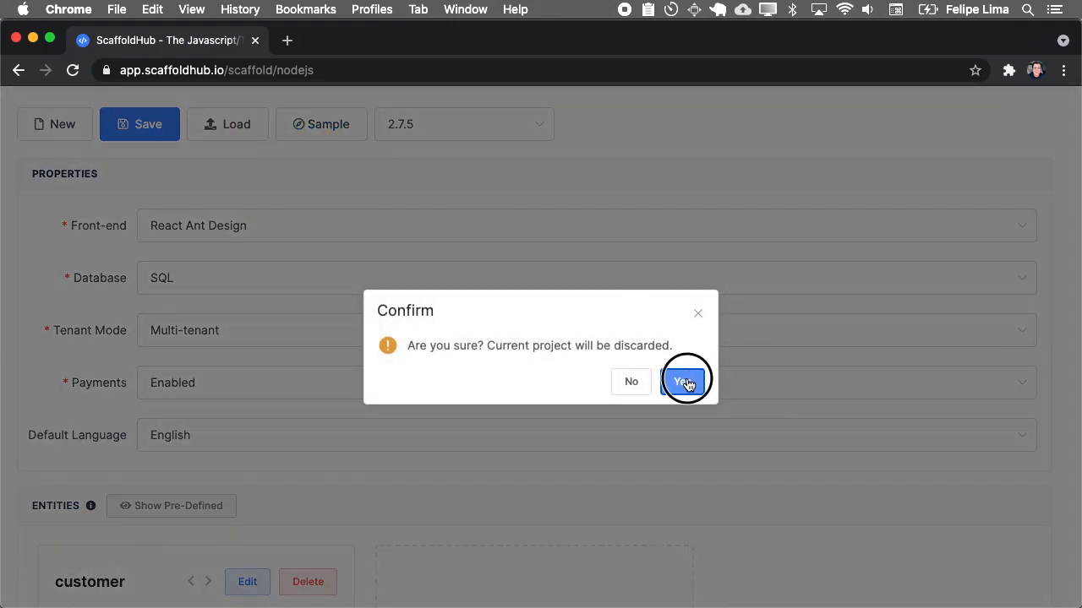
{"action": "left_click", "coordinate": [682, 381]}
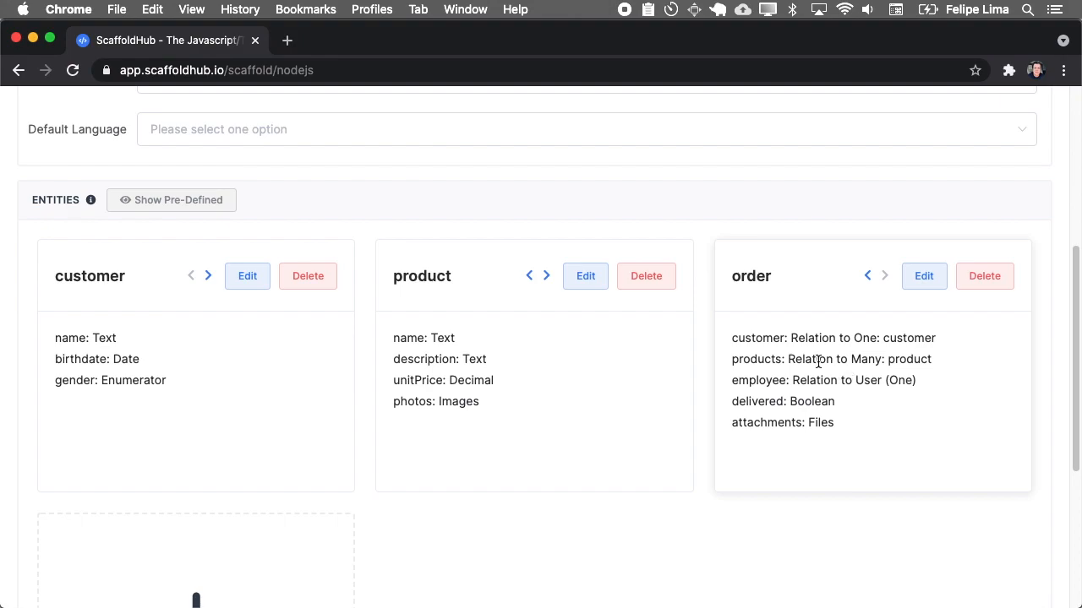
{"action": "mouse_move", "coordinate": [366, 389]}
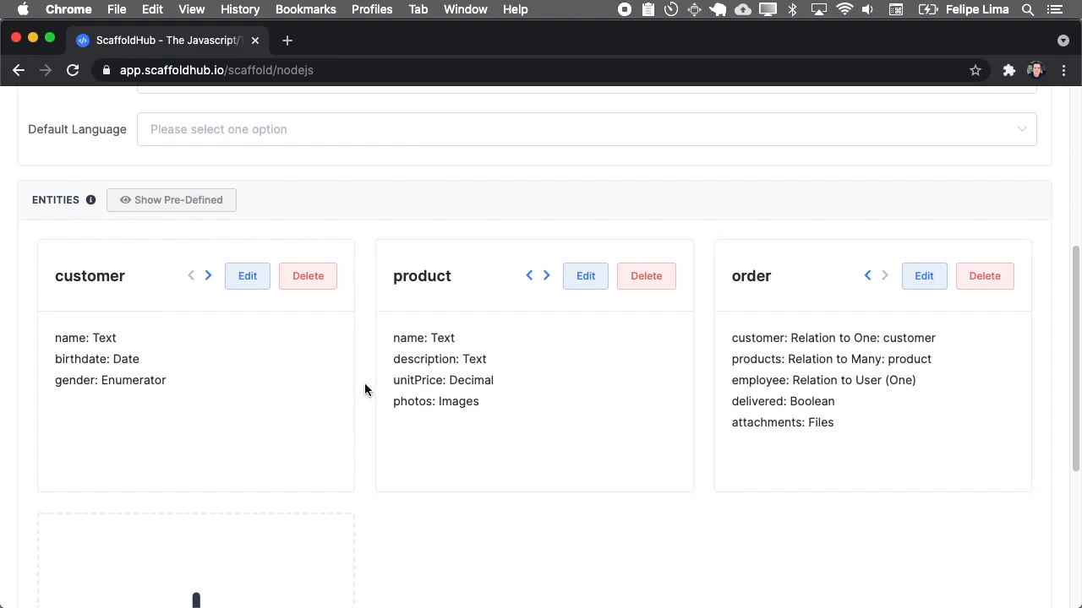
{"action": "scroll", "scroll_direction": "down", "scroll_amount": 3}
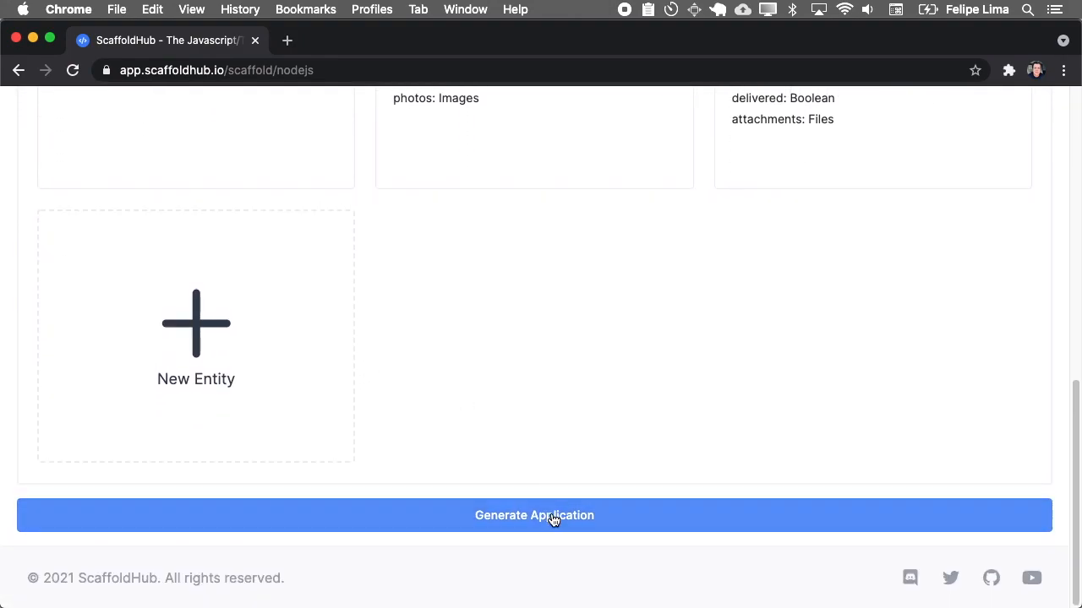
{"action": "scroll", "scroll_direction": "up", "scroll_amount": 3}
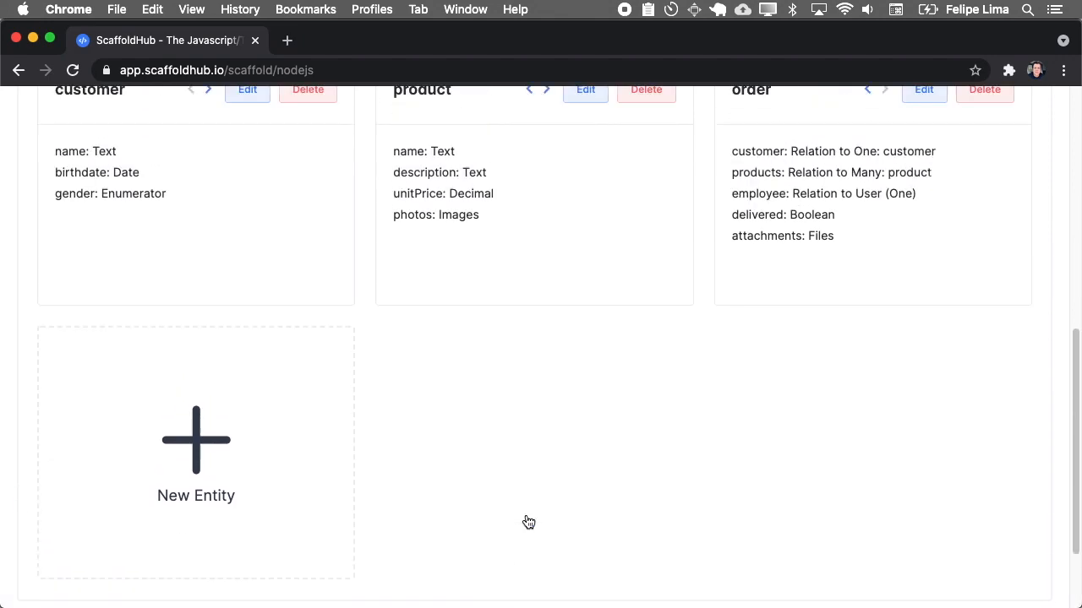
{"action": "scroll", "scroll_direction": "up", "scroll_amount": 3}
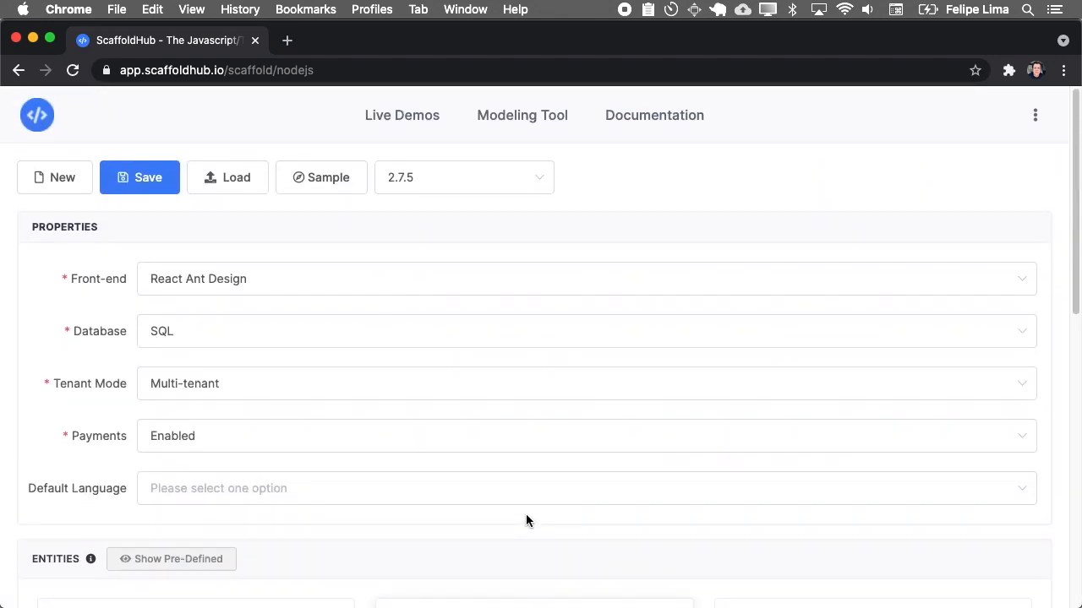
- Set the front-end to React TailwindCSS and the default language to English
{"action": "left_click", "coordinate": [587, 277]}
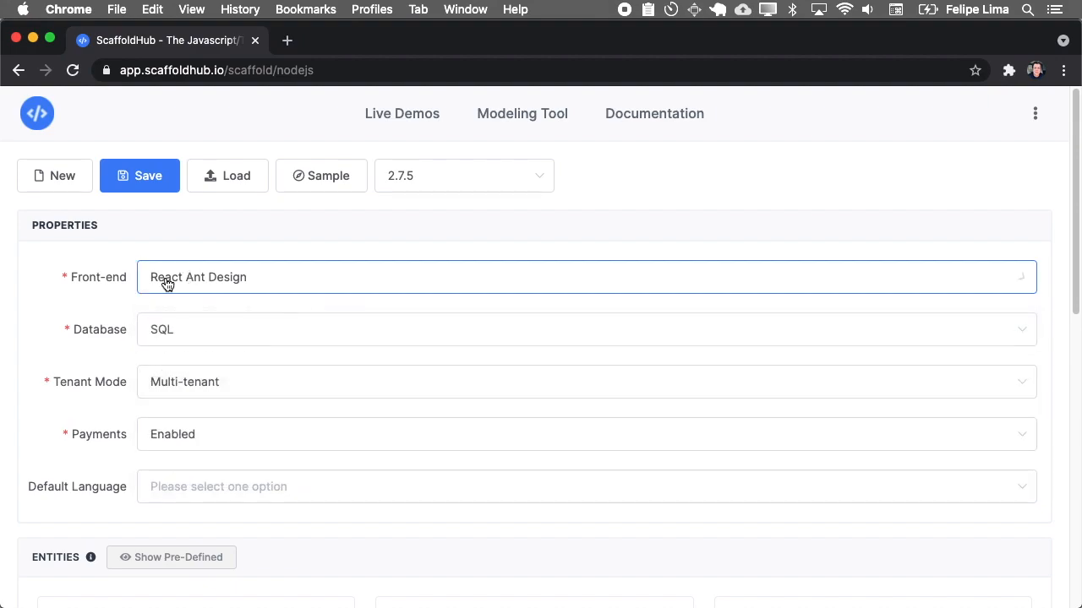
{"action": "mouse_move", "coordinate": [185, 287]}
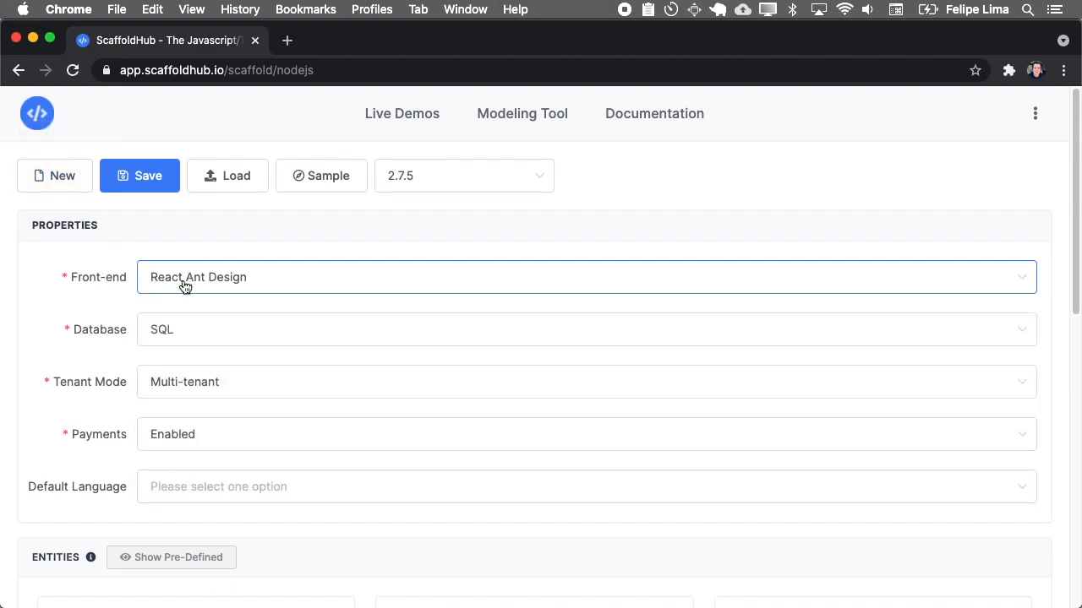
{"action": "left_click", "coordinate": [586, 276]}
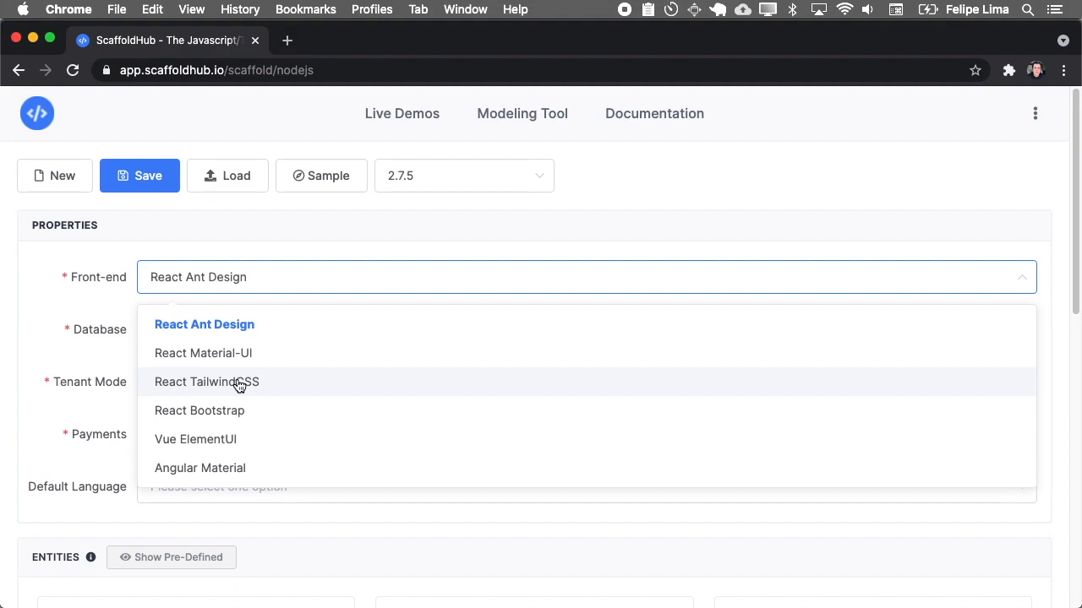
{"action": "left_click", "coordinate": [206, 381]}
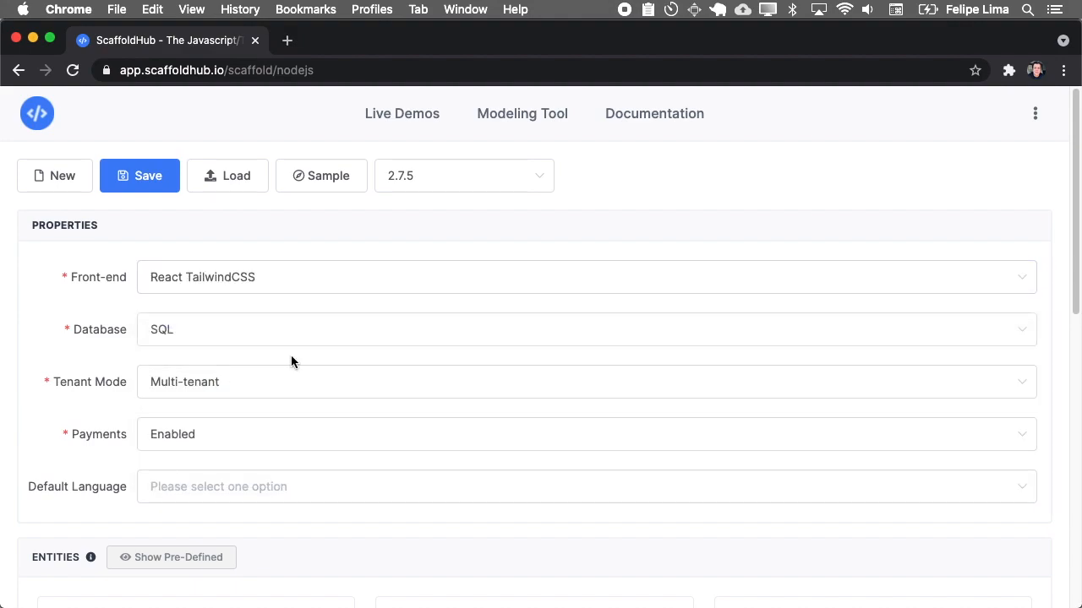
{"action": "scroll", "scroll_direction": "down", "scroll_amount": 3}
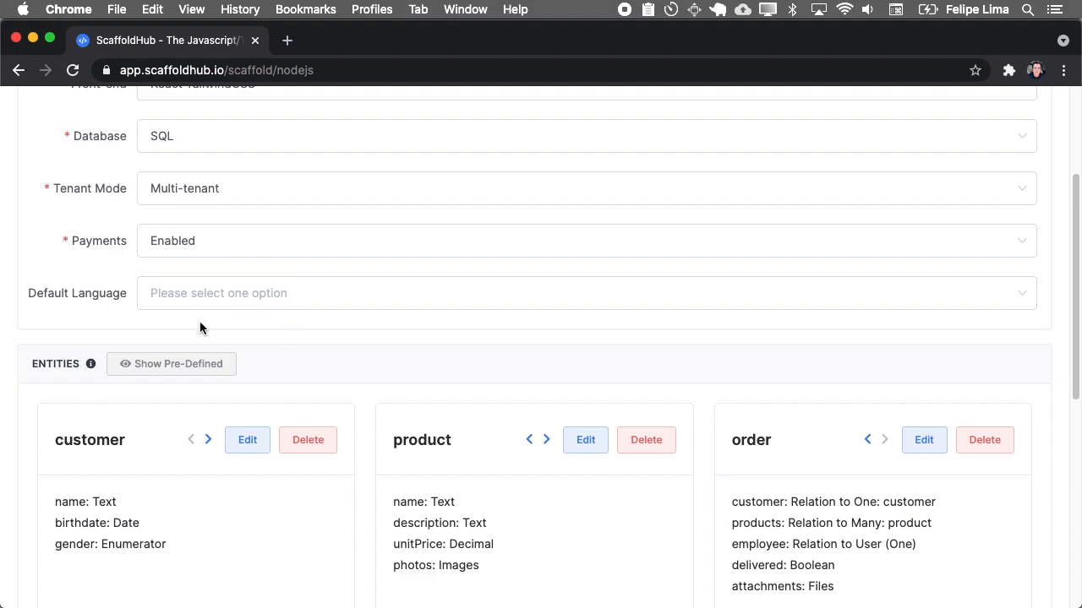
{"action": "left_click", "coordinate": [585, 293]}
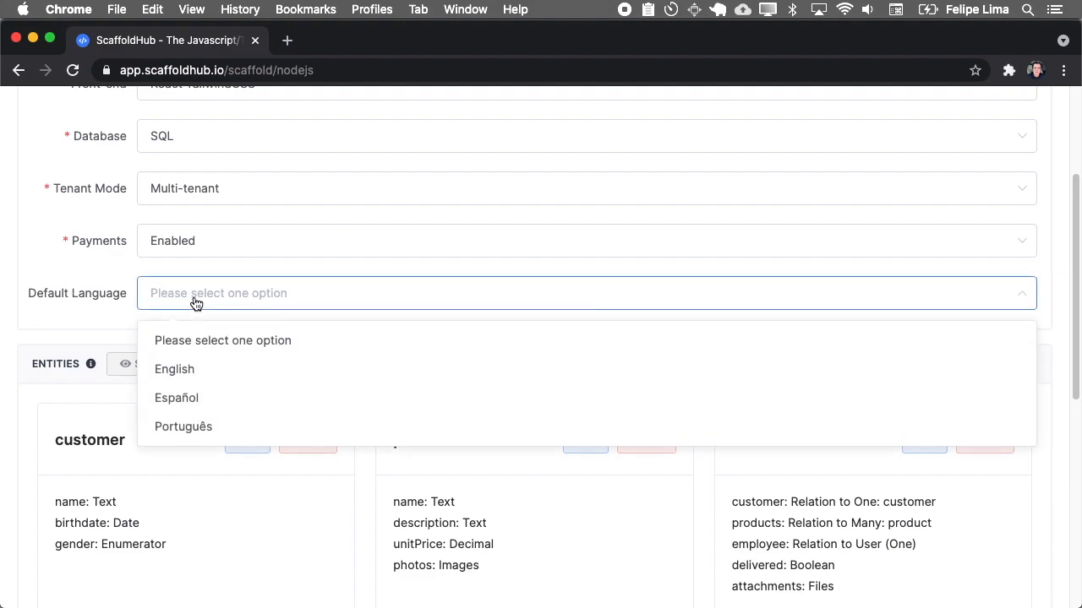
{"action": "left_click", "coordinate": [174, 369]}
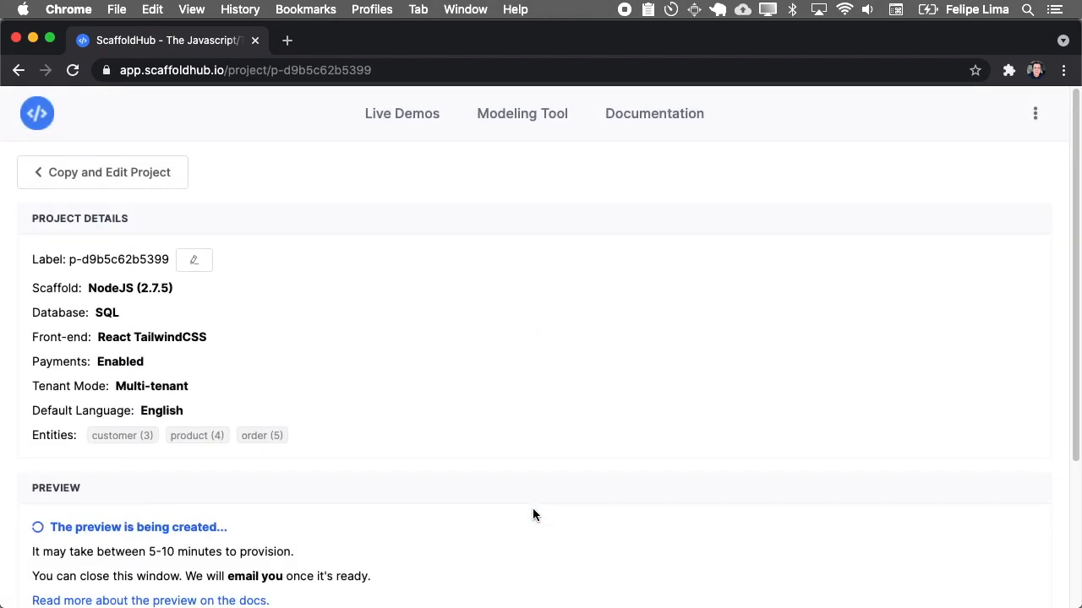
- Scroll down the project details page toward the Download section
{"action": "scroll", "scroll_direction": "down", "scroll_amount": 3}
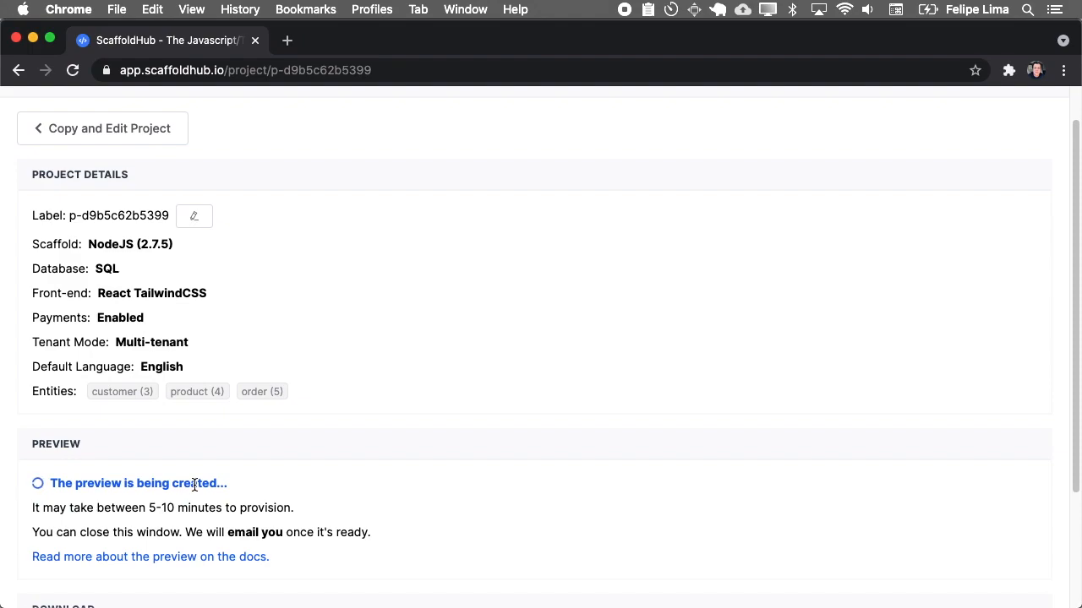
{"action": "scroll", "scroll_direction": "down", "scroll_amount": 3}
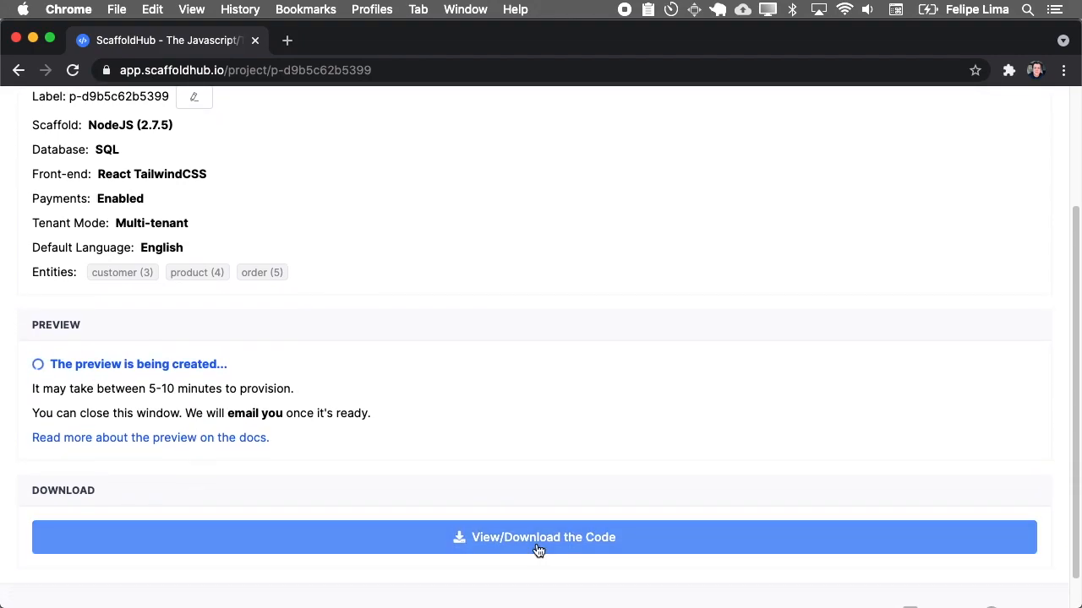
{"action": "mouse_move", "coordinate": [200, 383]}
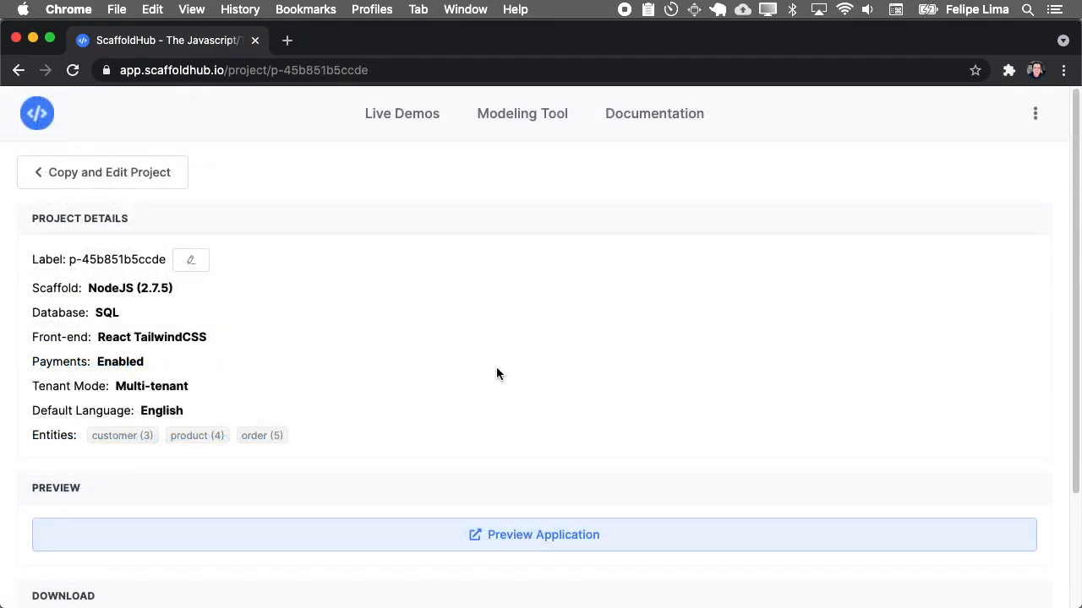
- Launch the live preview, peek at password recovery, then sign in with the prefilled admin credentials
{"action": "left_click", "coordinate": [534, 535]}
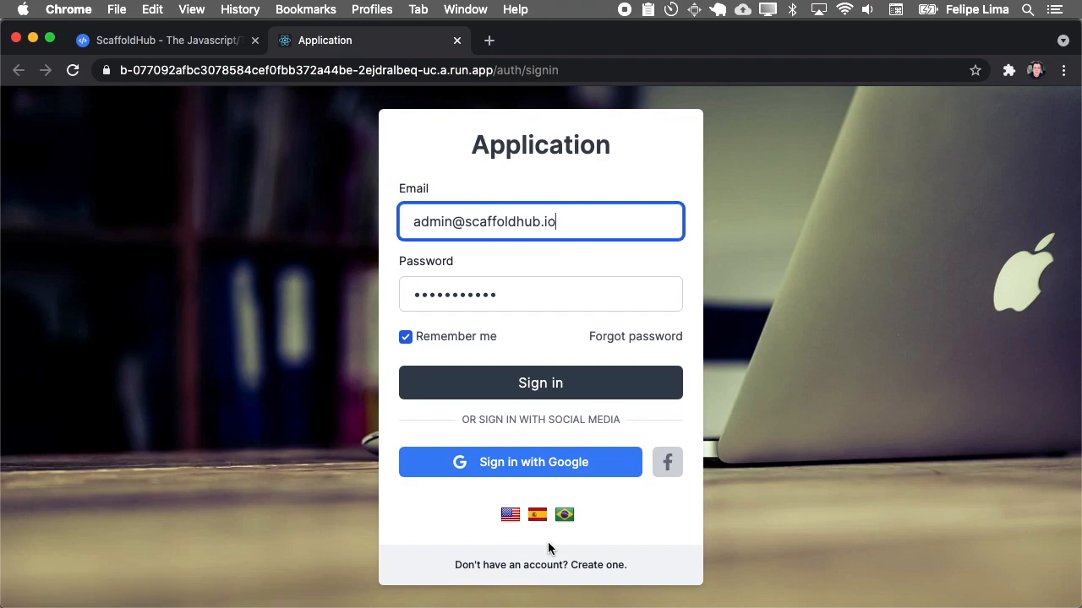
{"action": "left_click", "coordinate": [597, 564]}
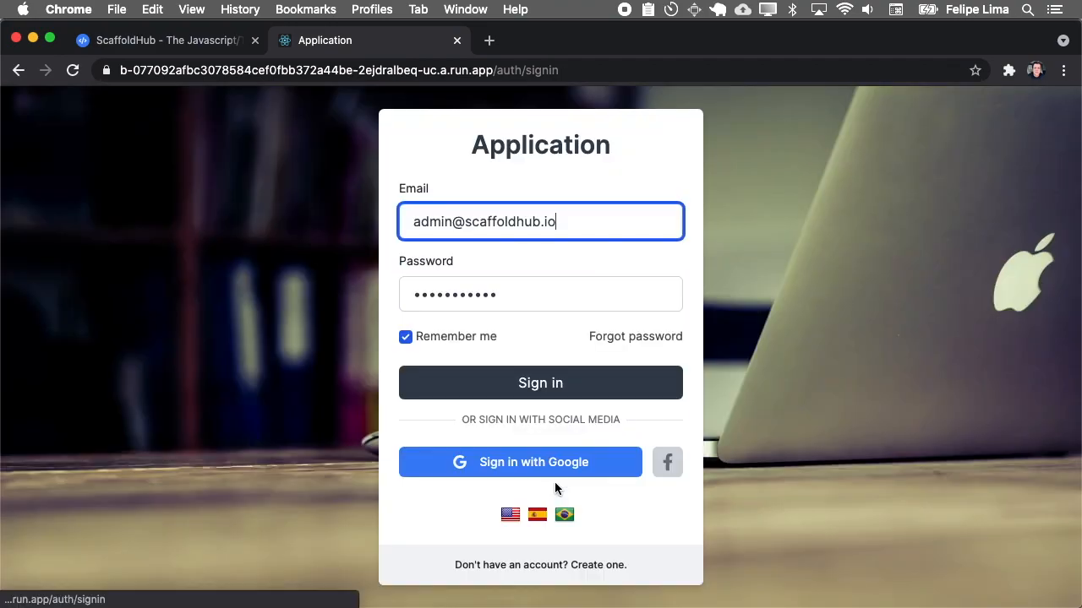
{"action": "mouse_move", "coordinate": [635, 337]}
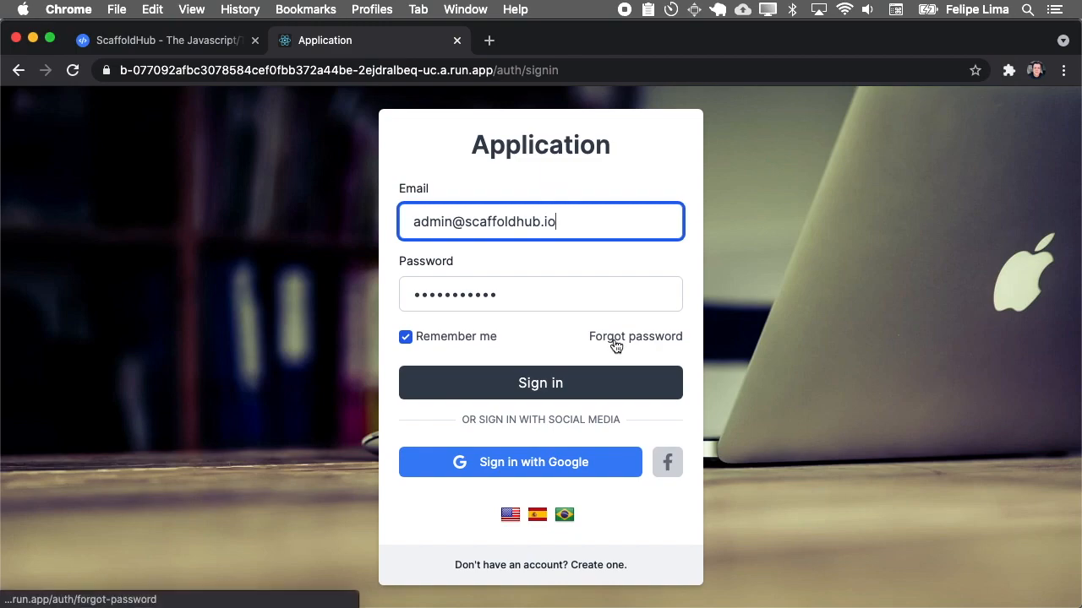
{"action": "left_click", "coordinate": [635, 337]}
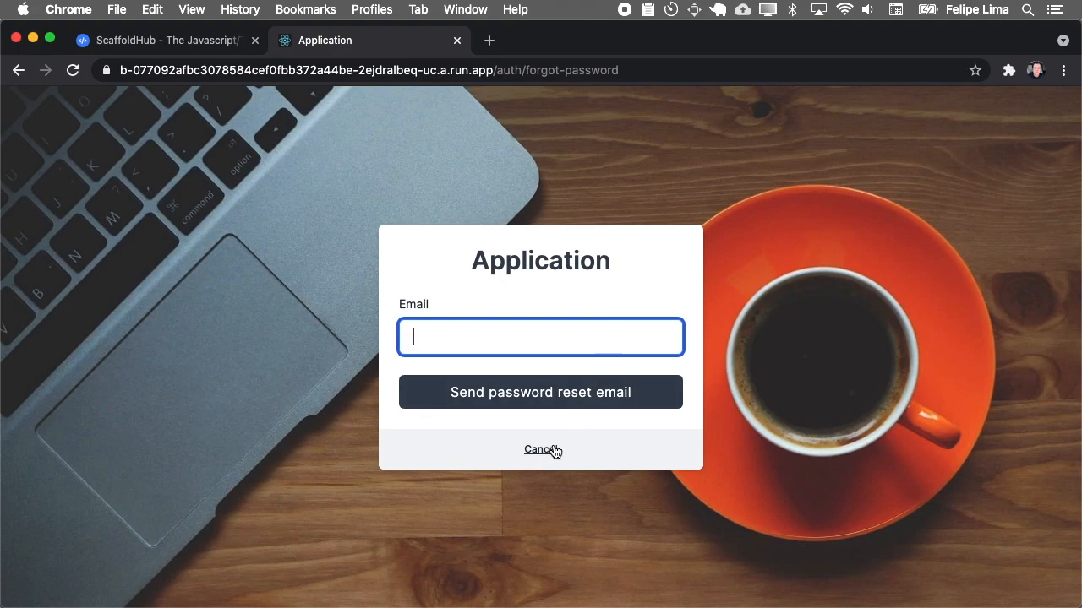
{"action": "left_click", "coordinate": [540, 449]}
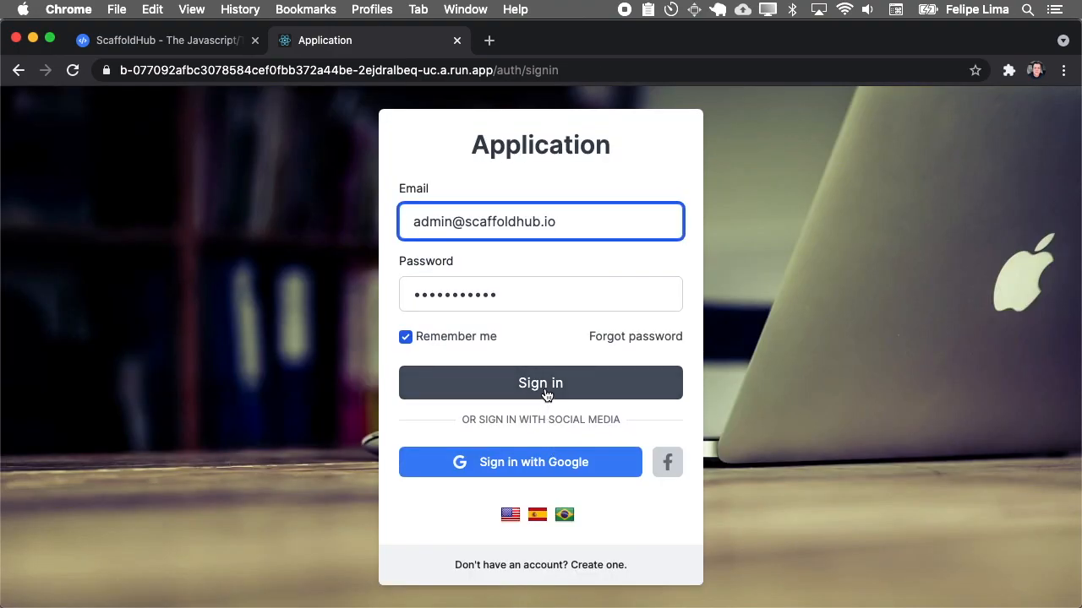
{"action": "left_click", "coordinate": [540, 383]}
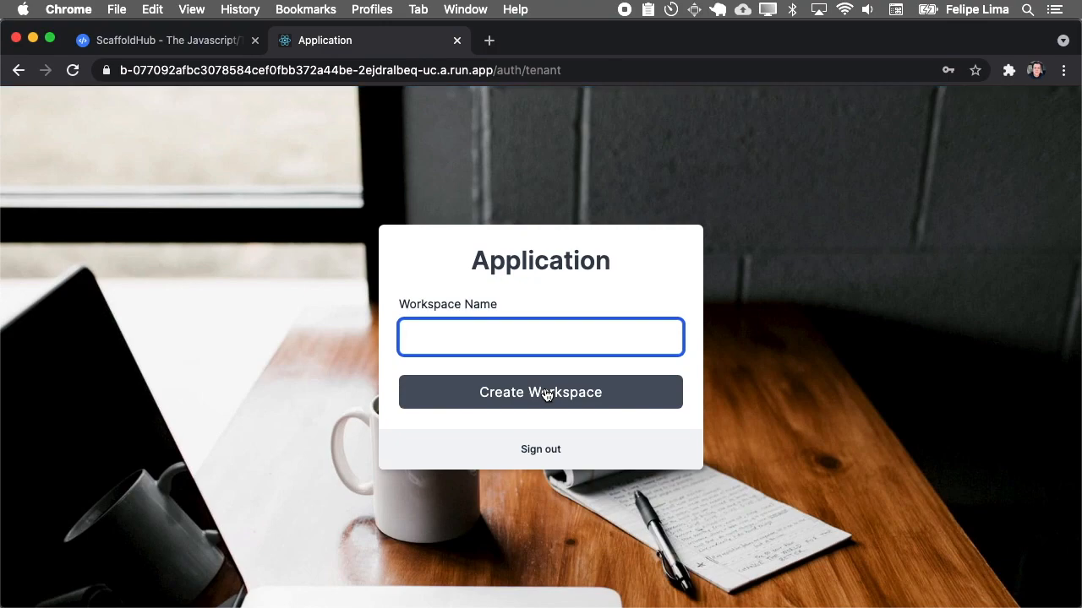
- Enter 'Sca' as the workspace name
{"action": "type", "text": "Sca"}
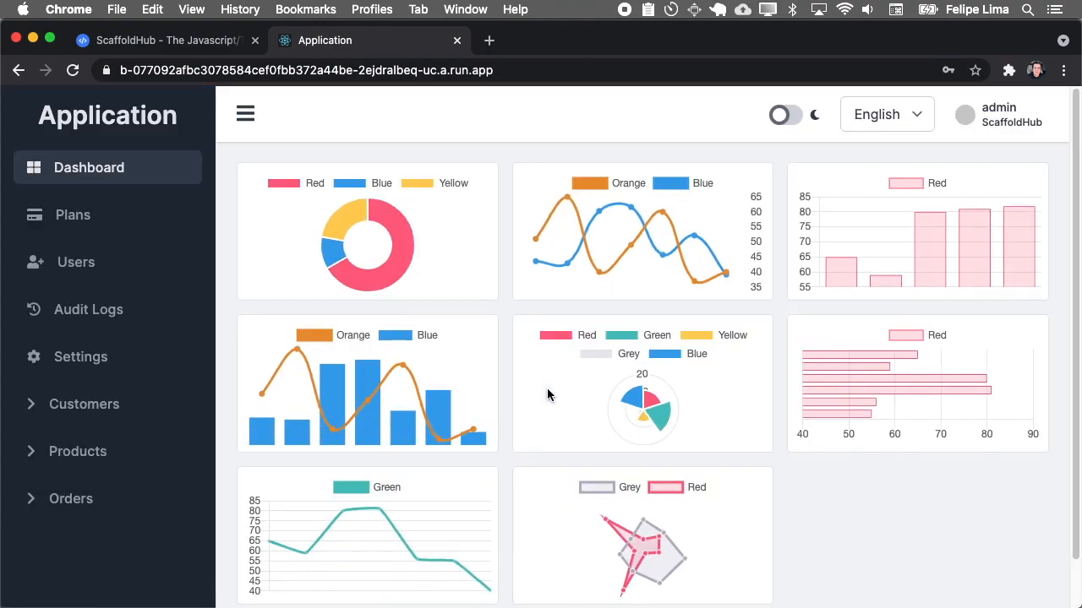
{"action": "mouse_move", "coordinate": [513, 388]}
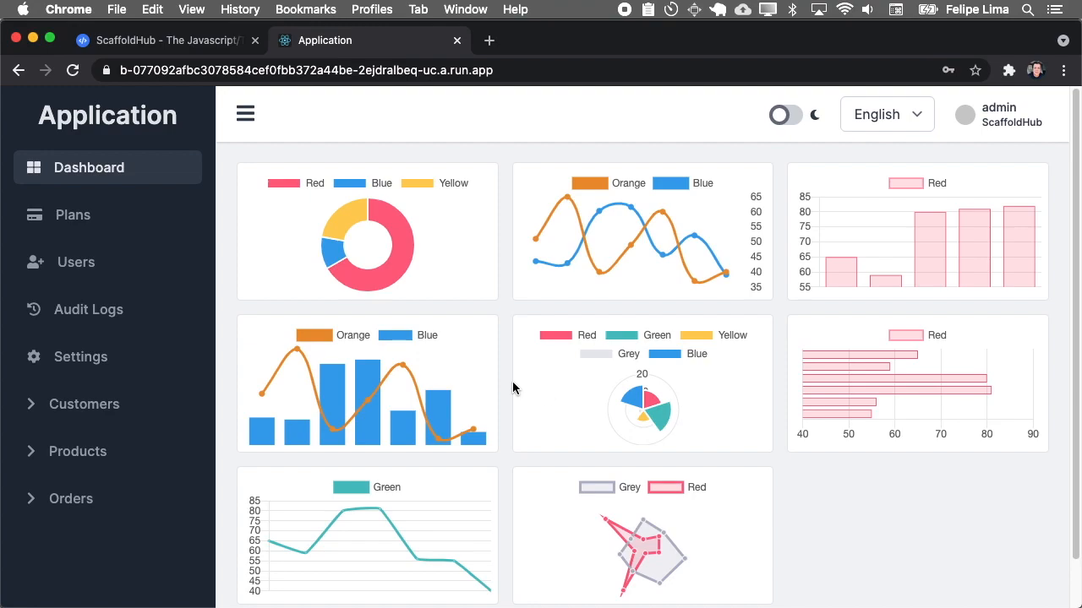
{"action": "mouse_move", "coordinate": [108, 404]}
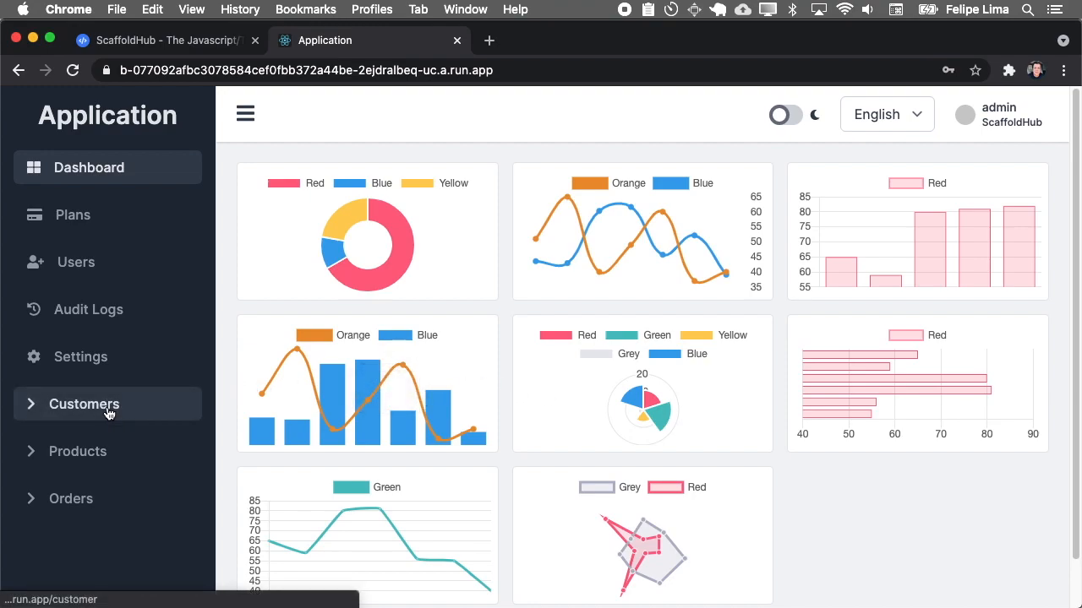
- Browse the new-customer form, type 'djjdafs' into a new product's Unit Price, then visit Orders
{"action": "left_click", "coordinate": [84, 404]}
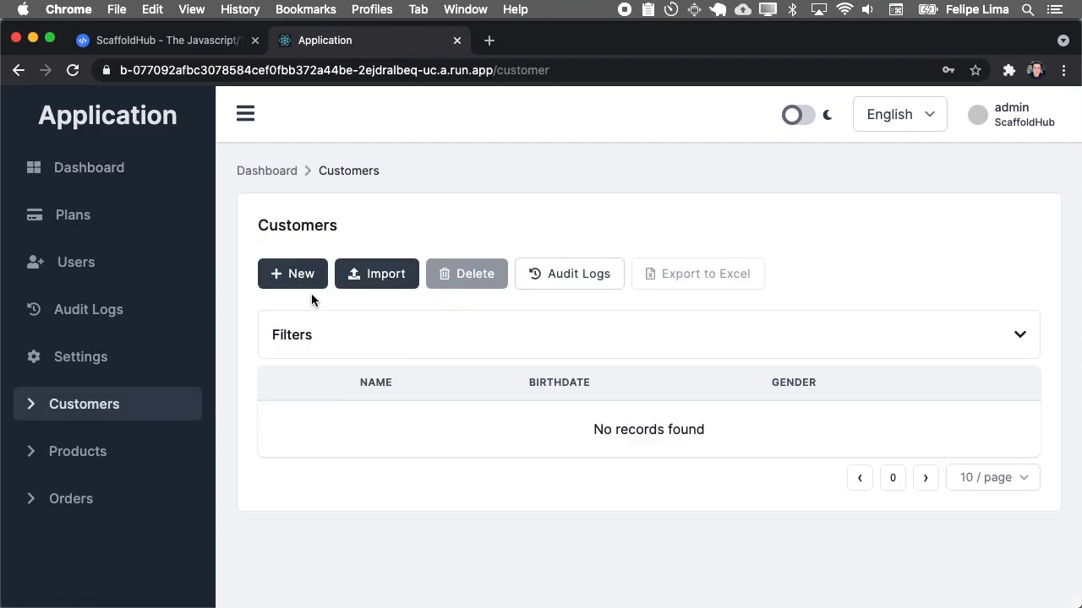
{"action": "left_click", "coordinate": [292, 273]}
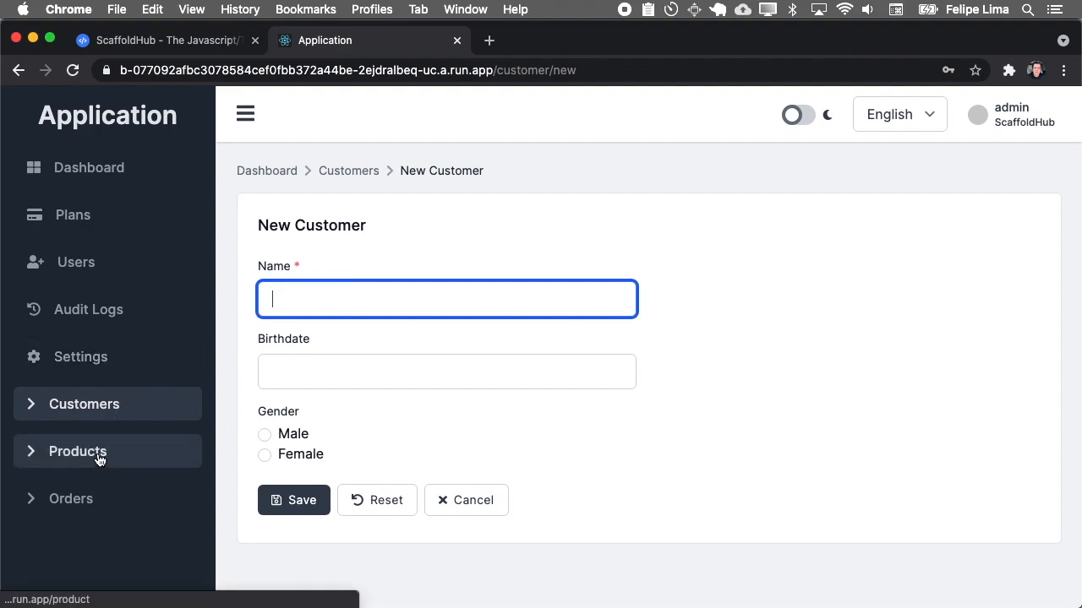
{"action": "left_click", "coordinate": [78, 452]}
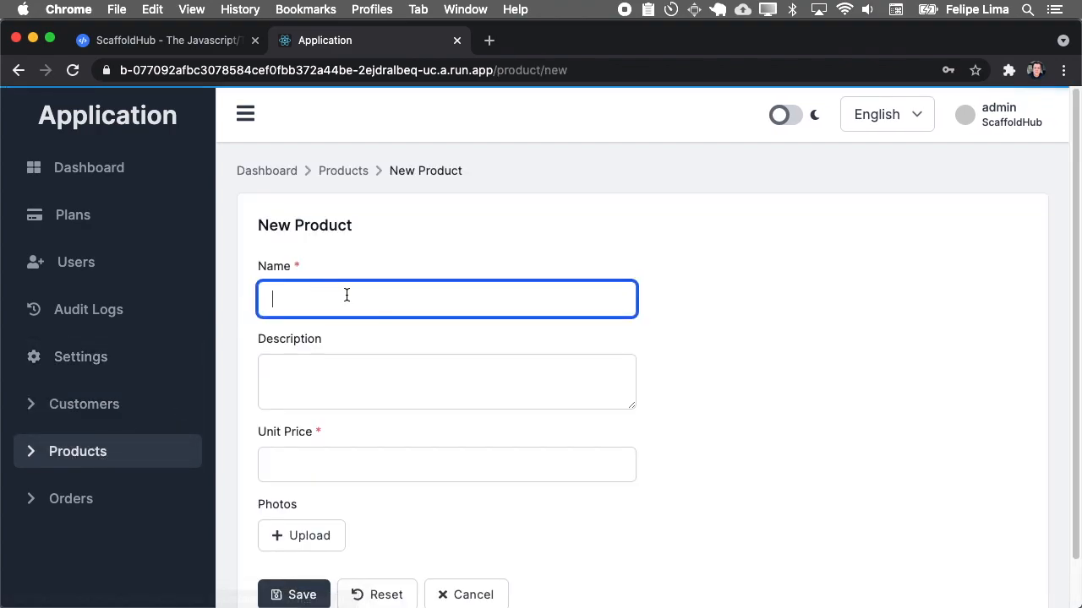
{"action": "left_click", "coordinate": [447, 489]}
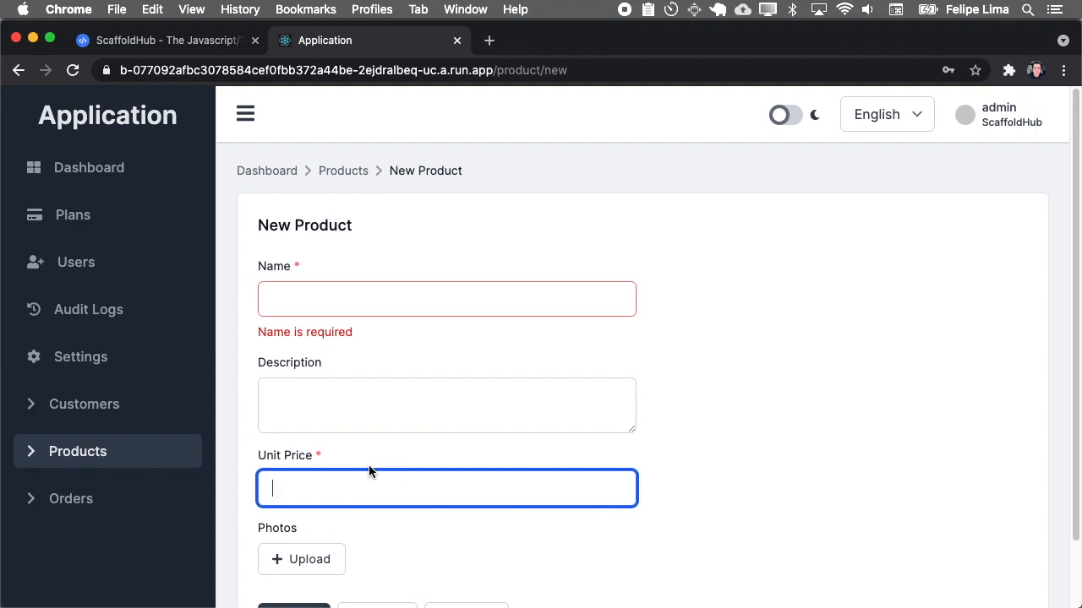
{"action": "type", "text": "djjdafs"}
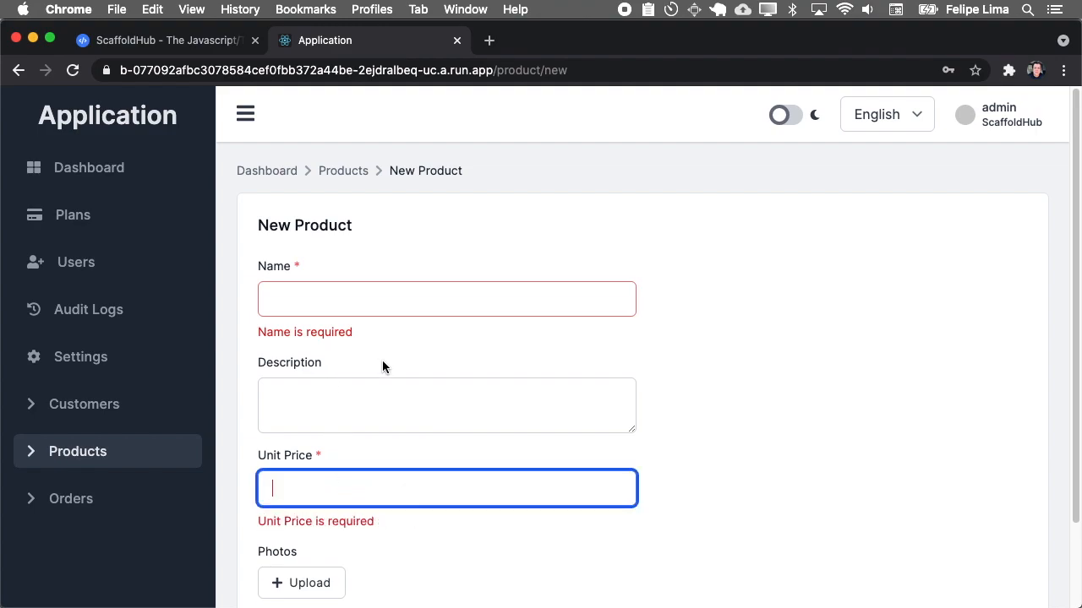
{"action": "scroll", "scroll_direction": "down", "scroll_amount": 3}
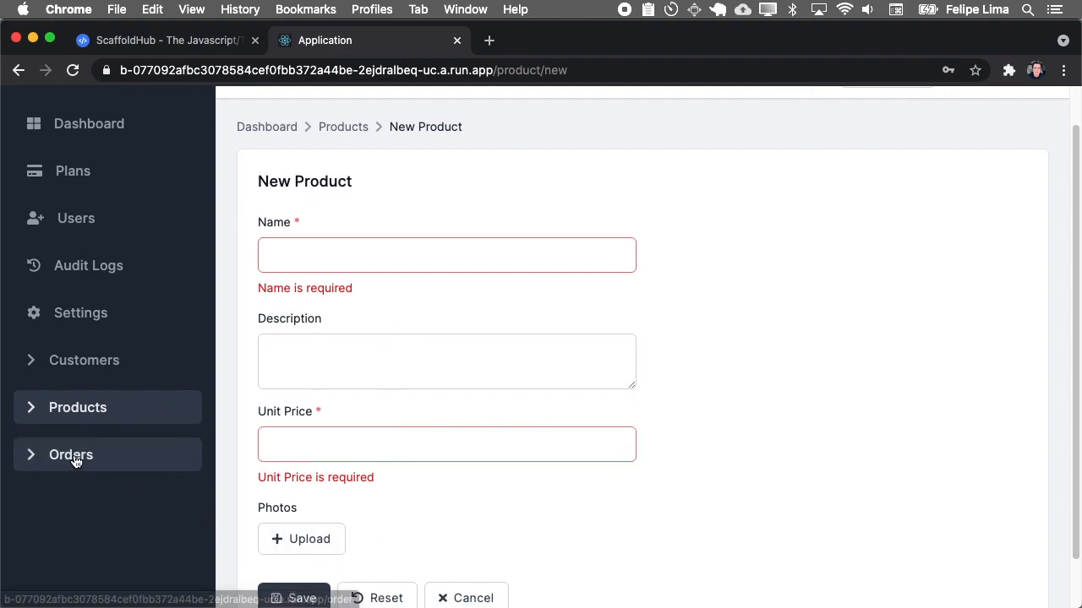
{"action": "left_click", "coordinate": [71, 455]}
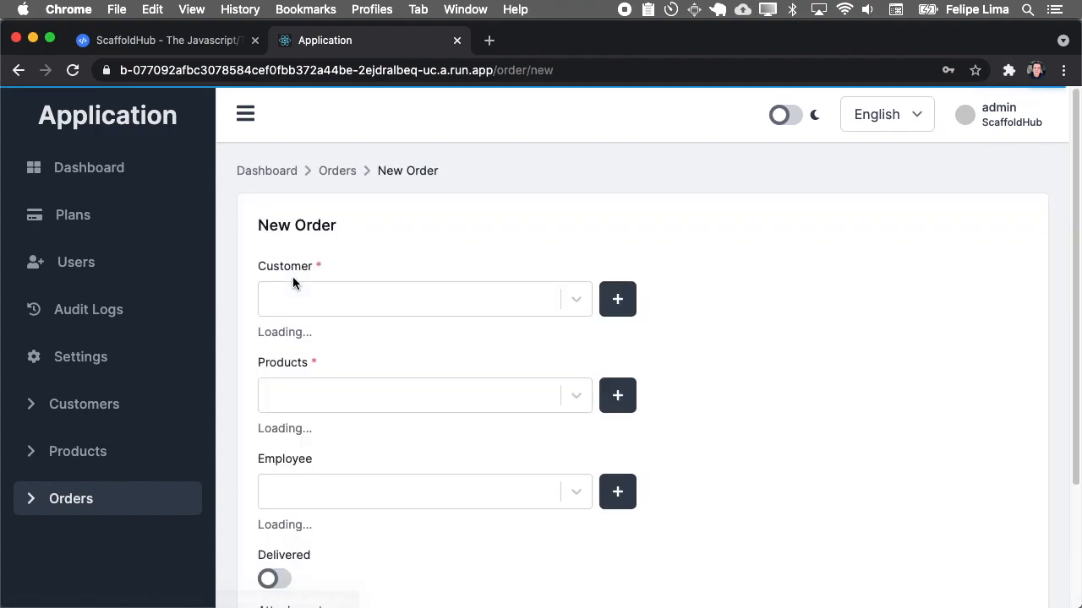
- Explore the new order's customer and product pickers, dismiss the New Product form, and visit Settings
{"action": "left_click", "coordinate": [424, 298]}
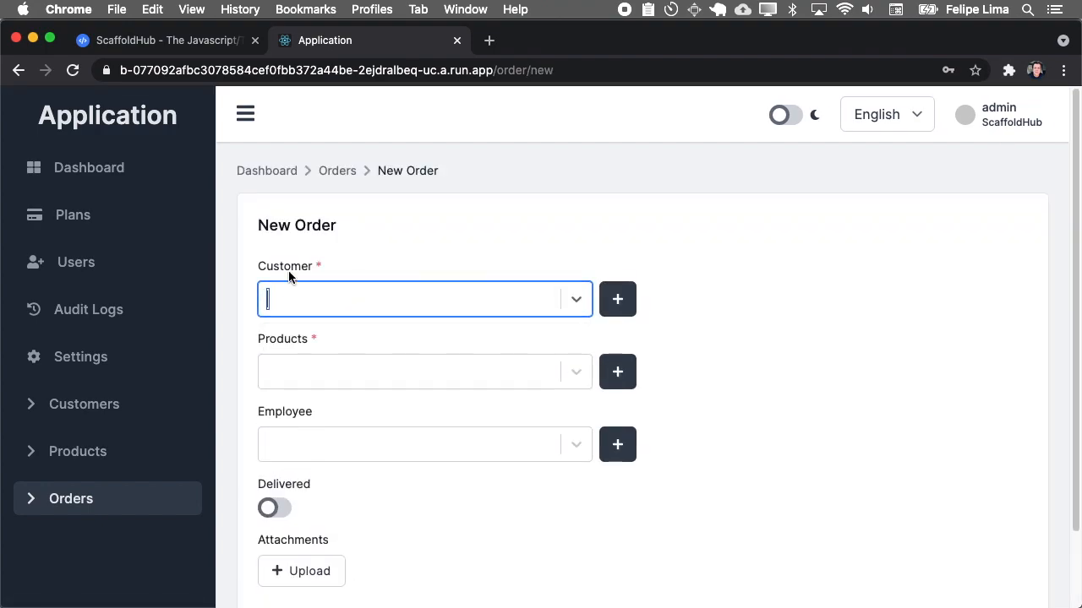
{"action": "left_click", "coordinate": [414, 371]}
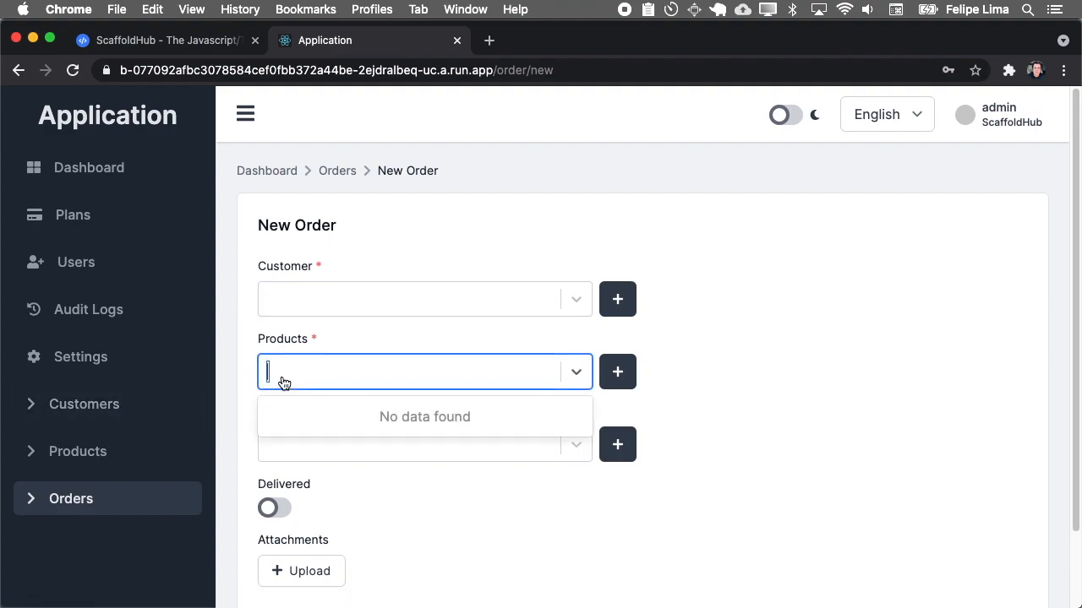
{"action": "left_click", "coordinate": [424, 445]}
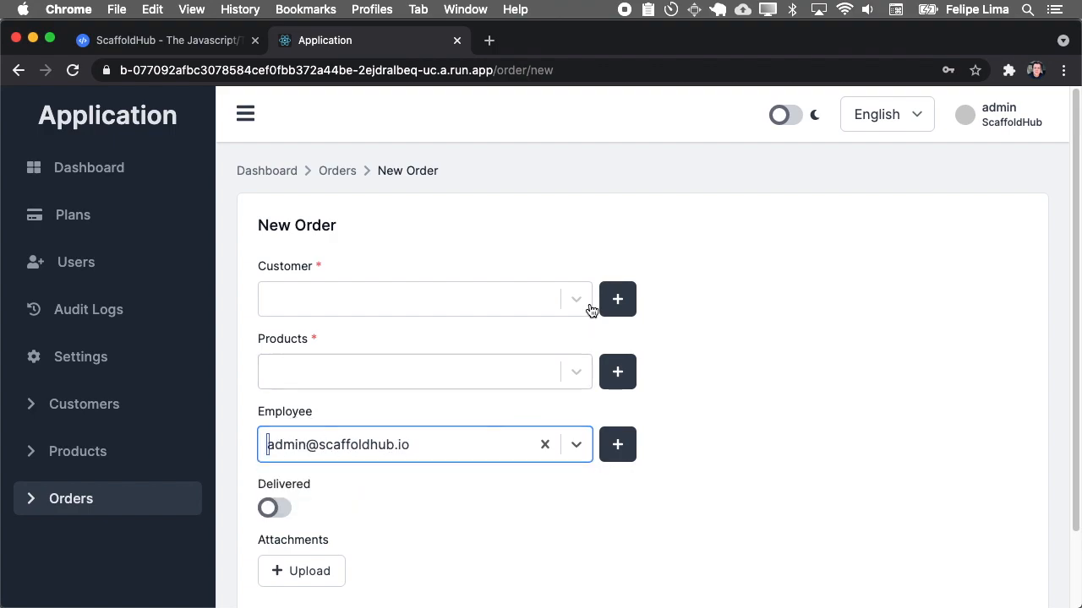
{"action": "left_click", "coordinate": [617, 299]}
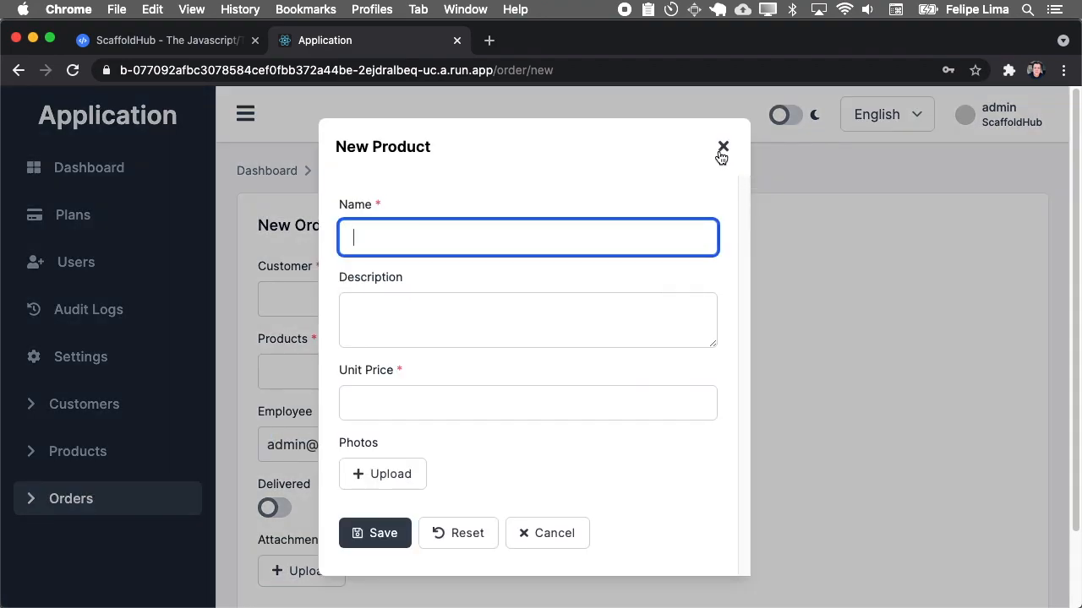
{"action": "left_click", "coordinate": [722, 147]}
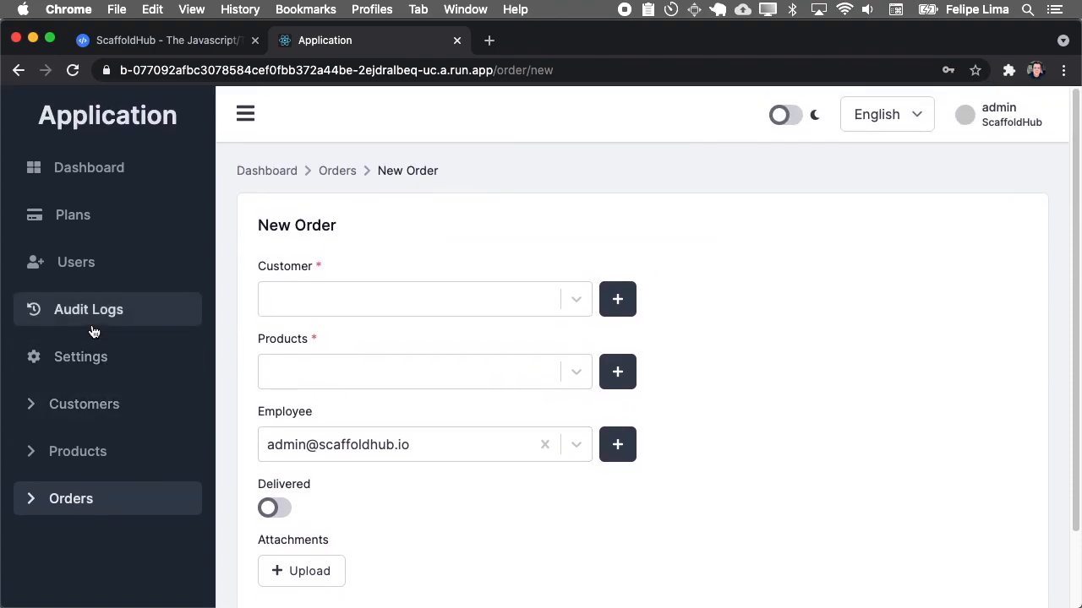
{"action": "mouse_move", "coordinate": [81, 356]}
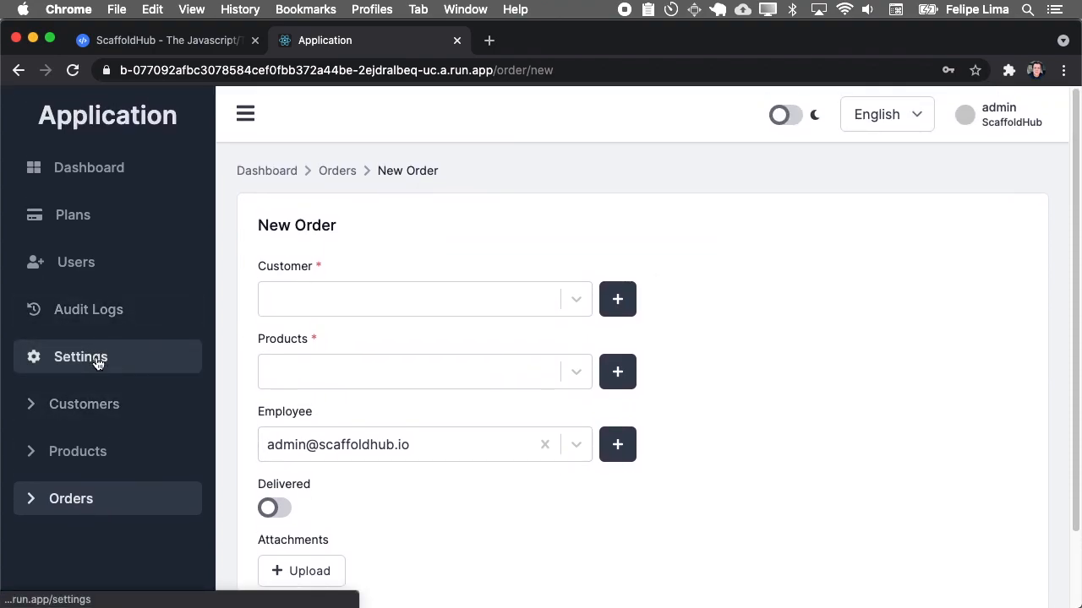
{"action": "left_click", "coordinate": [81, 357]}
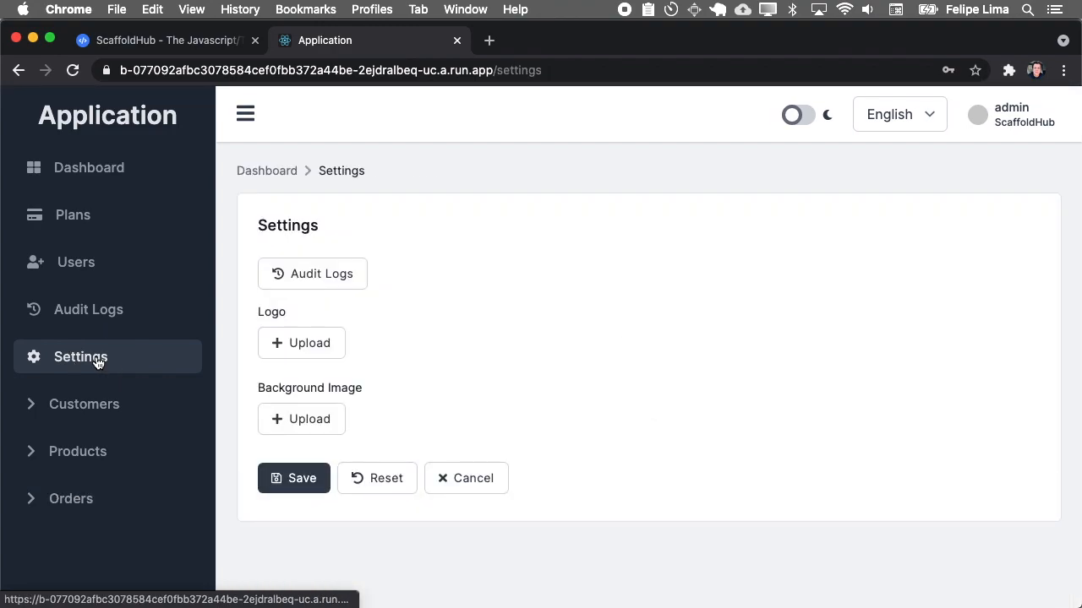
{"action": "mouse_move", "coordinate": [311, 421]}
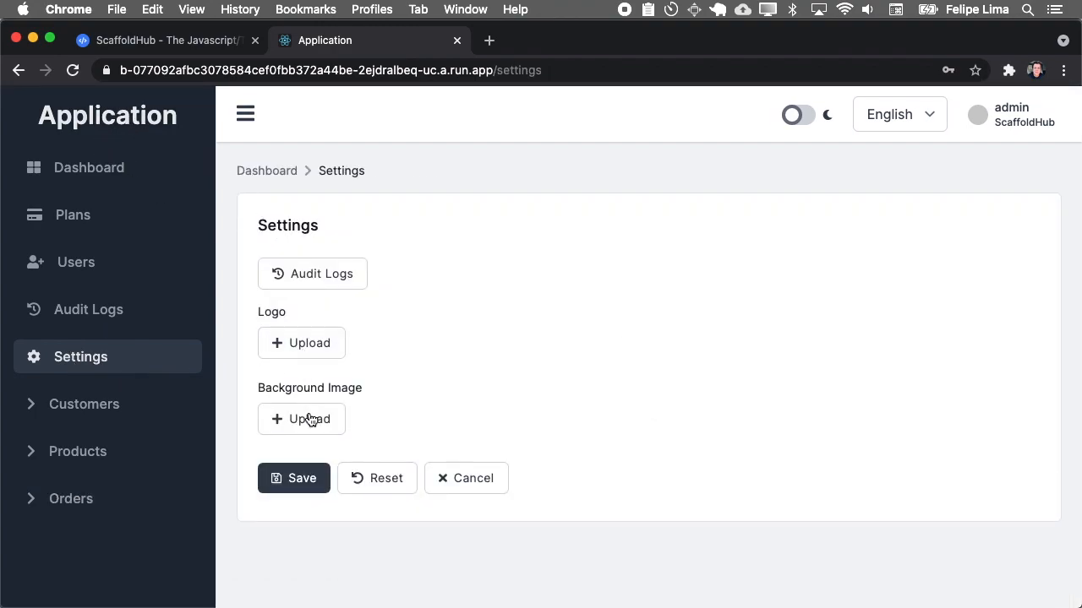
{"action": "mouse_move", "coordinate": [161, 341]}
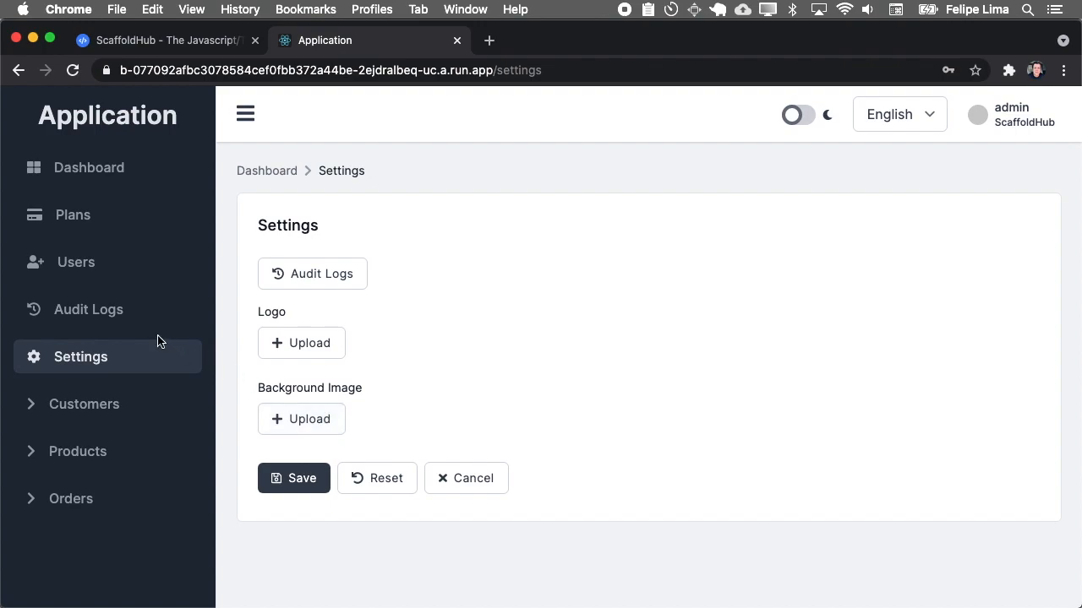
- View the tenant-creation entry's details in Audit Logs, then close the popup
{"action": "left_click", "coordinate": [88, 309]}
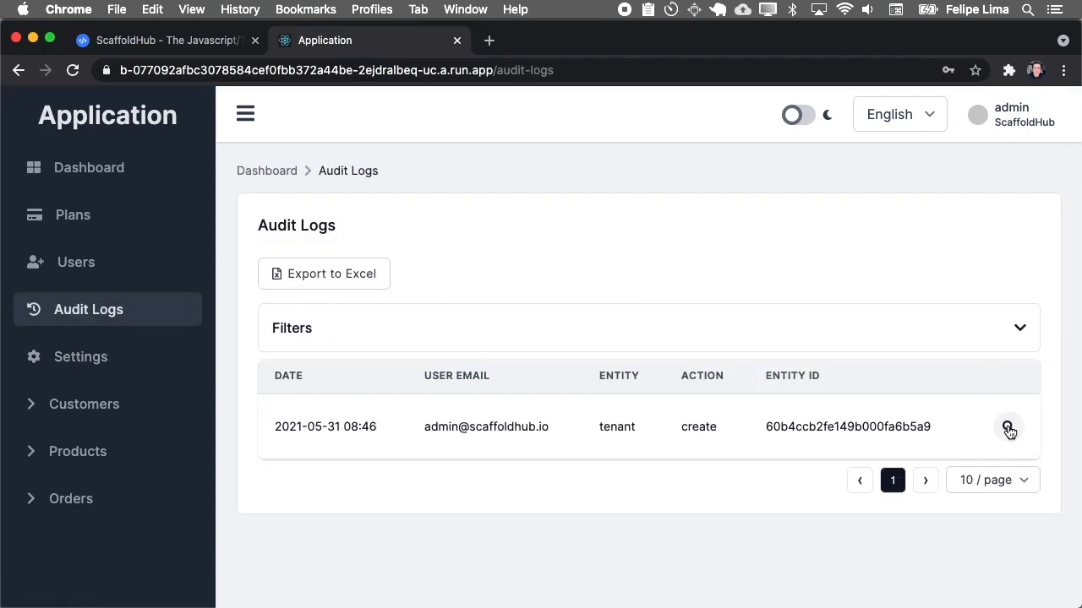
{"action": "mouse_move", "coordinate": [1007, 427]}
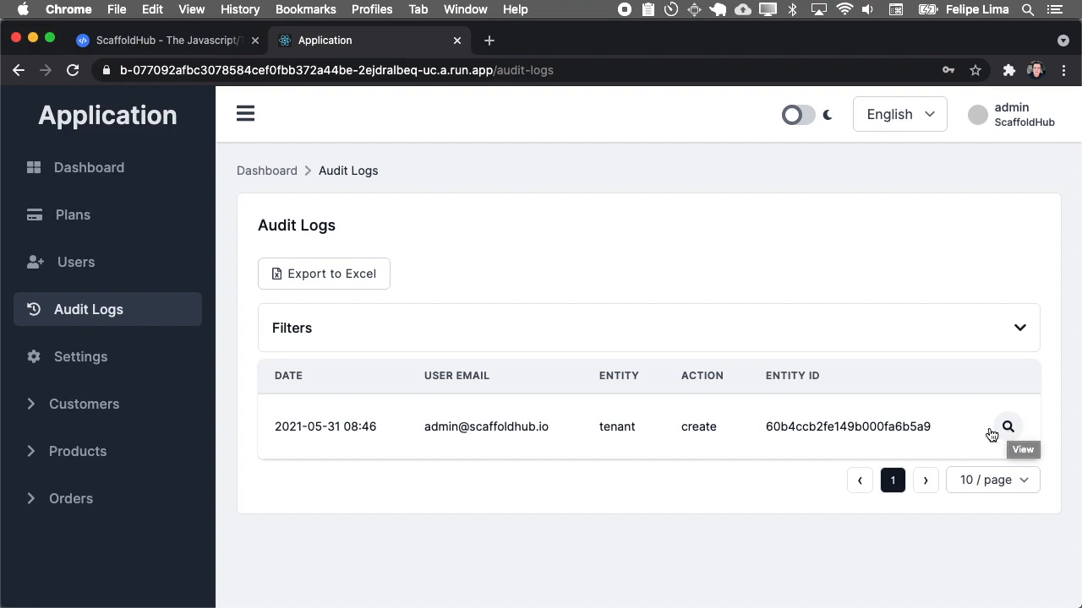
{"action": "mouse_move", "coordinate": [1007, 426]}
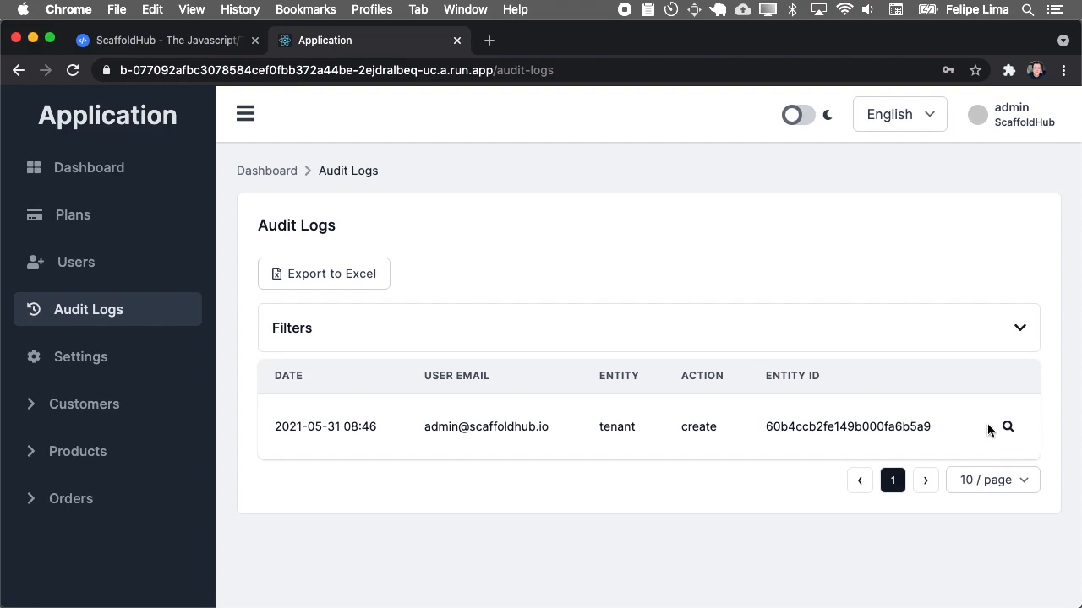
{"action": "left_click", "coordinate": [1008, 426]}
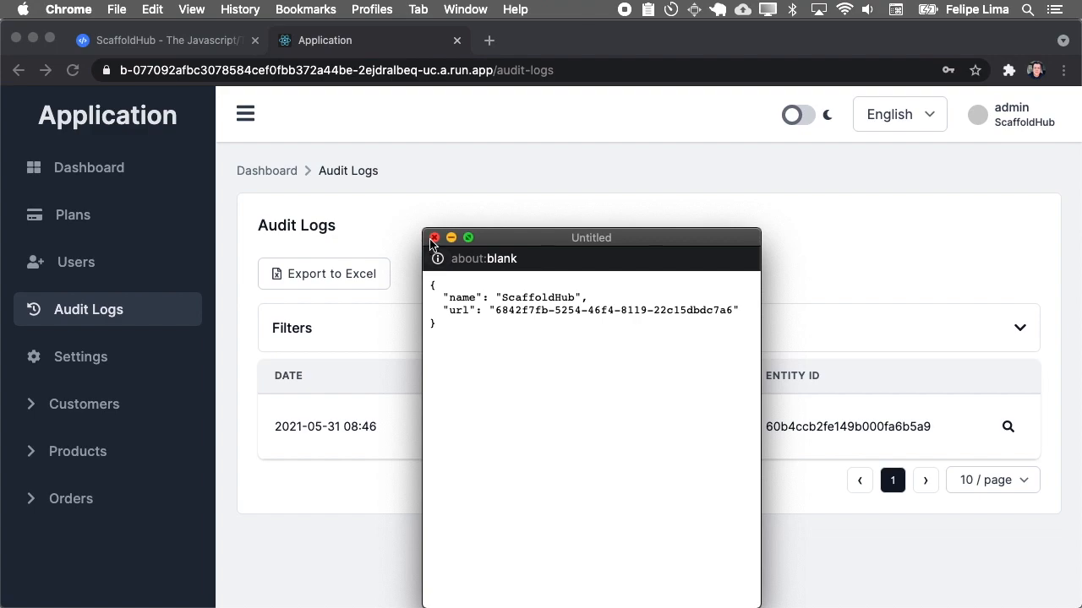
{"action": "left_click", "coordinate": [76, 262]}
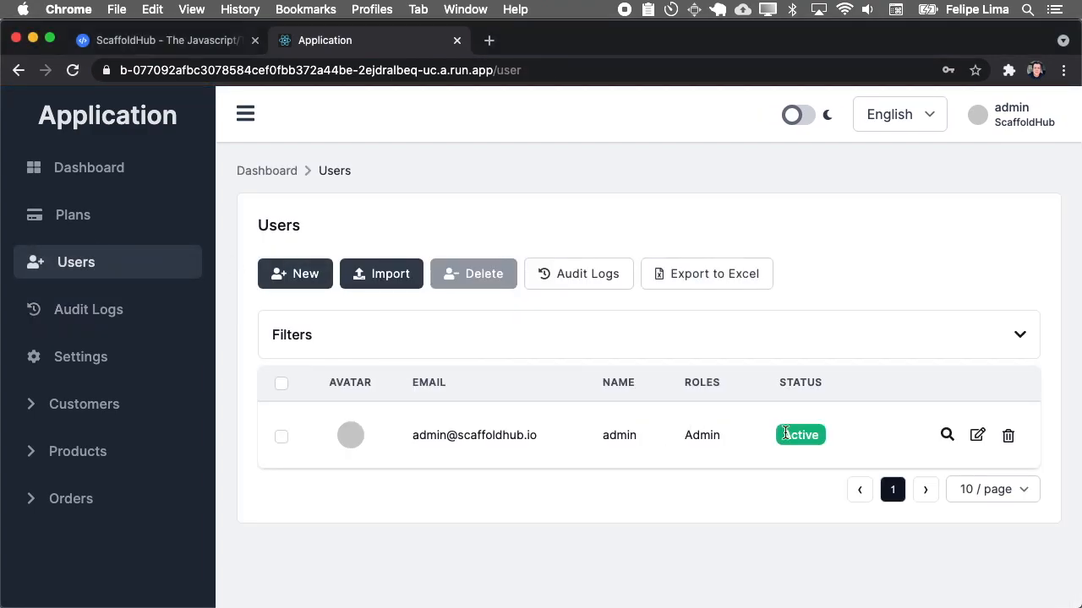
{"action": "mouse_move", "coordinate": [300, 300]}
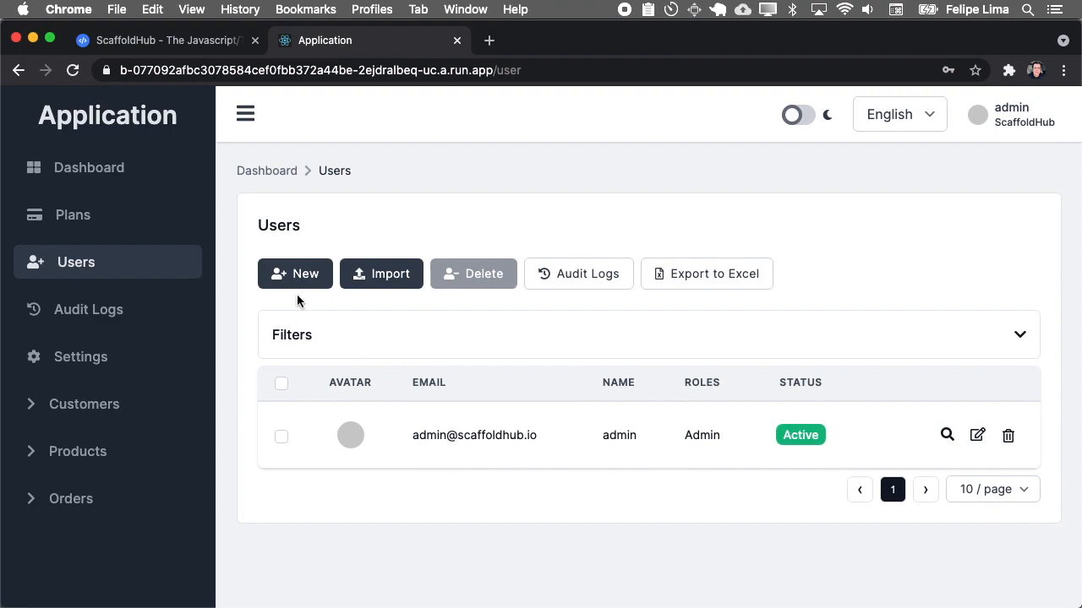
- Look at the Invite User(s) form, then move on to the Plans page
{"action": "left_click", "coordinate": [295, 274]}
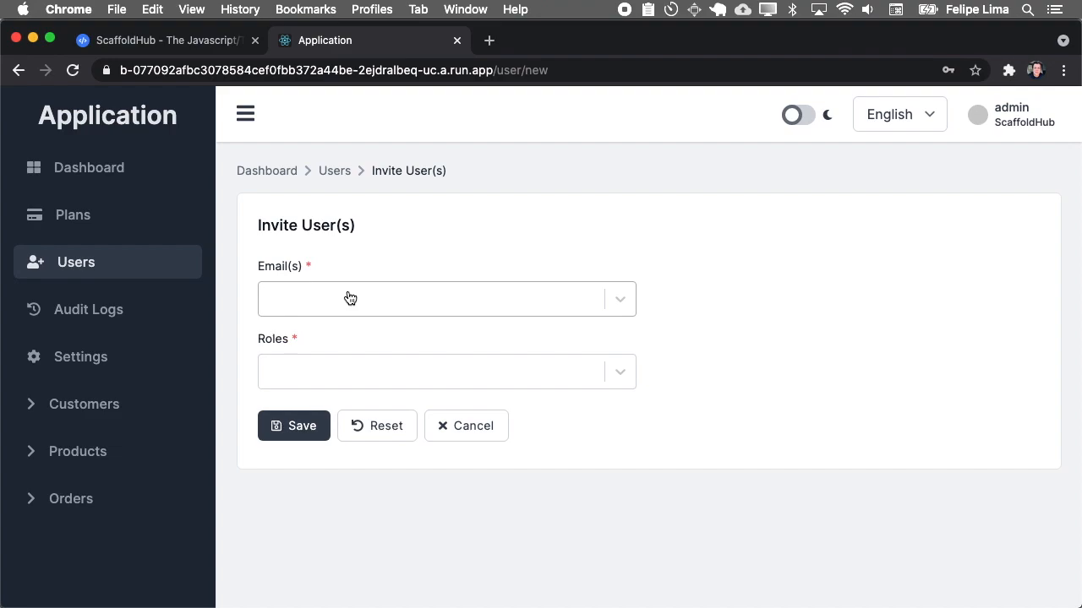
{"action": "mouse_move", "coordinate": [351, 254]}
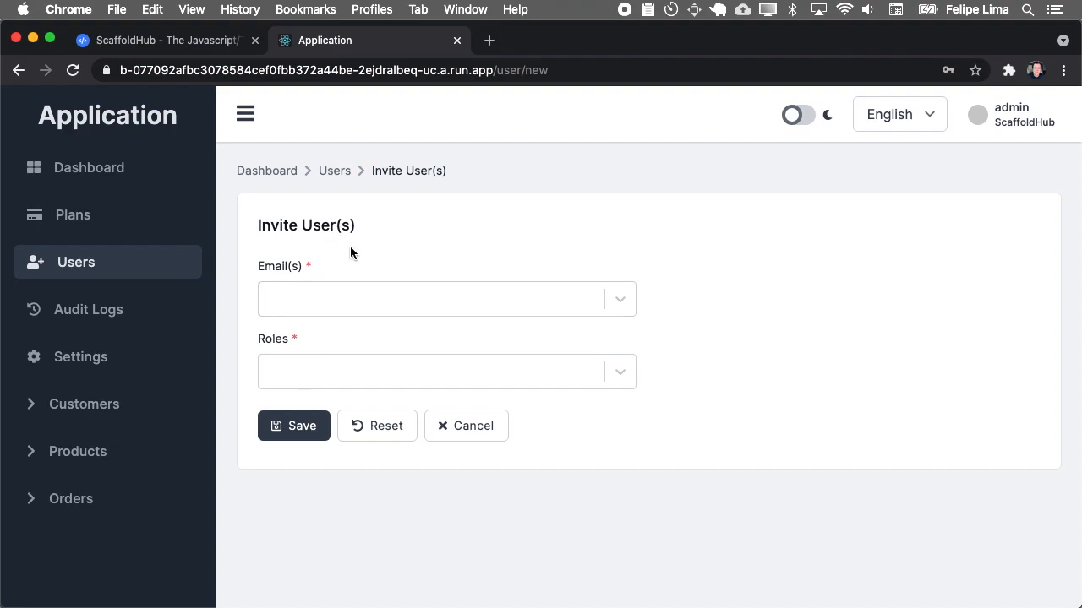
{"action": "left_click", "coordinate": [1010, 114]}
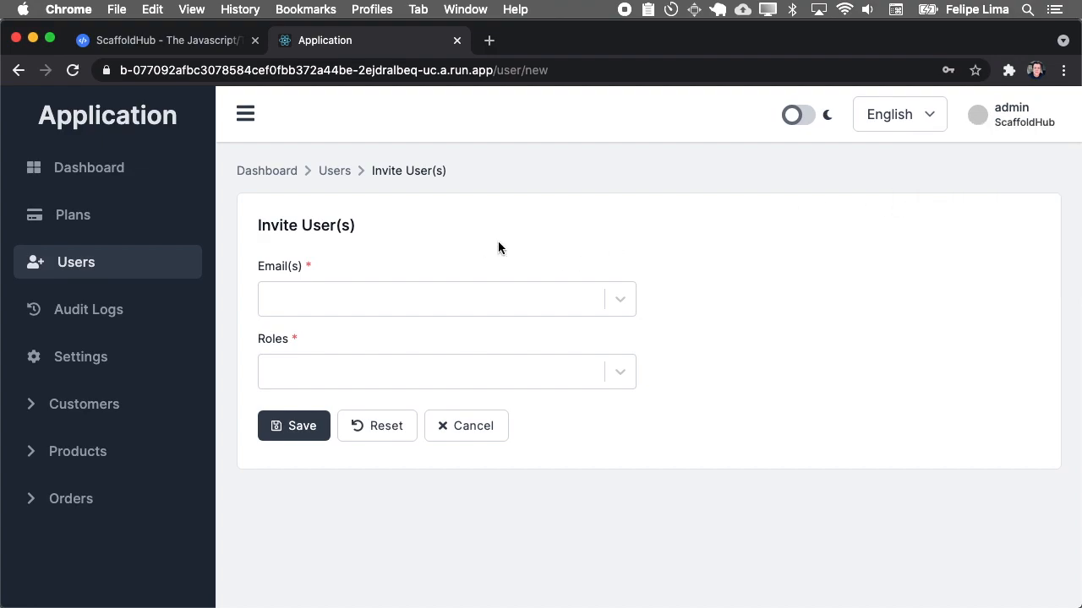
{"action": "left_click", "coordinate": [73, 215]}
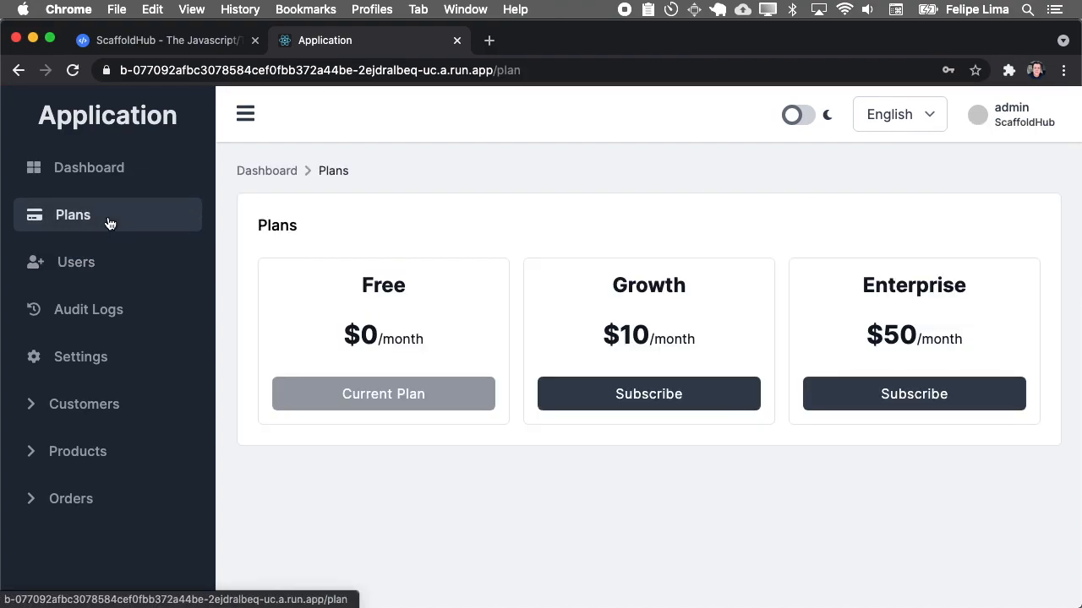
{"action": "mouse_move", "coordinate": [244, 240]}
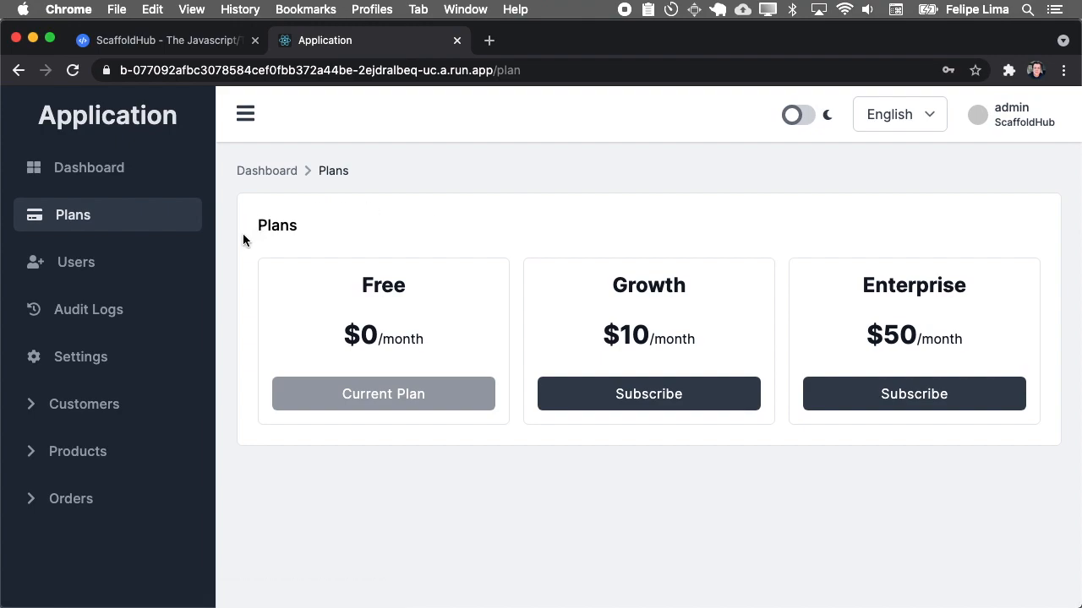
{"action": "mouse_move", "coordinate": [625, 273]}
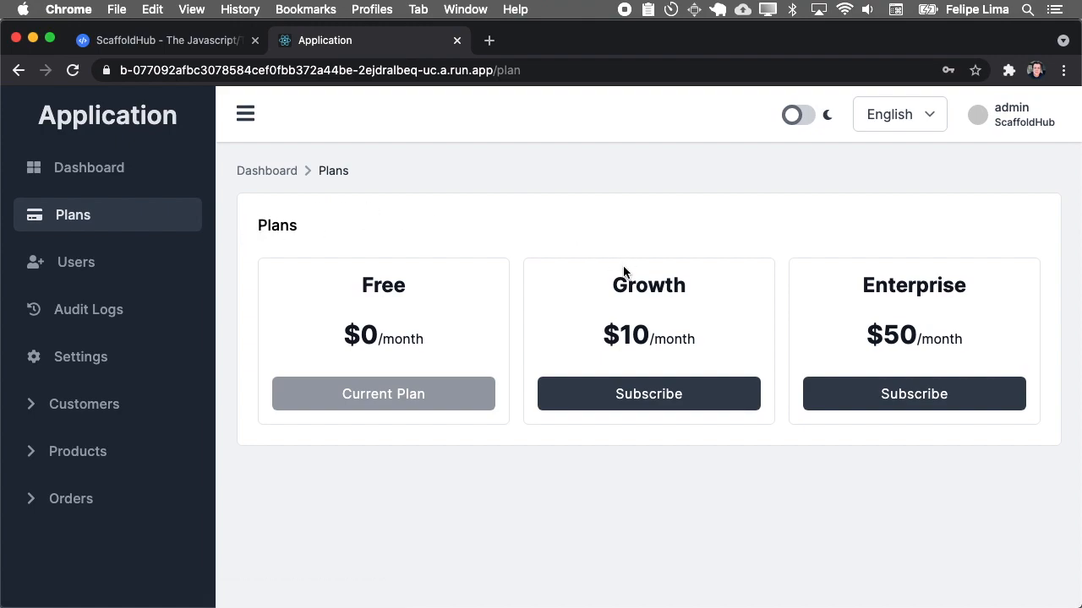
{"action": "mouse_move", "coordinate": [144, 484]}
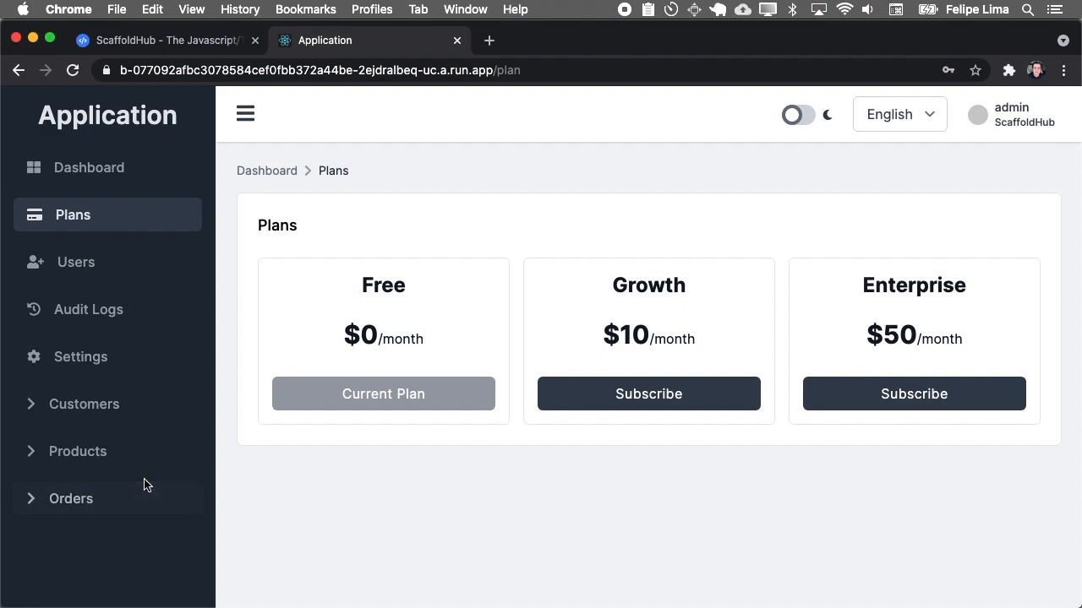
{"action": "mouse_move", "coordinate": [676, 290]}
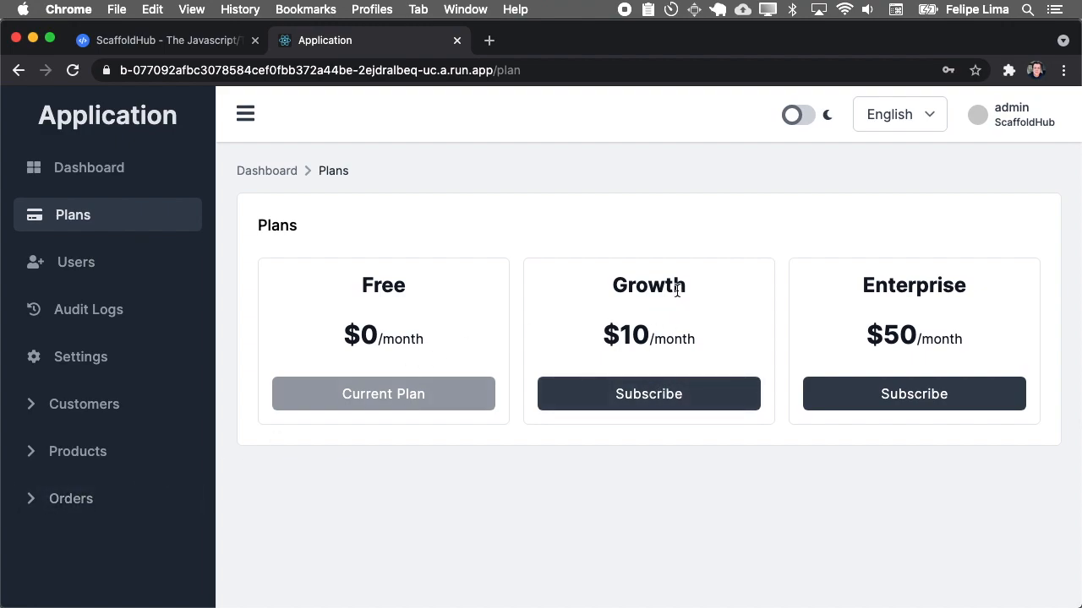
{"action": "mouse_move", "coordinate": [648, 394]}
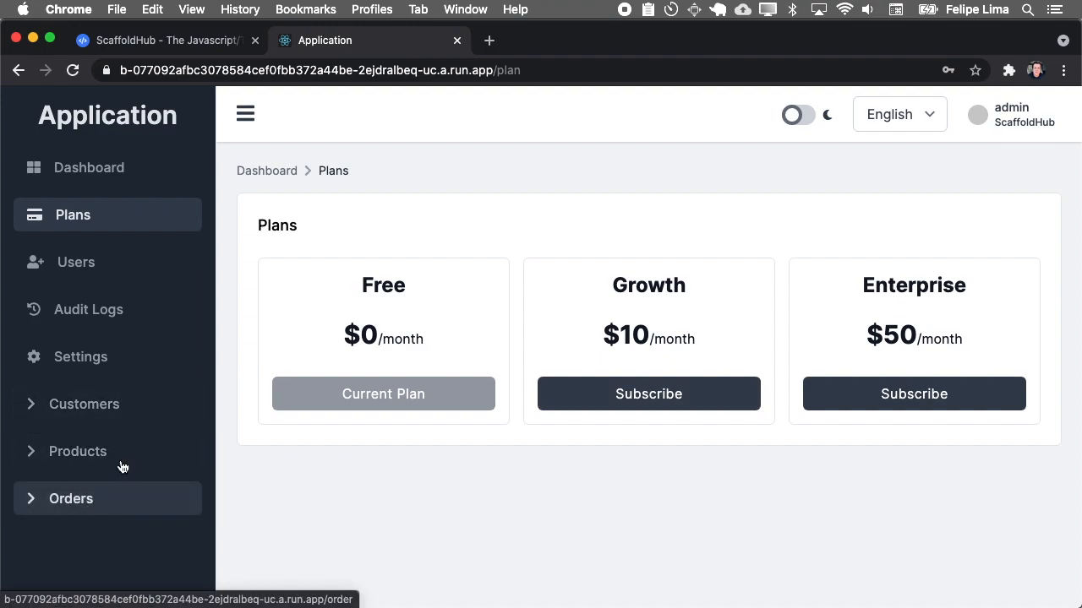
{"action": "mouse_move", "coordinate": [107, 451]}
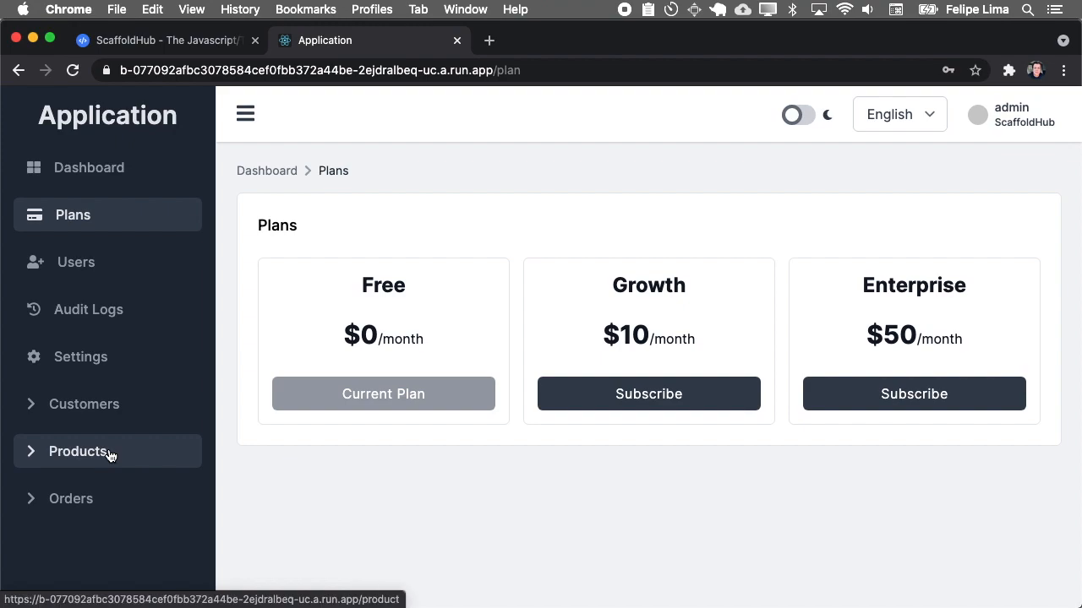
- Go back to Dashboard, switch dark mode on, then return to light theme
{"action": "left_click", "coordinate": [89, 168]}
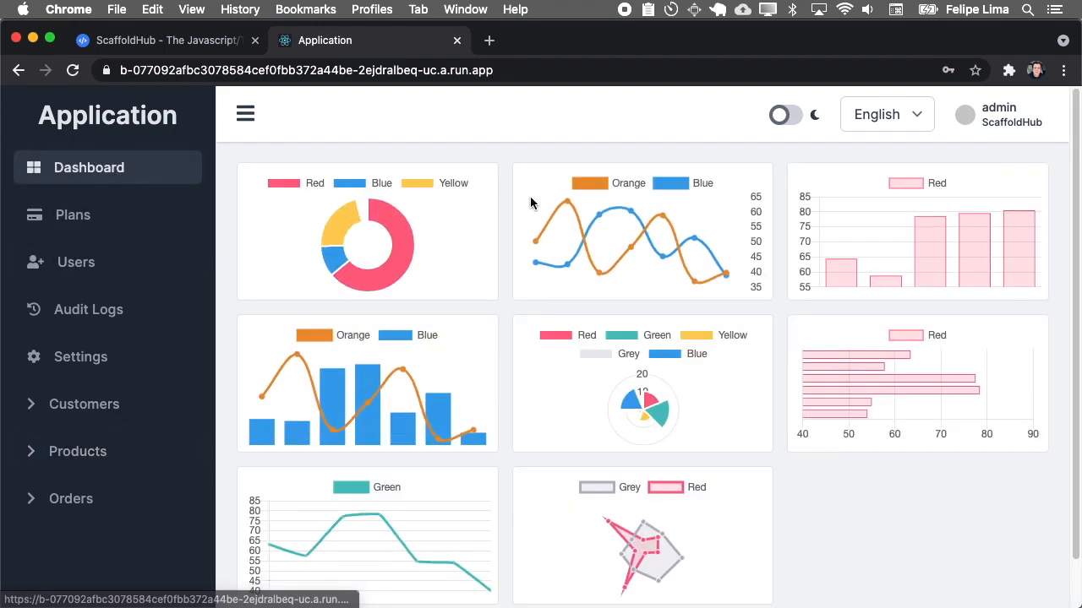
{"action": "left_click", "coordinate": [786, 114]}
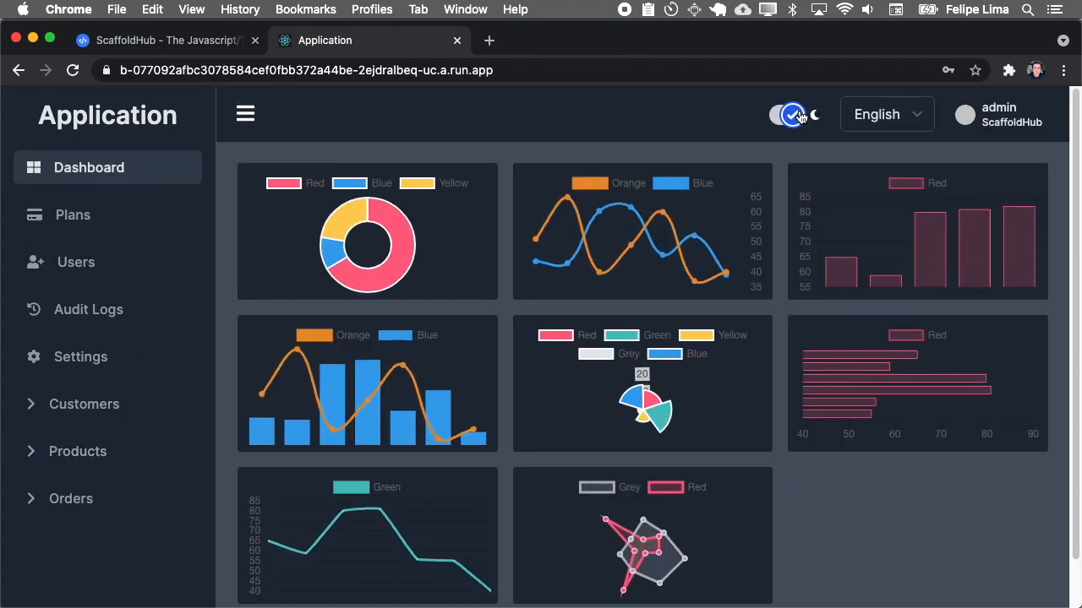
{"action": "left_click", "coordinate": [785, 114]}
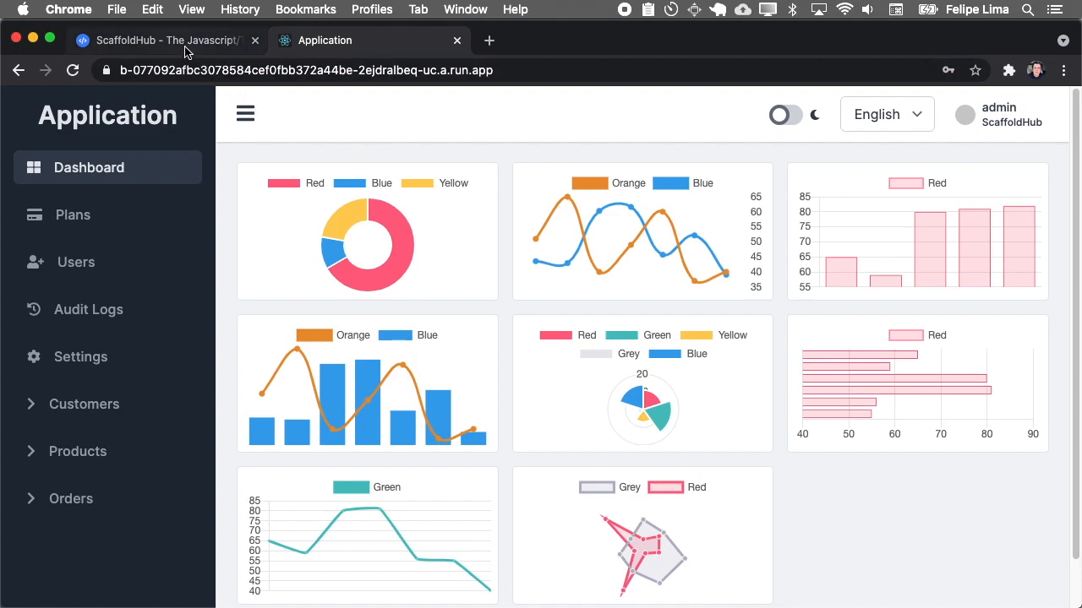
- Download the code as source.zip from the project page and open it to extract
{"action": "left_click", "coordinate": [165, 40]}
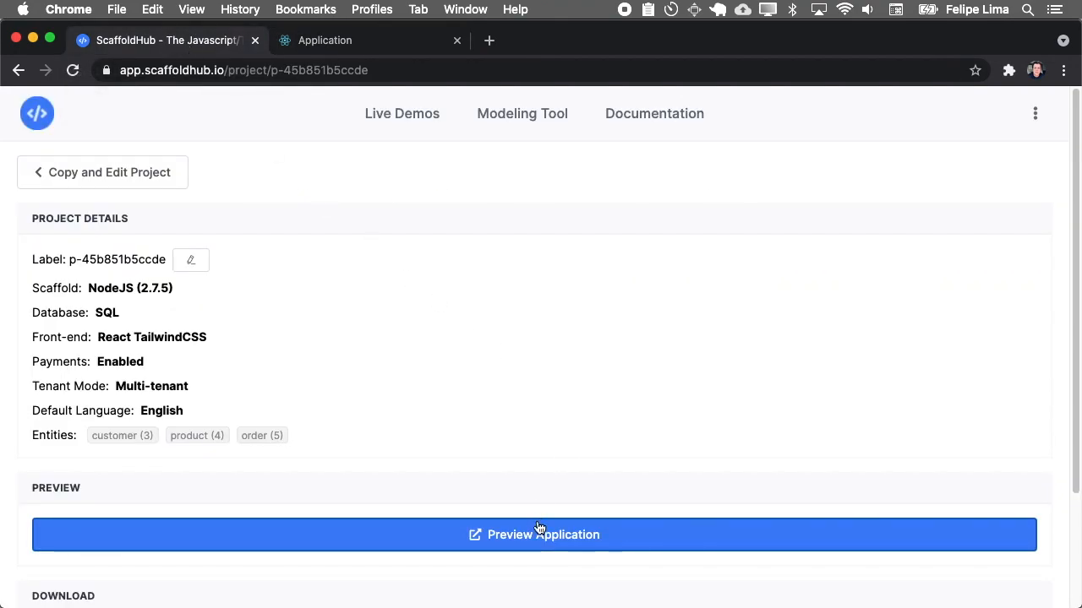
{"action": "scroll", "scroll_direction": "down", "scroll_amount": 3}
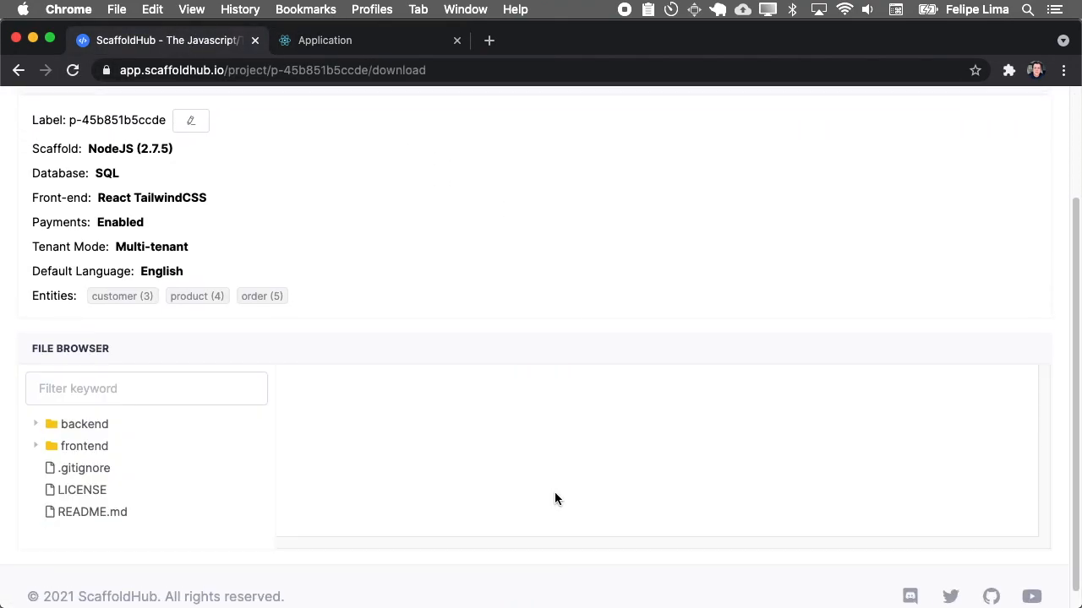
{"action": "scroll", "scroll_direction": "up", "scroll_amount": 3}
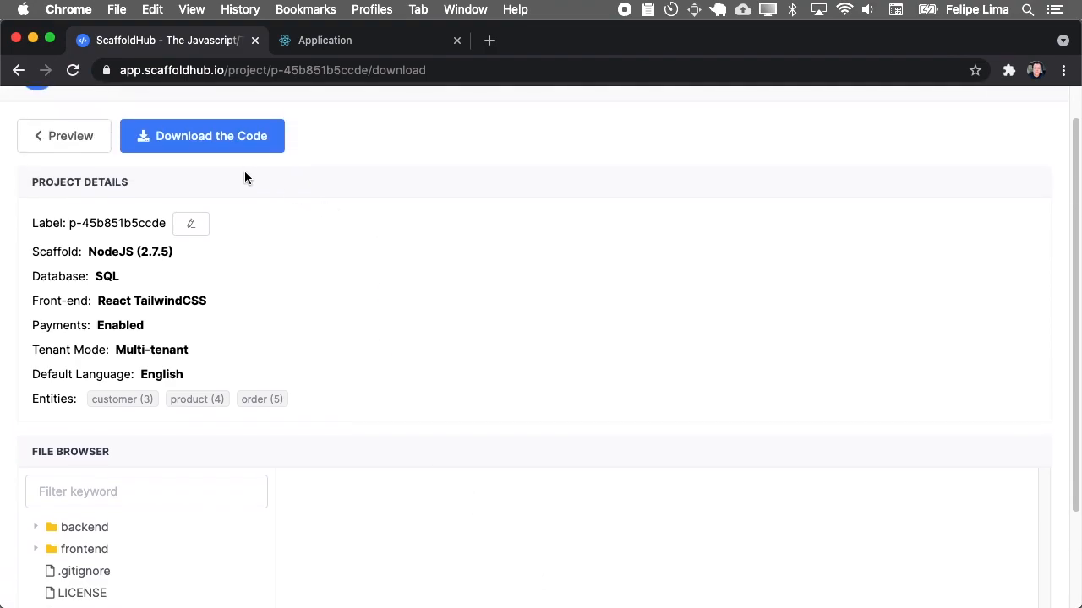
{"action": "left_click", "coordinate": [210, 136]}
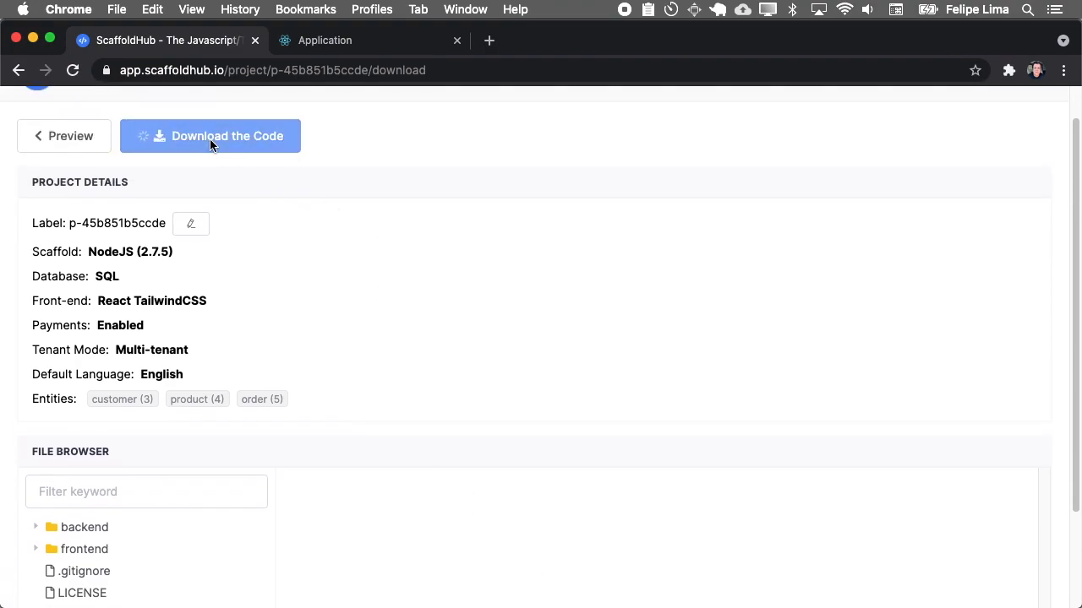
{"action": "left_click", "coordinate": [209, 136]}
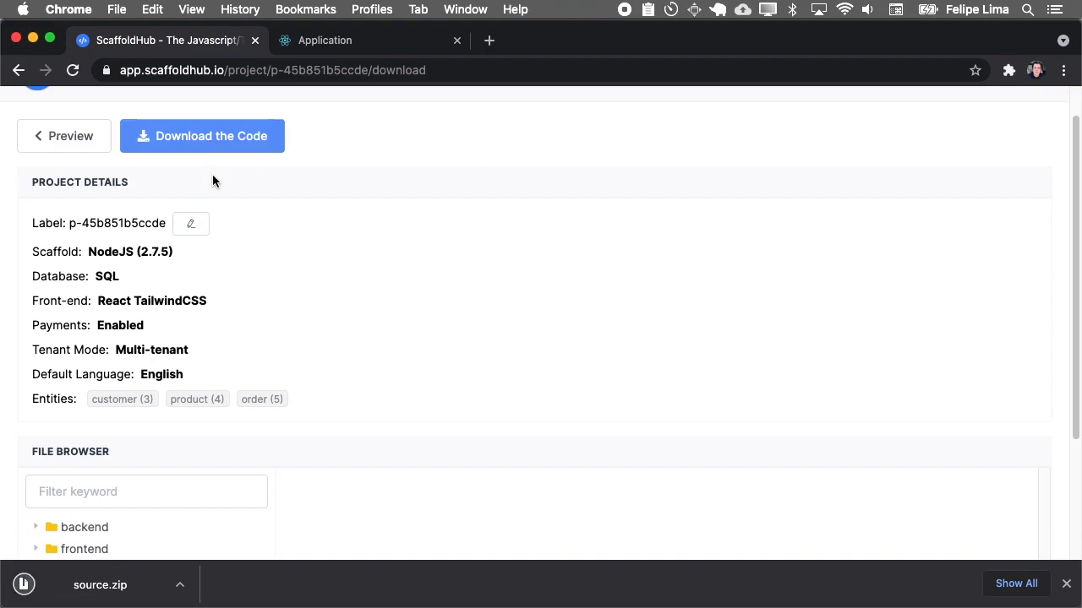
{"action": "left_click", "coordinate": [100, 584]}
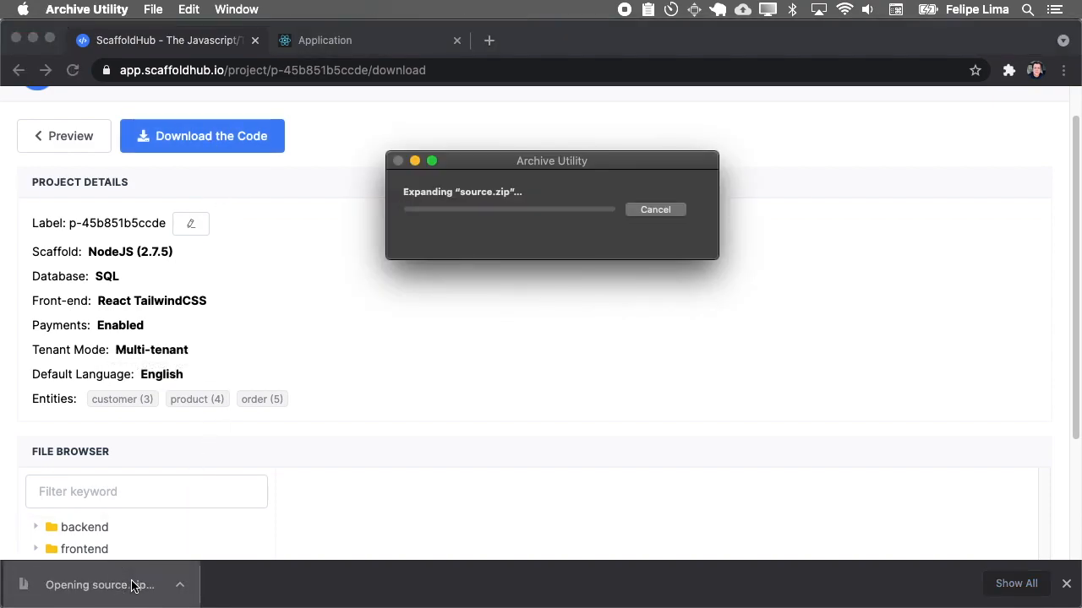
{"action": "right_click", "coordinate": [438, 246]}
{"action": "type", "text": "code"}
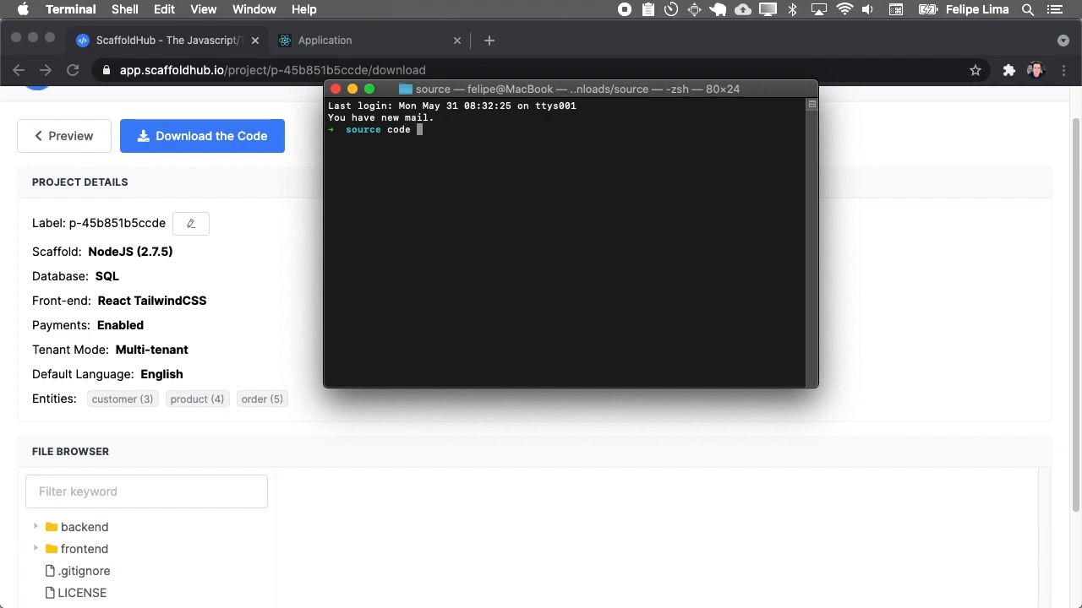
- Run 'code ./frontend/' in Terminal to open the frontend folder in VS Code
{"action": "type", "text": "./fron"}
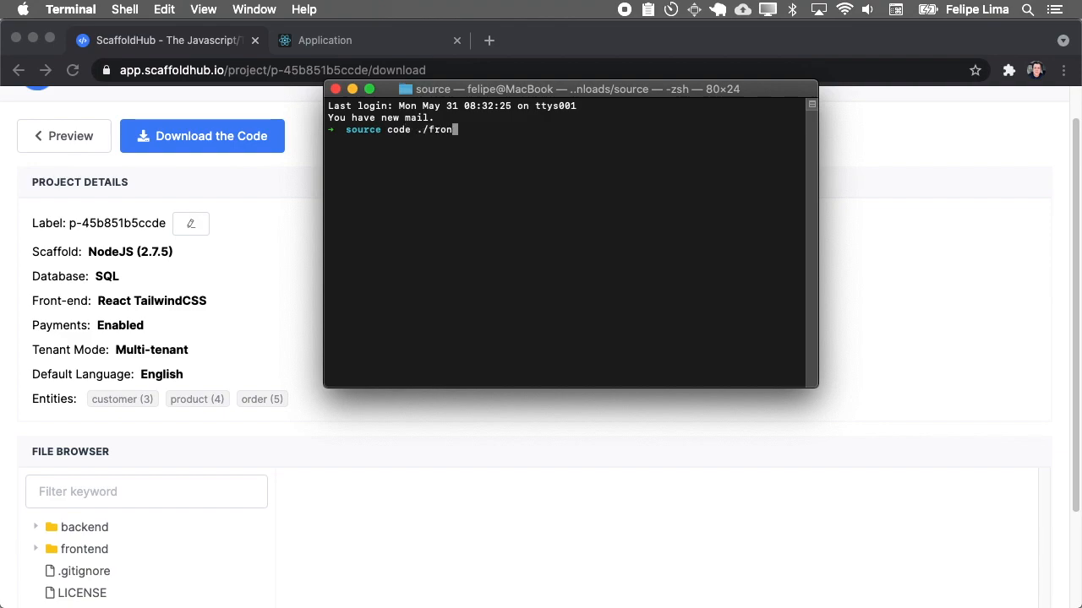
{"action": "type", "text": "tend/"}
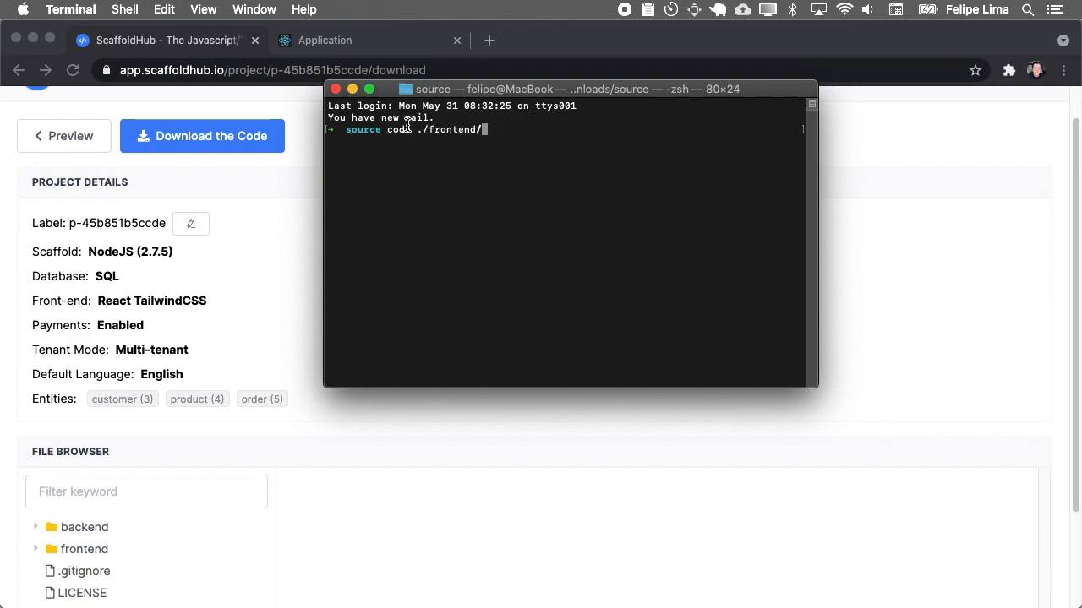
{"action": "key", "text": "Return"}
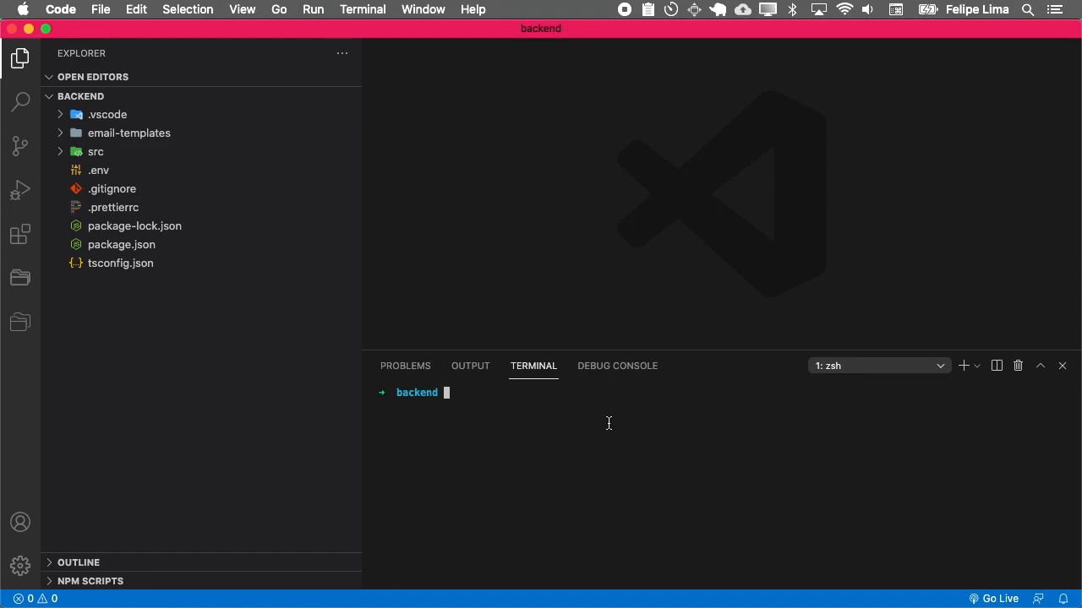
- Install the backend and frontend dependencies with 'npm i' in the integrated terminals
{"action": "type", "text": "nppm install"}
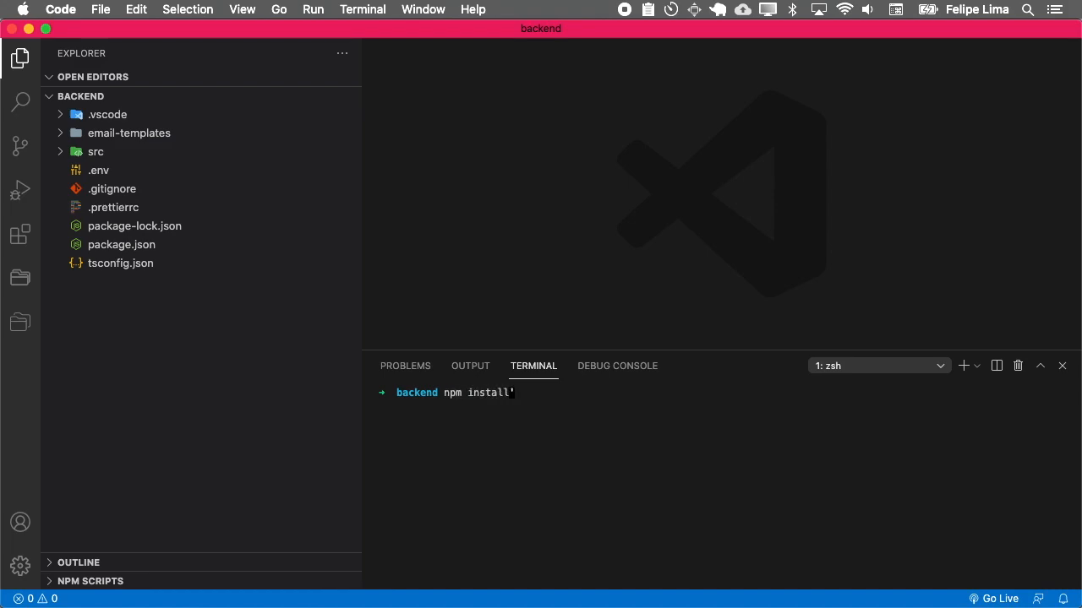
{"action": "key", "text": "Return"}
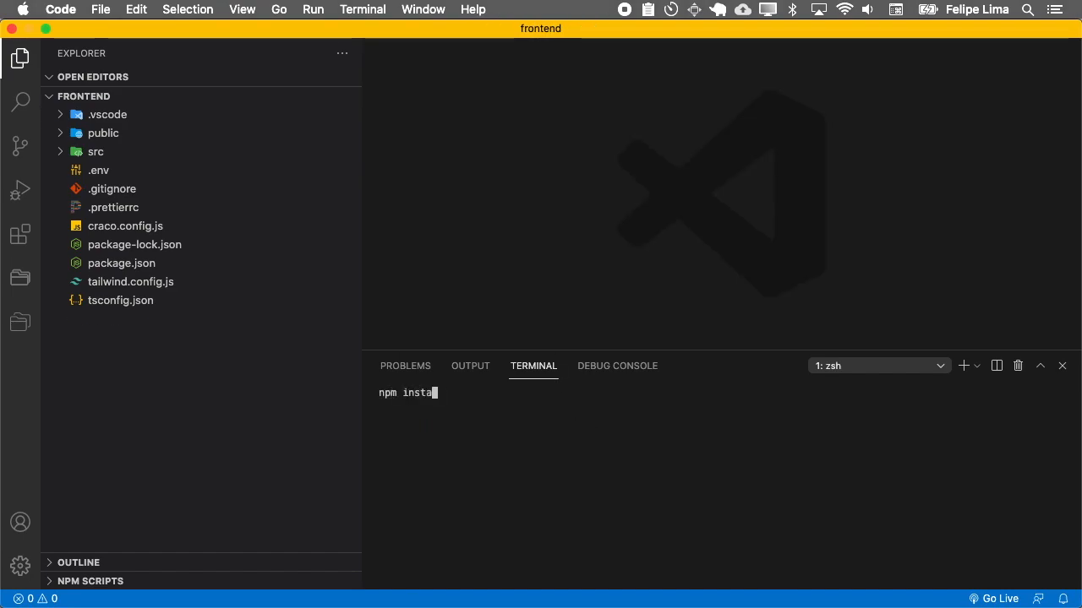
{"action": "key", "text": "Return"}
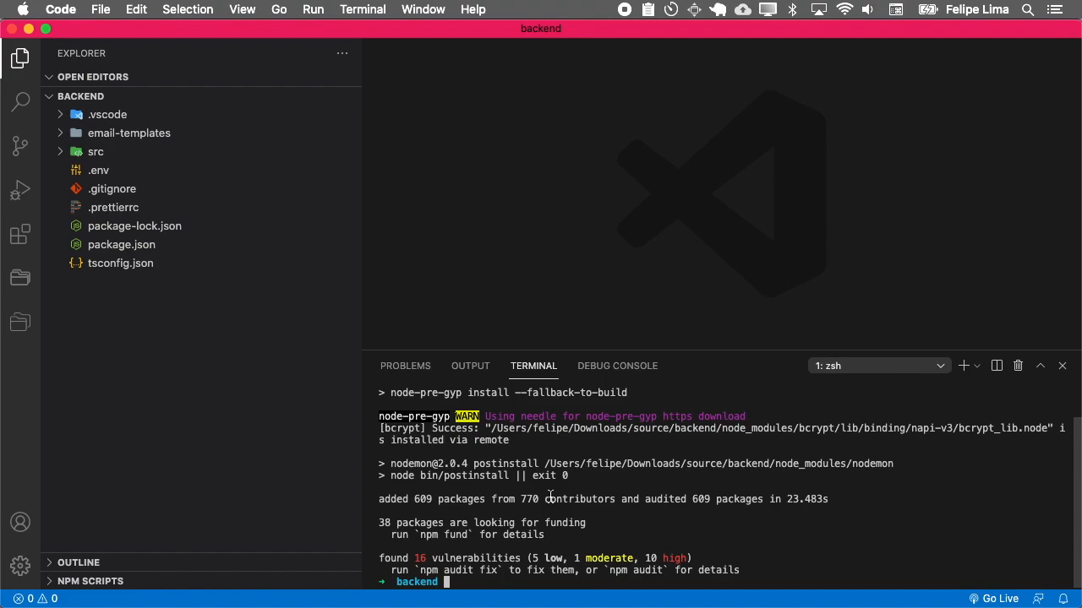
- Run the database script, then start the backend and frontend with 'npm start'
{"action": "type", "text": "npmp ru"}
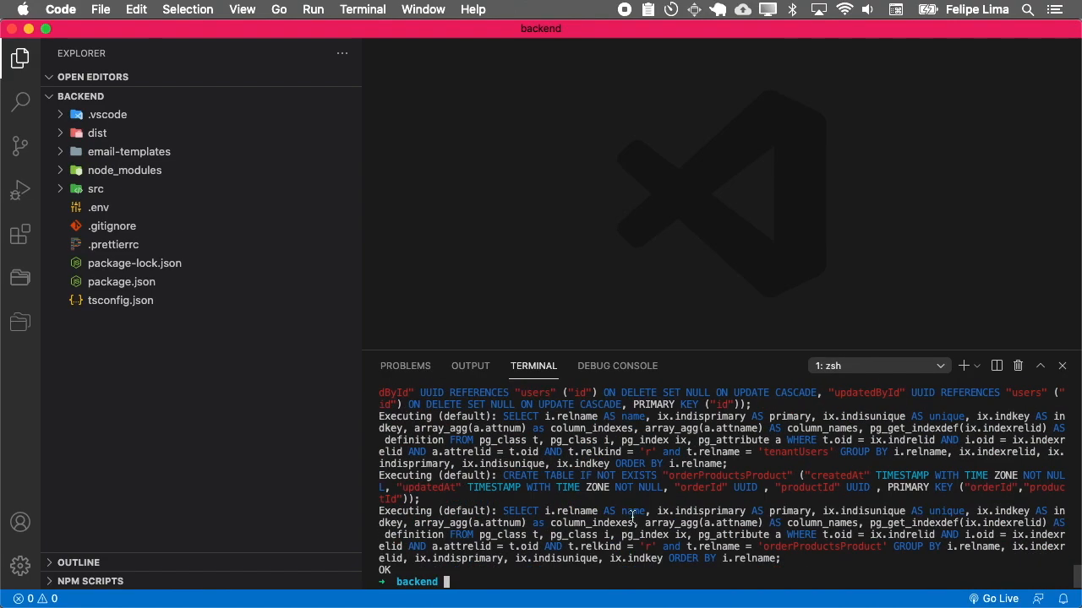
{"action": "type", "text": "npm tar"}
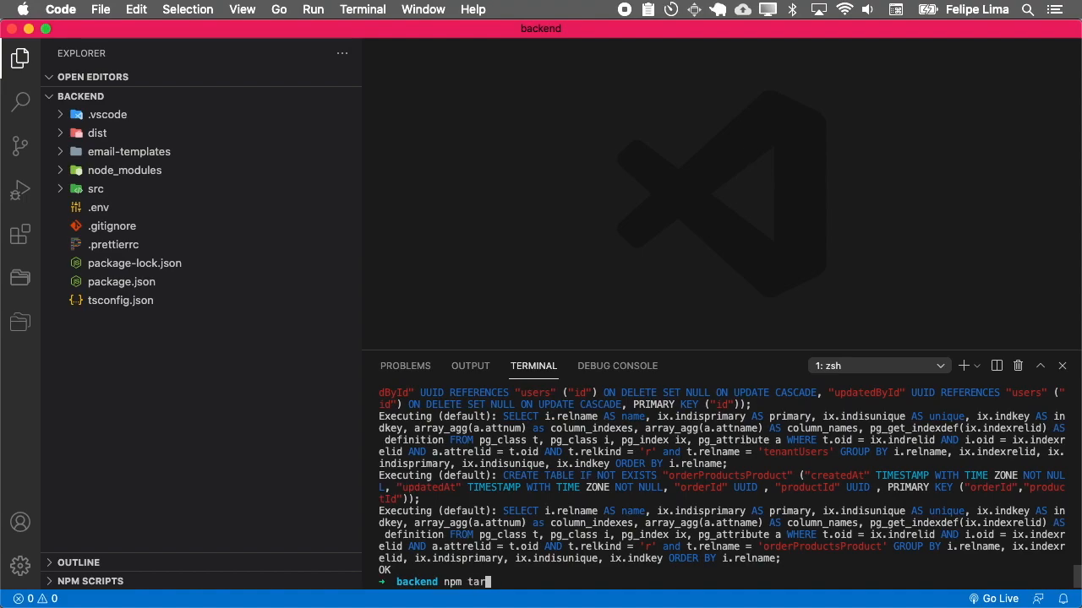
{"action": "key", "text": "Return"}
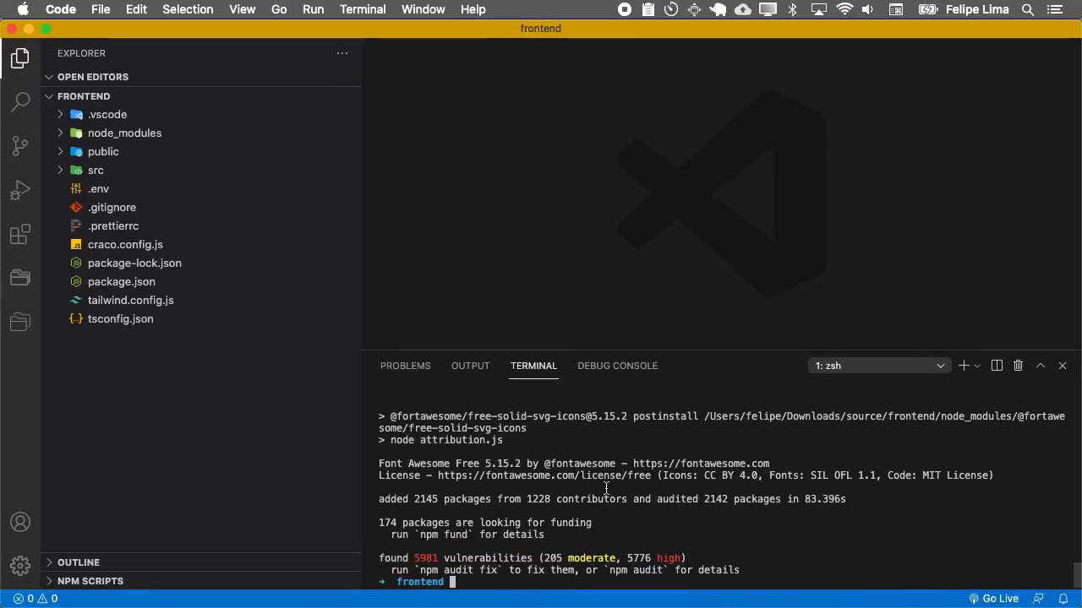
{"action": "type", "text": "npm"}
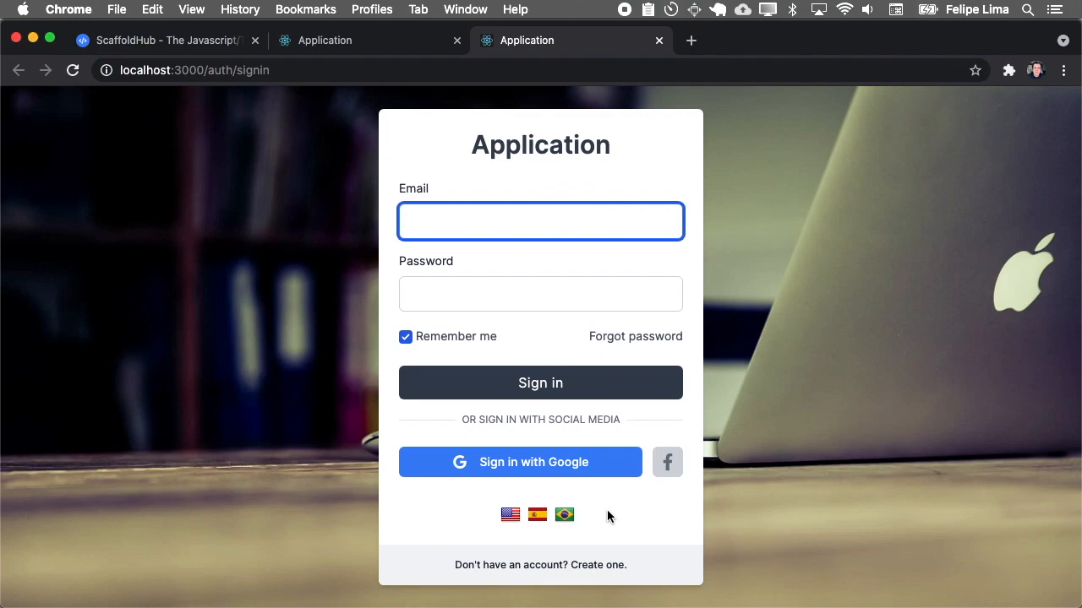
{"action": "mouse_move", "coordinate": [575, 483]}
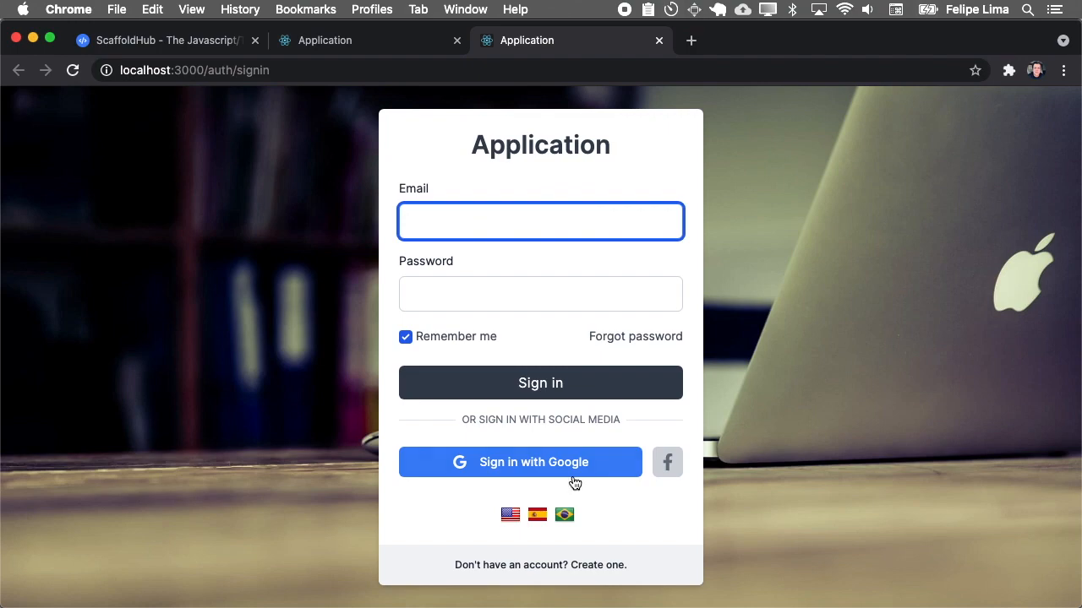
{"action": "mouse_move", "coordinate": [457, 294]}
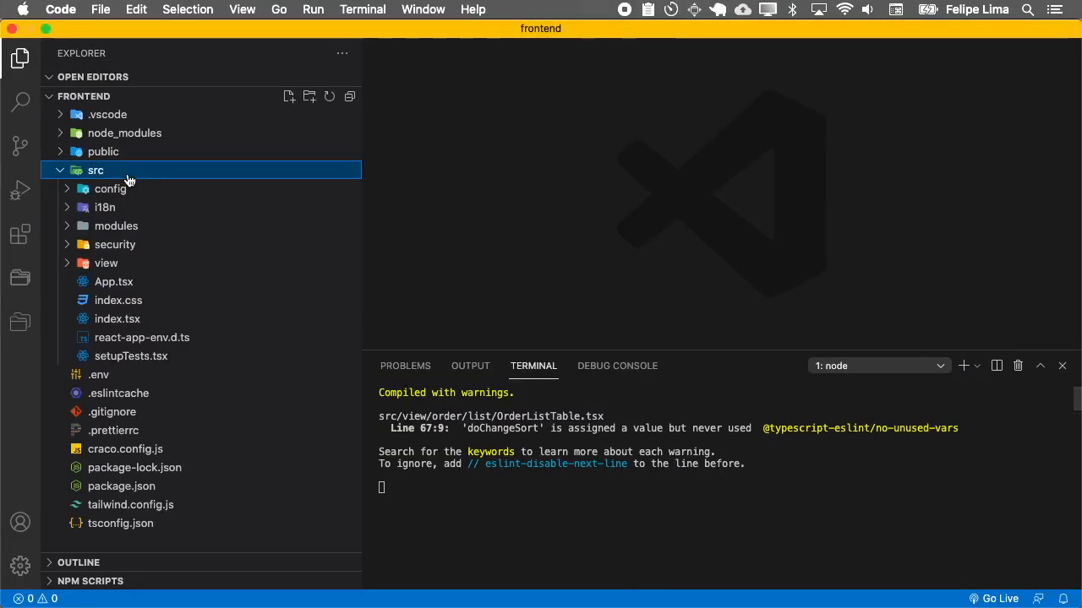
- Expand the frontend's src > view > order folders and scroll through OrderListFilter.tsx
{"action": "left_click", "coordinate": [106, 263]}
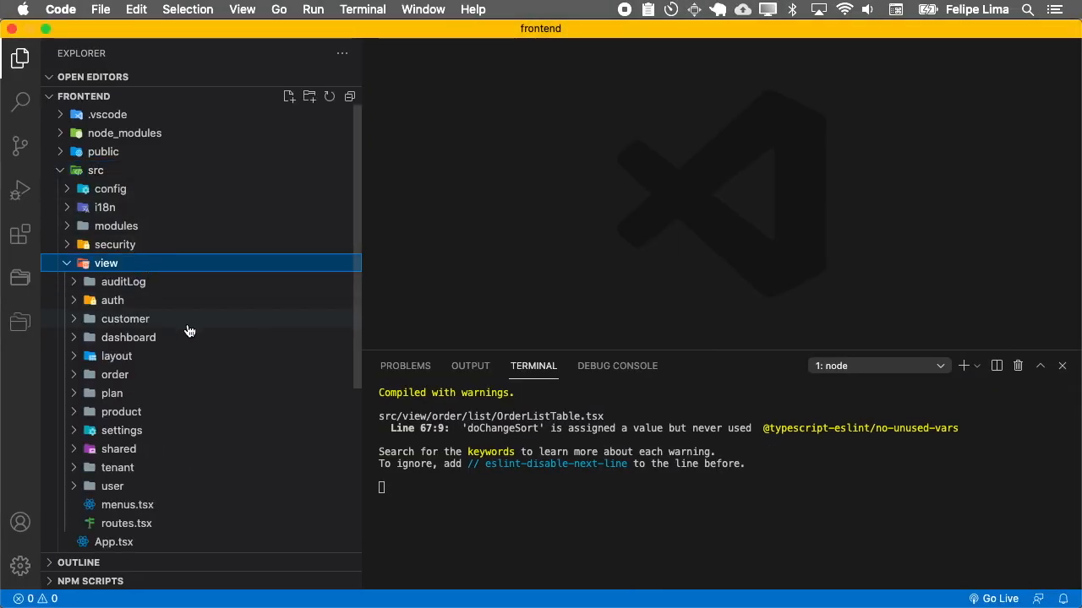
{"action": "left_click", "coordinate": [114, 375]}
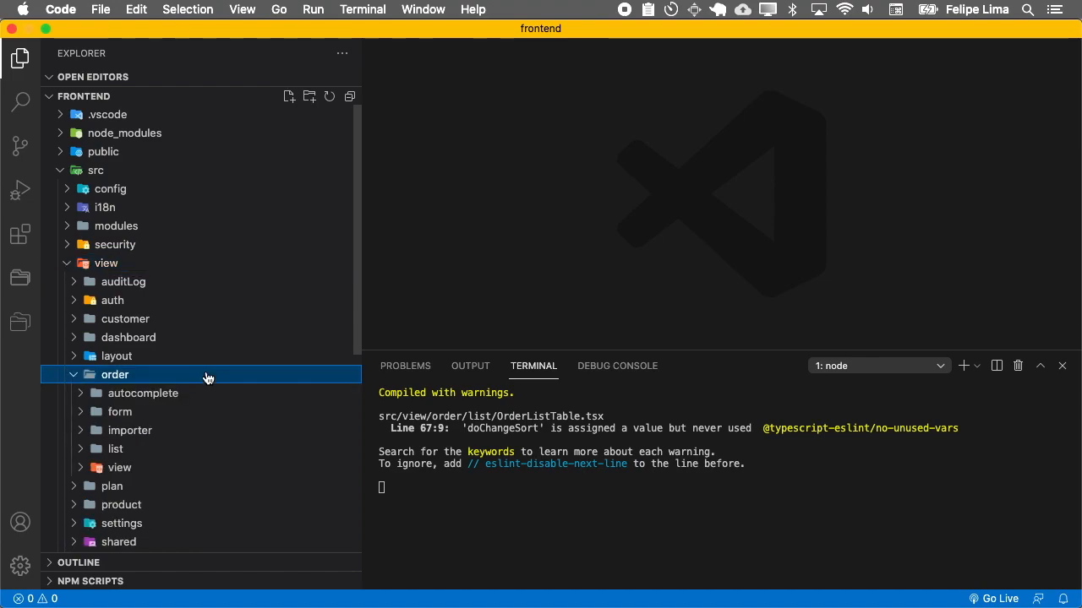
{"action": "left_click", "coordinate": [115, 449]}
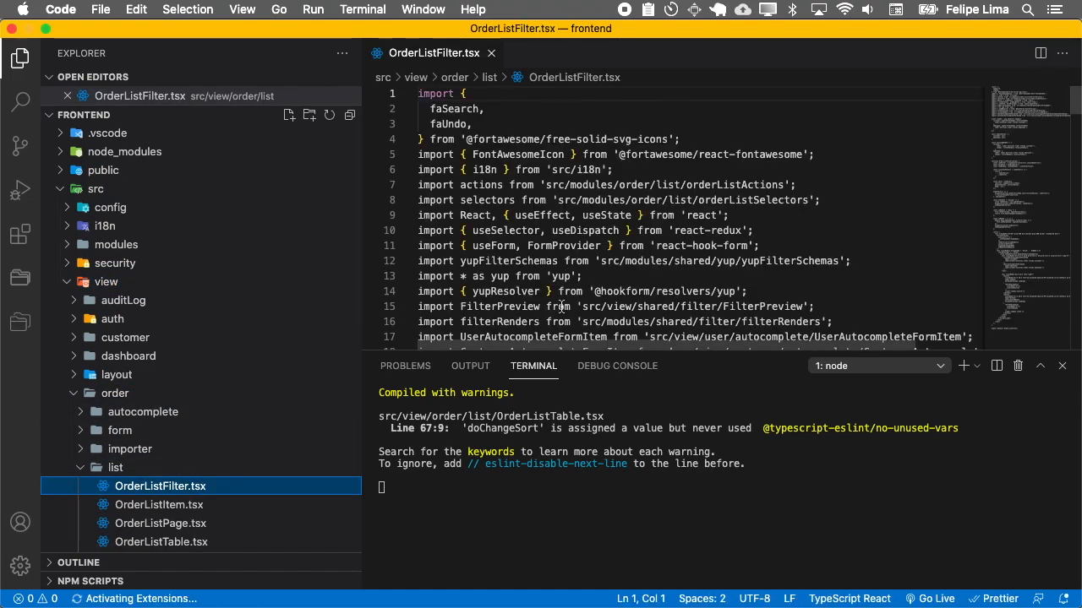
{"action": "scroll", "scroll_direction": "down", "scroll_amount": 3}
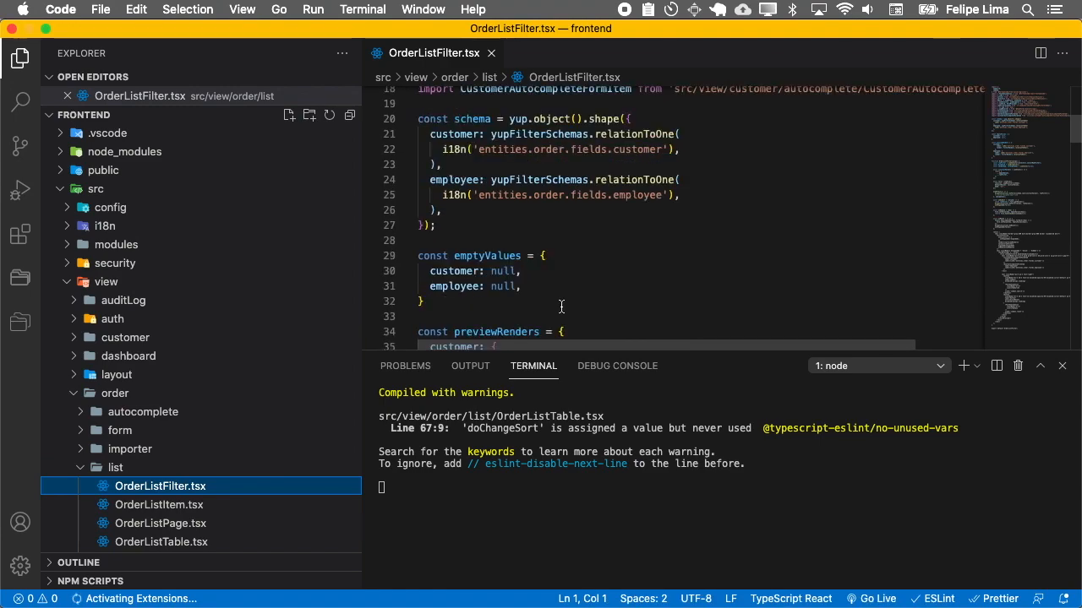
{"action": "scroll", "scroll_direction": "down", "scroll_amount": 3}
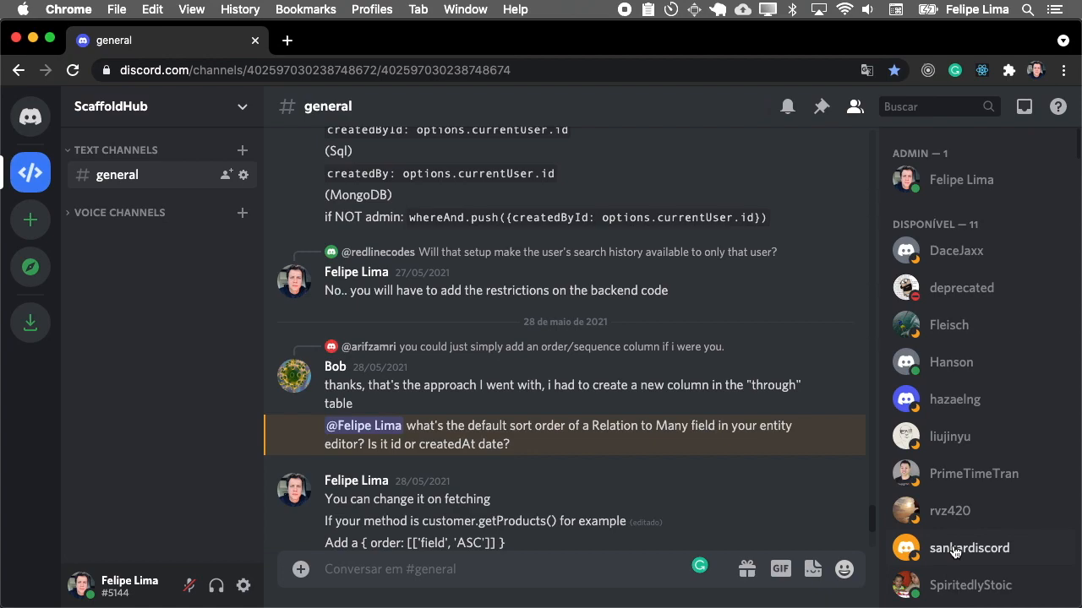
- Scroll the ScaffoldHub #general member list down and back up
{"action": "scroll", "scroll_direction": "down", "scroll_amount": 3}
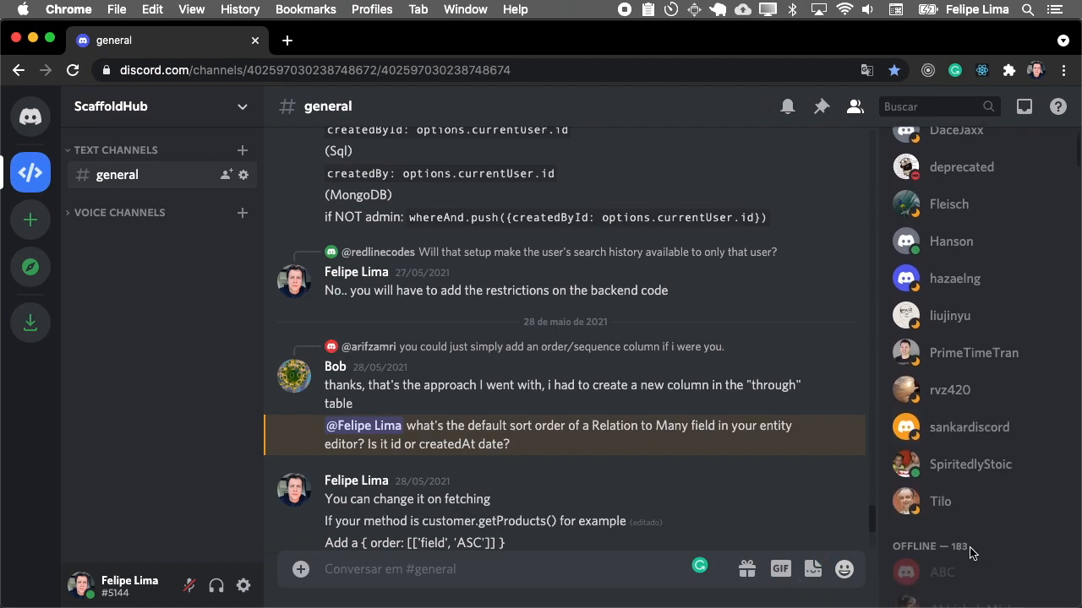
{"action": "scroll", "scroll_direction": "up", "scroll_amount": 3}
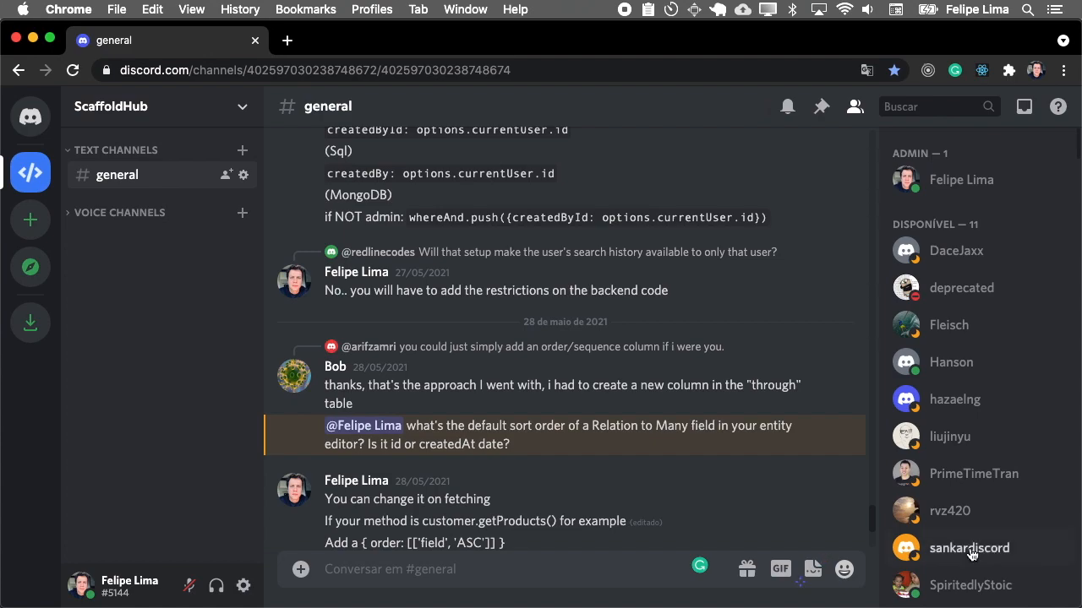